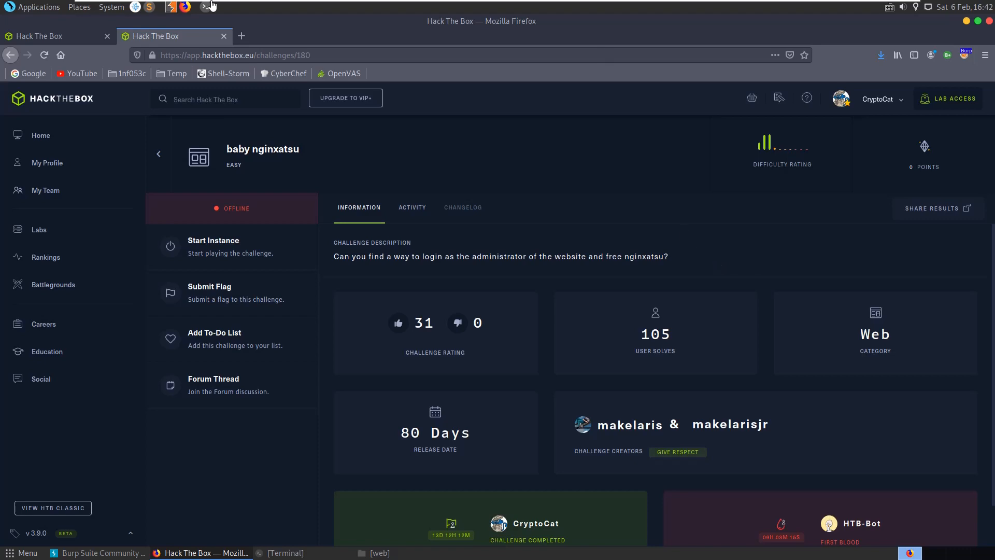
mouse_move(279, 174)
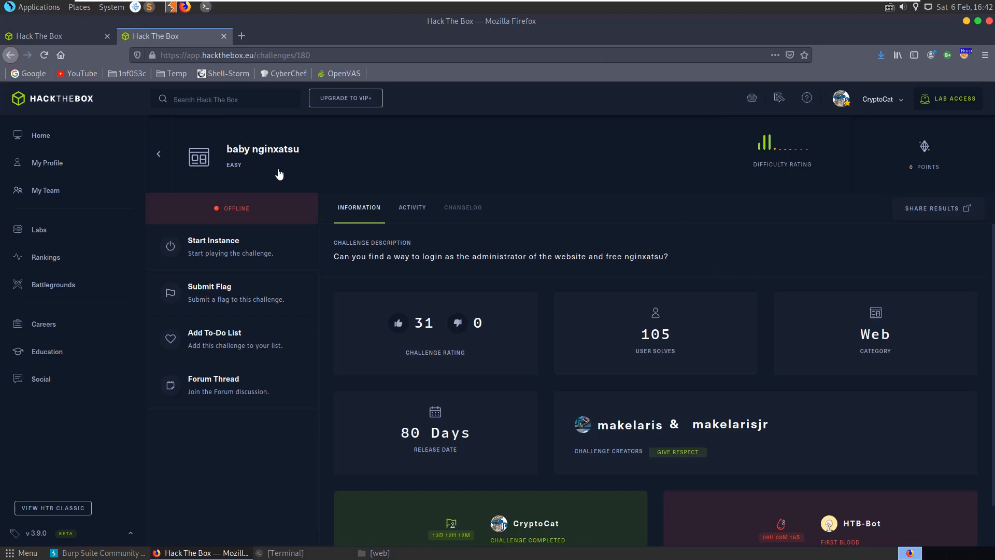
mouse_move(287, 198)
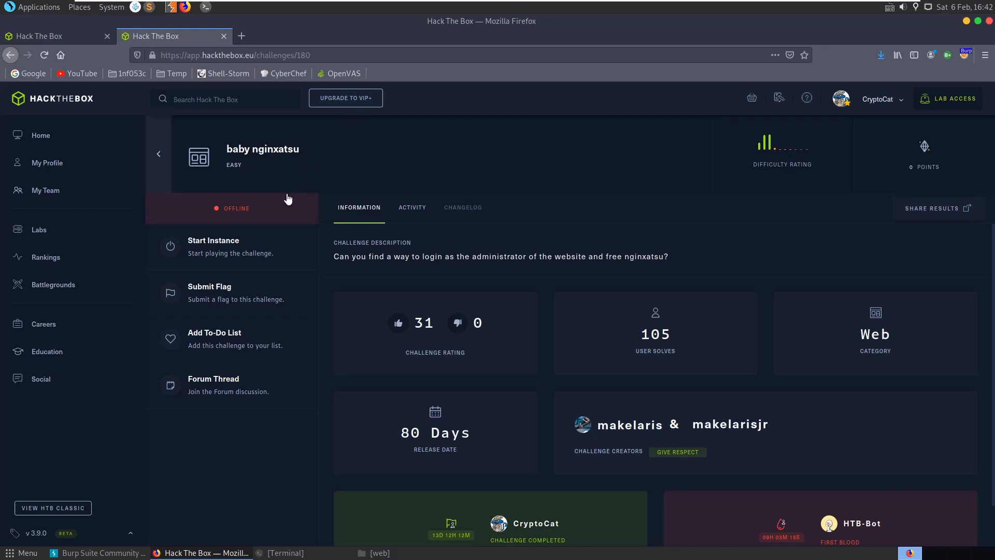
mouse_move(239, 171)
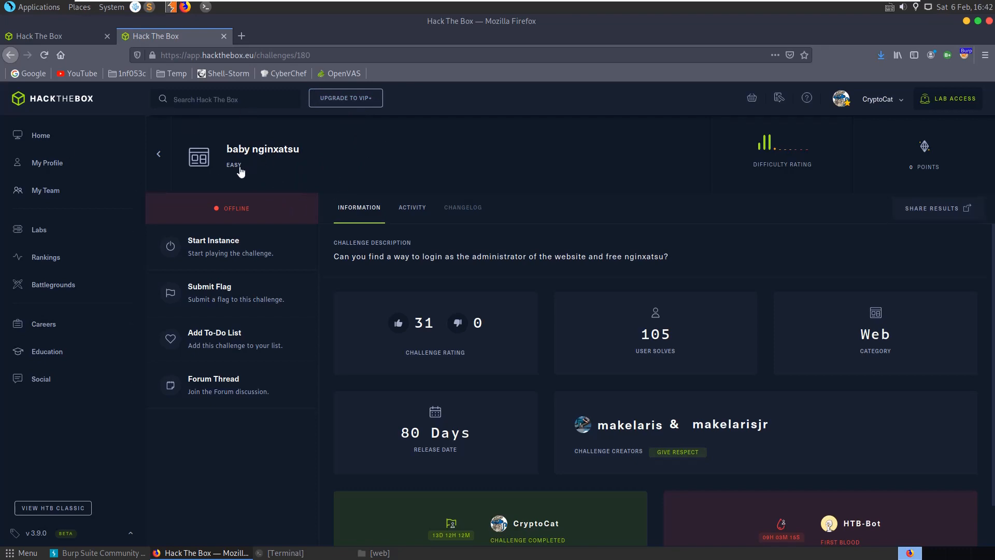
mouse_move(303, 268)
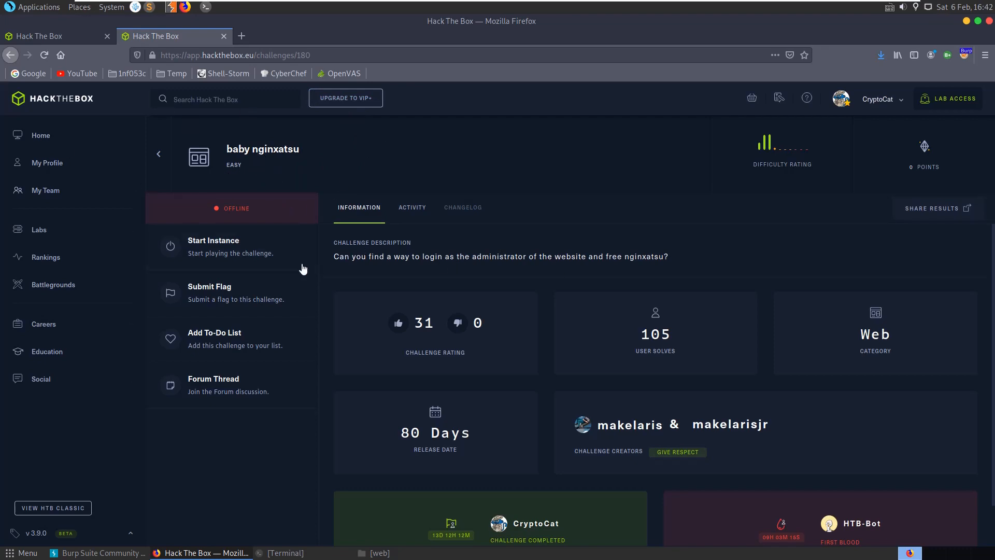
Start the baby nginxatsu challenge instance so its host IP and port come online
left_click(214, 247)
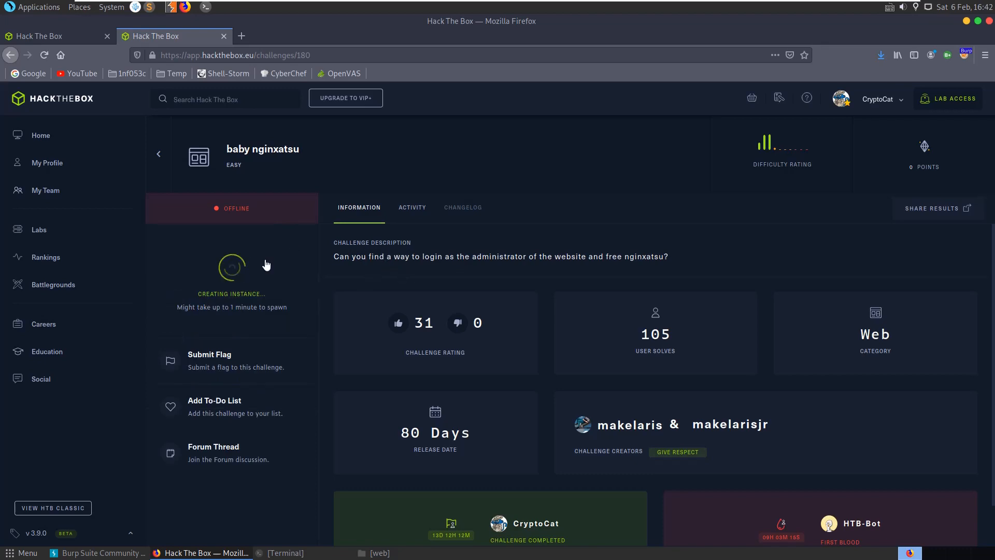
mouse_move(675, 290)
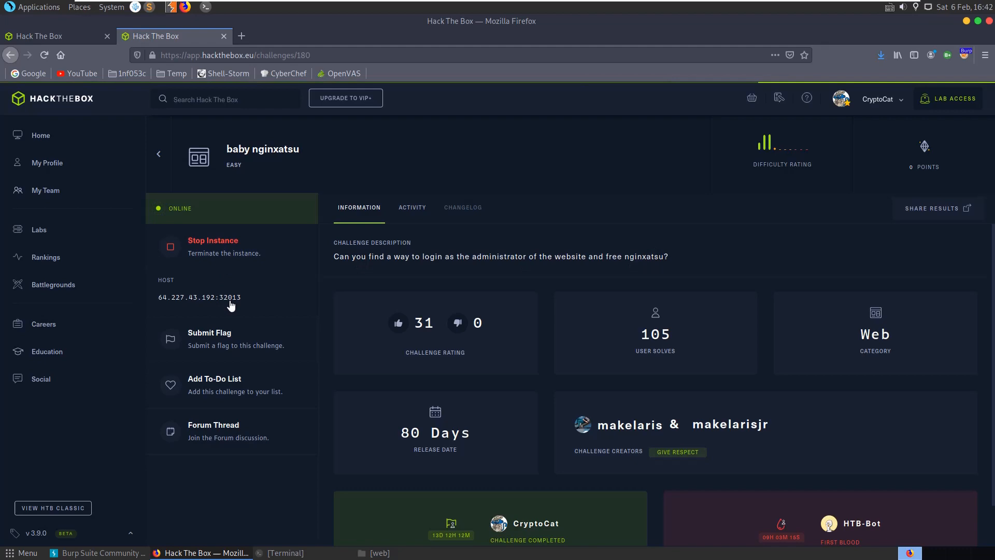
mouse_move(240, 36)
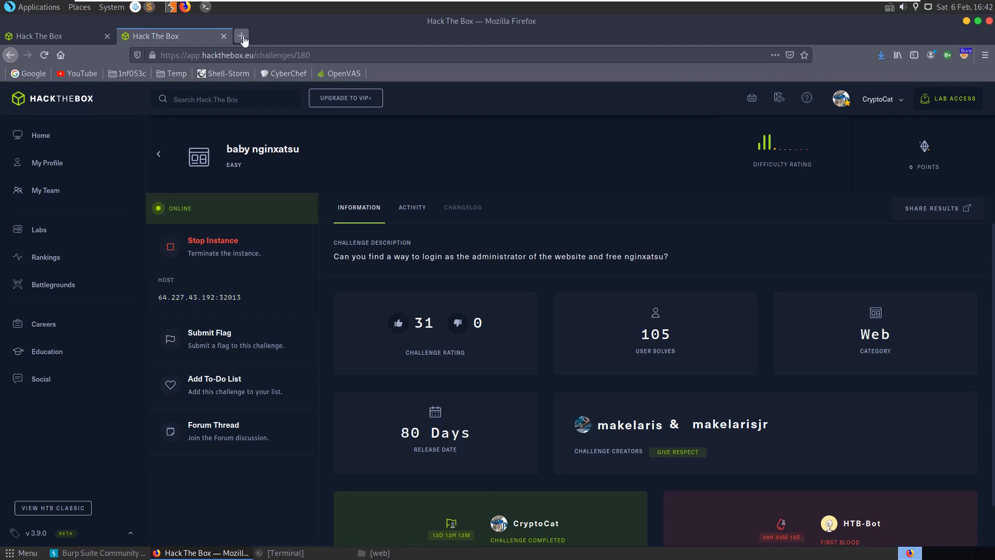
Browse to the instance IP:port in a new tab and view the login page's HTML source
left_click(241, 36)
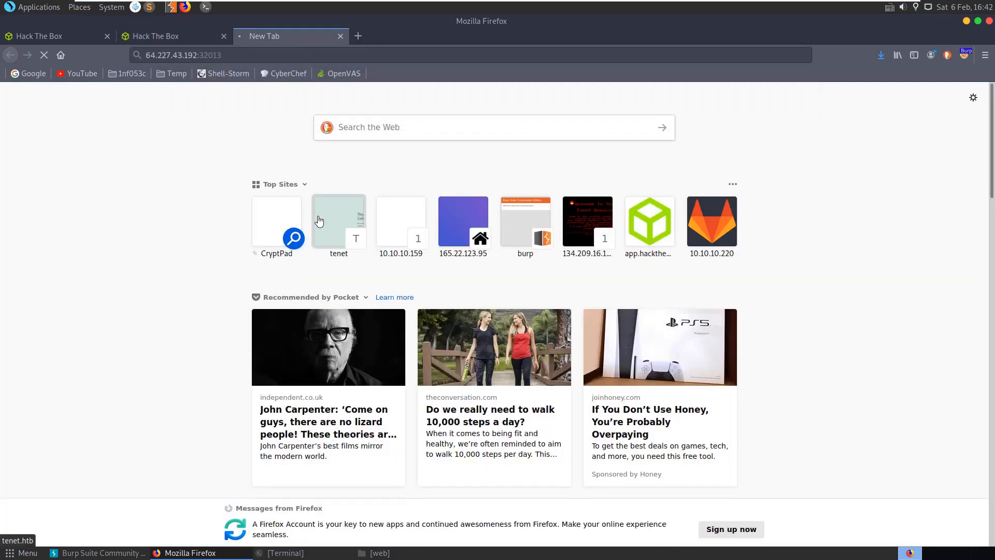
mouse_move(173, 248)
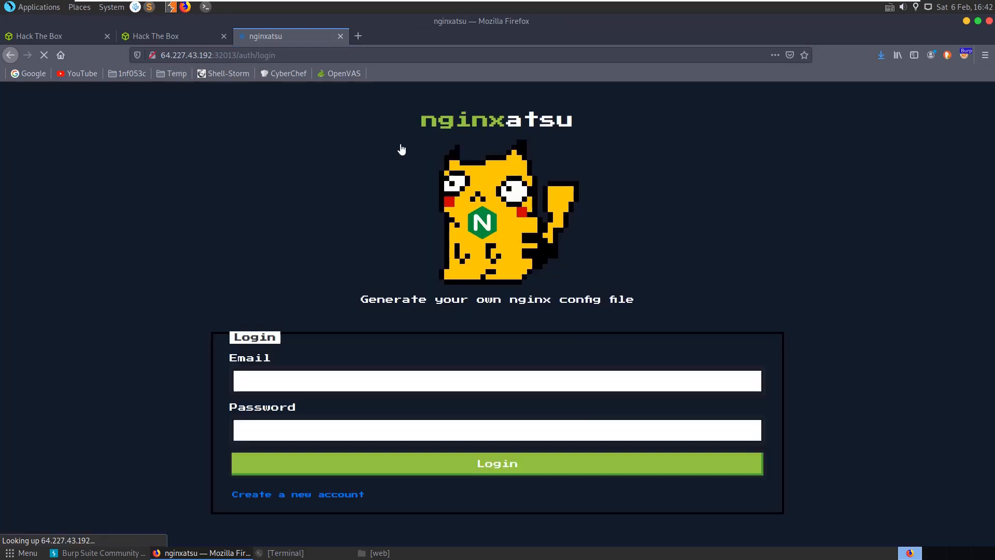
left_click(218, 55)
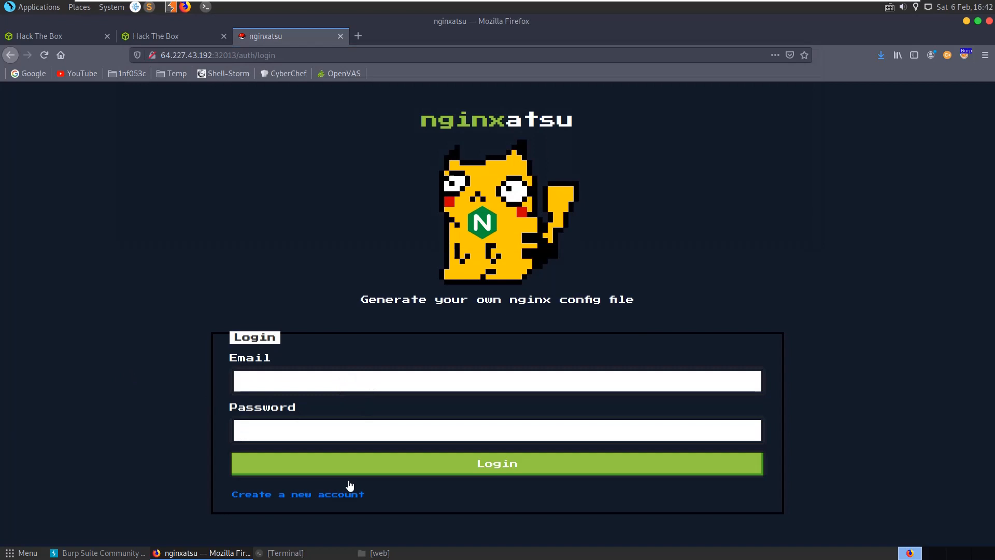
right_click(25, 341)
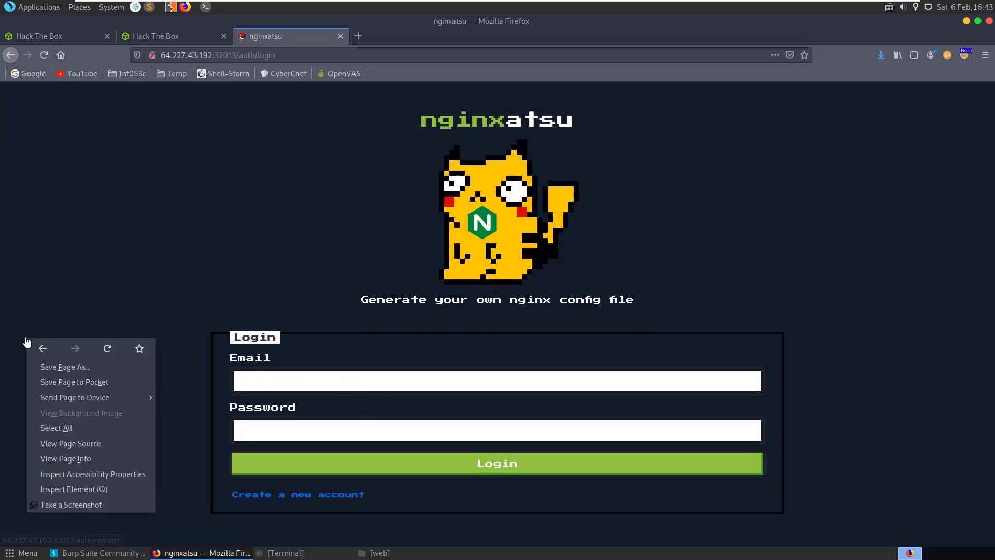
mouse_move(127, 416)
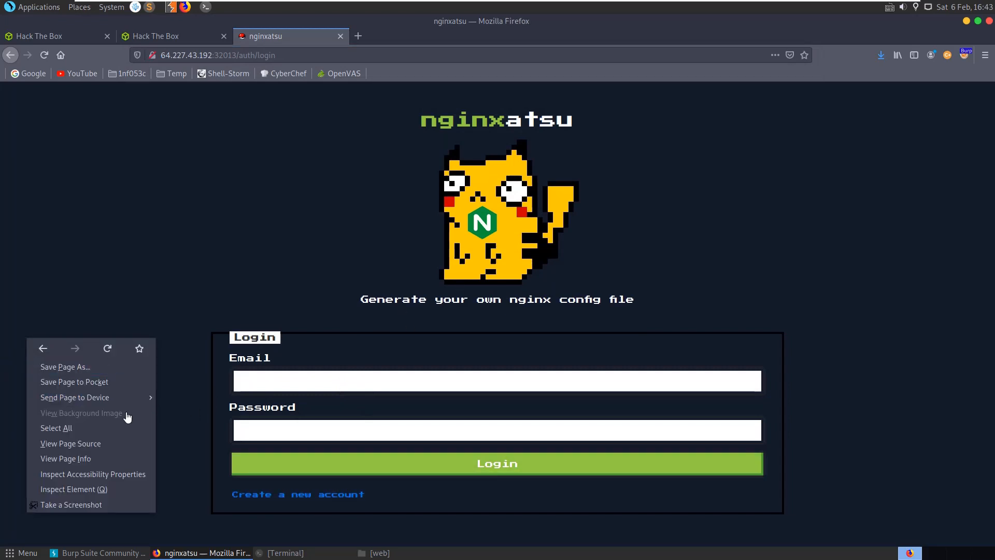
left_click(70, 443)
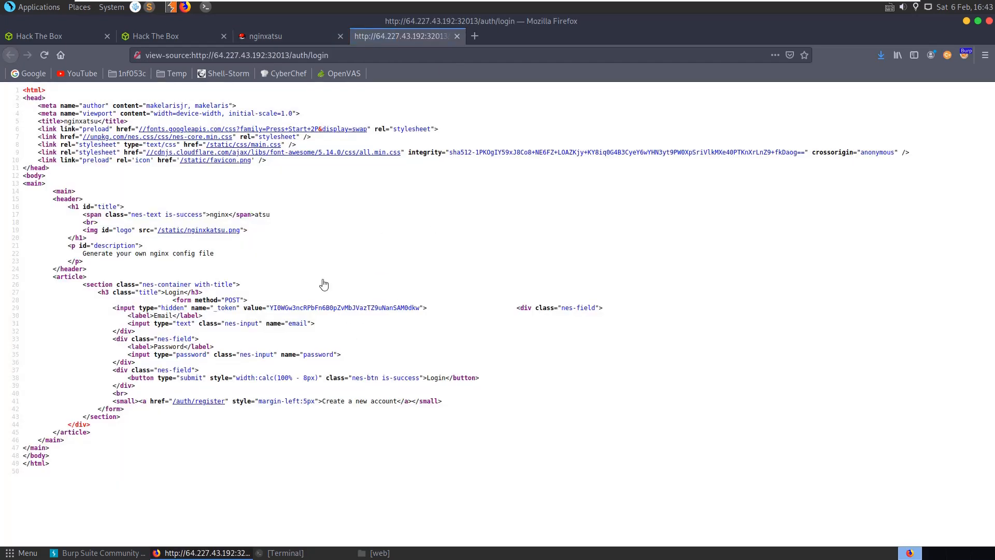
mouse_move(386, 87)
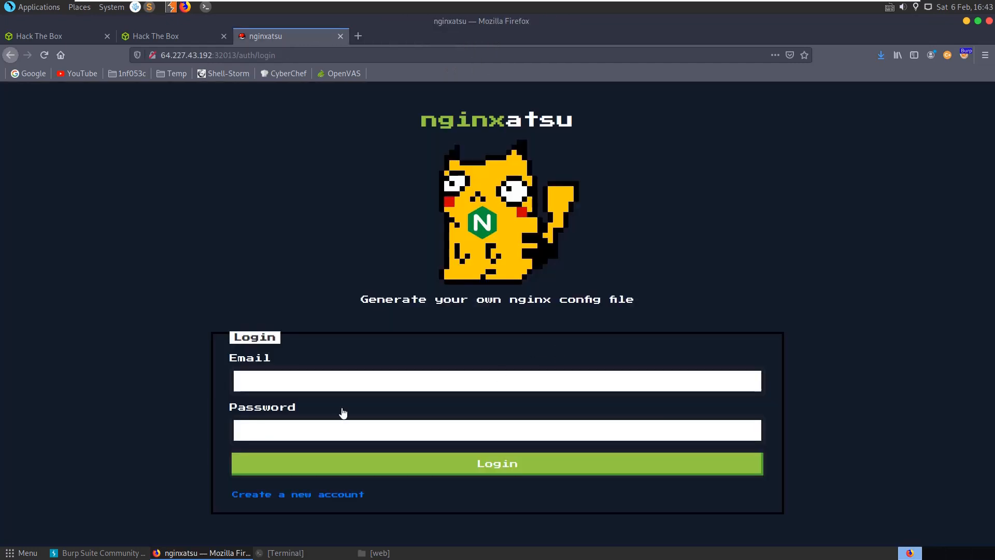
mouse_move(112, 421)
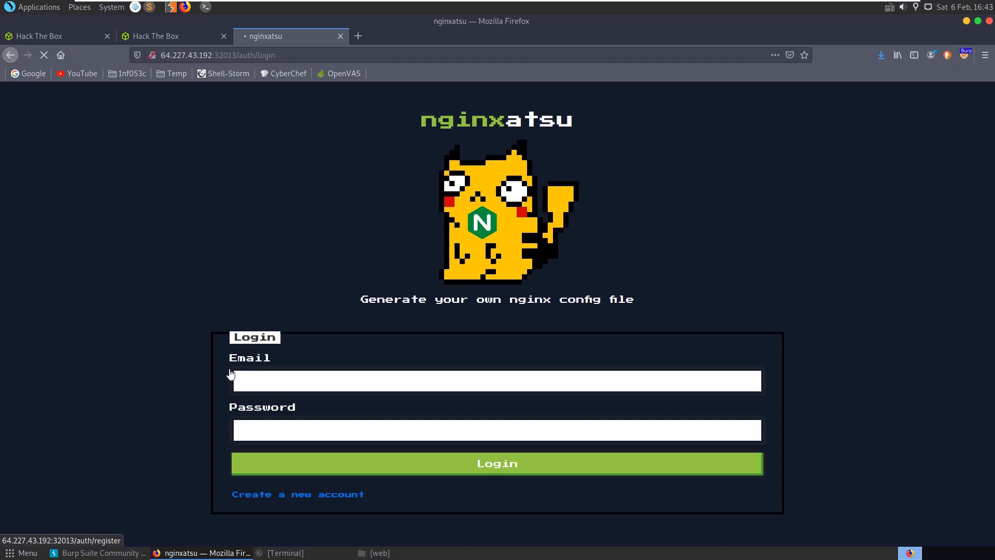
Register a throwaway account with a@a credentials on the Create a new account form
left_click(297, 494)
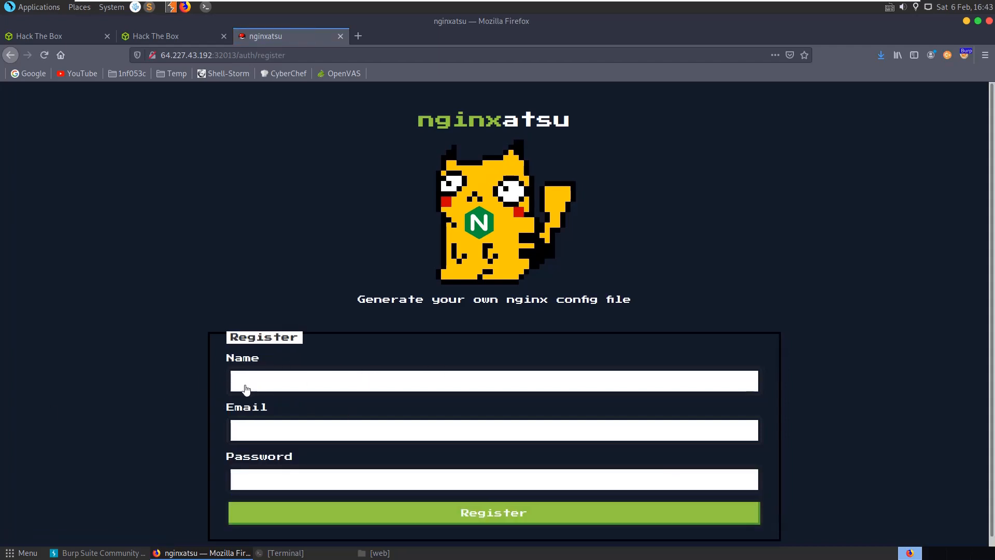
mouse_move(272, 386)
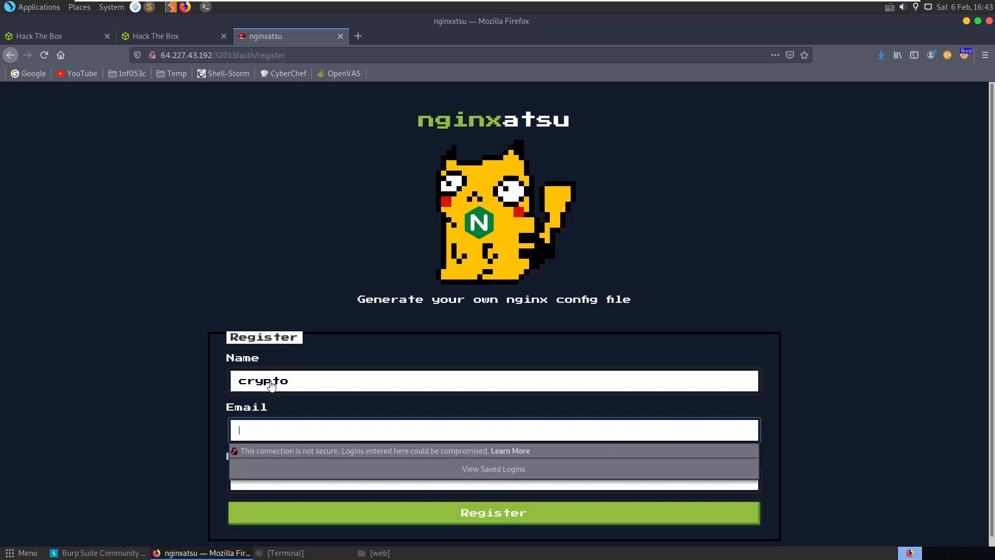
type("a@a/c")
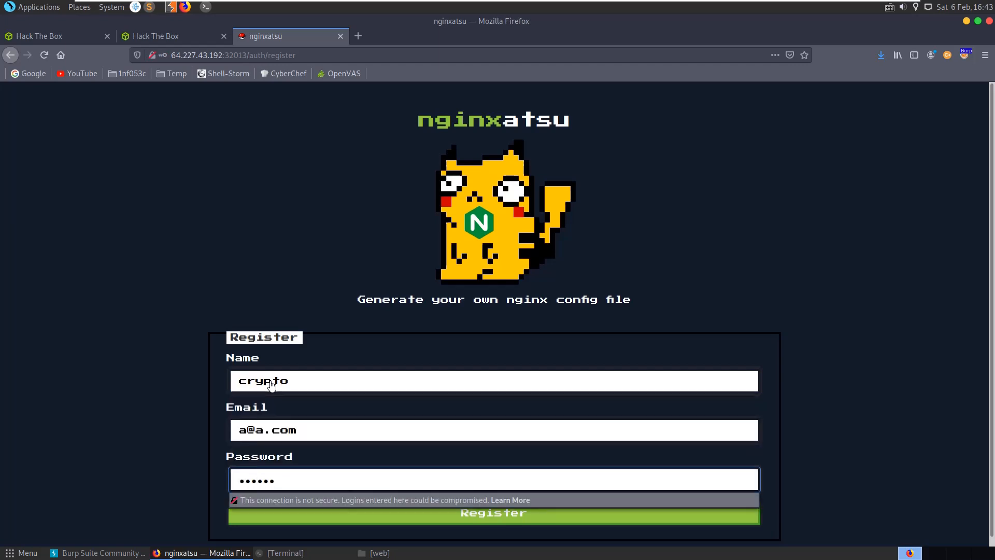
left_click(492, 513)
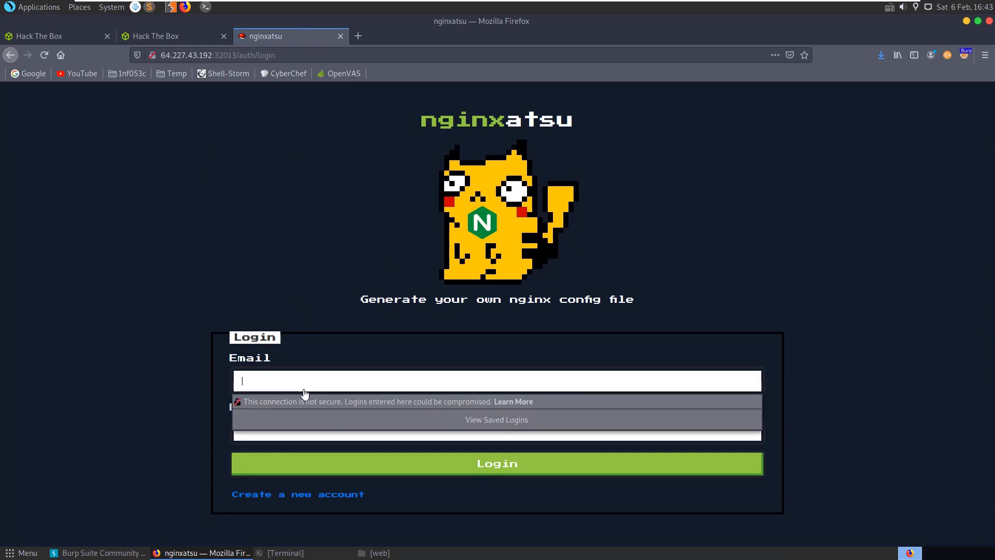
Log in with the new a@a credentials to reach the nginx config generator
type("a@a/c")
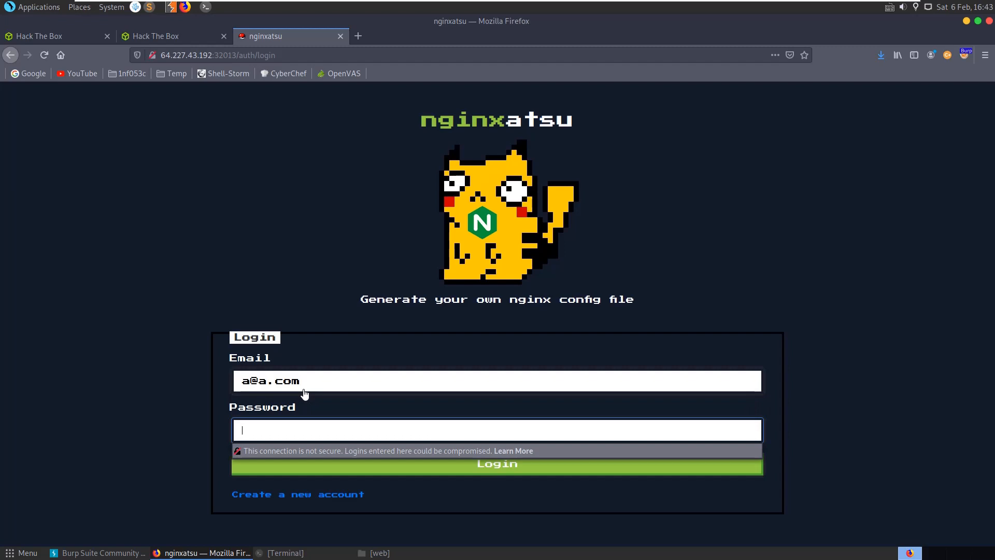
left_click(496, 463)
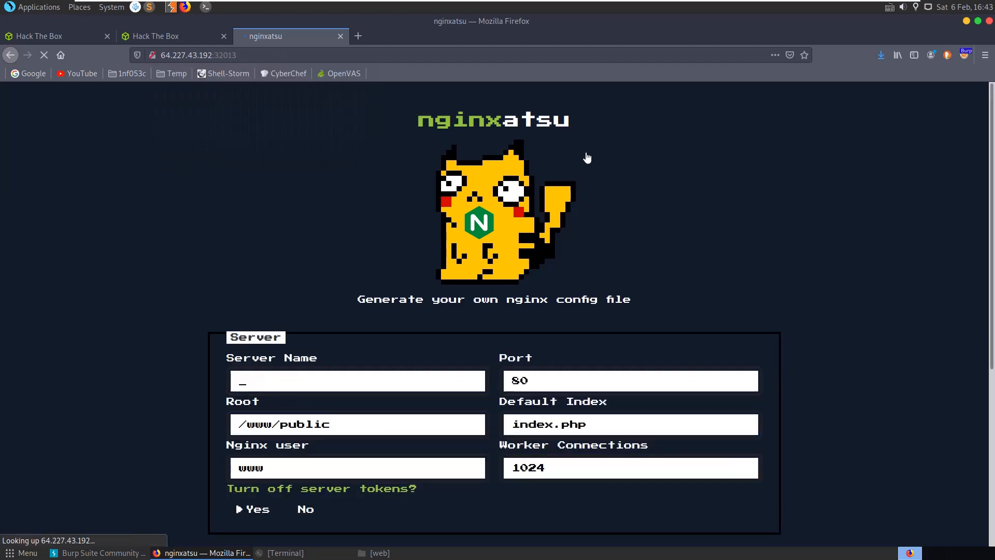
Add two route rows and generate configs so entries 51 and 52 appear in the Configs list
scroll("down", 3)
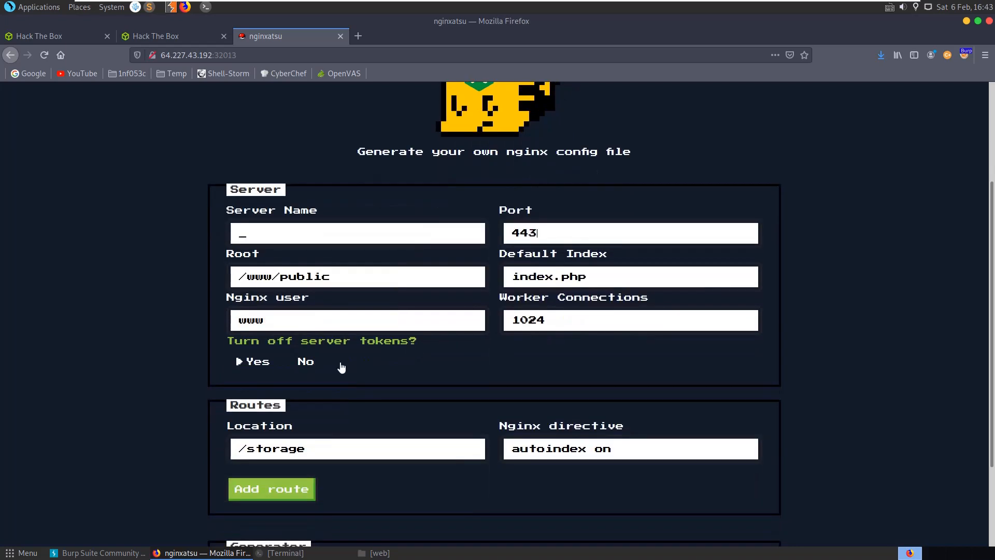
scroll("down", 3)
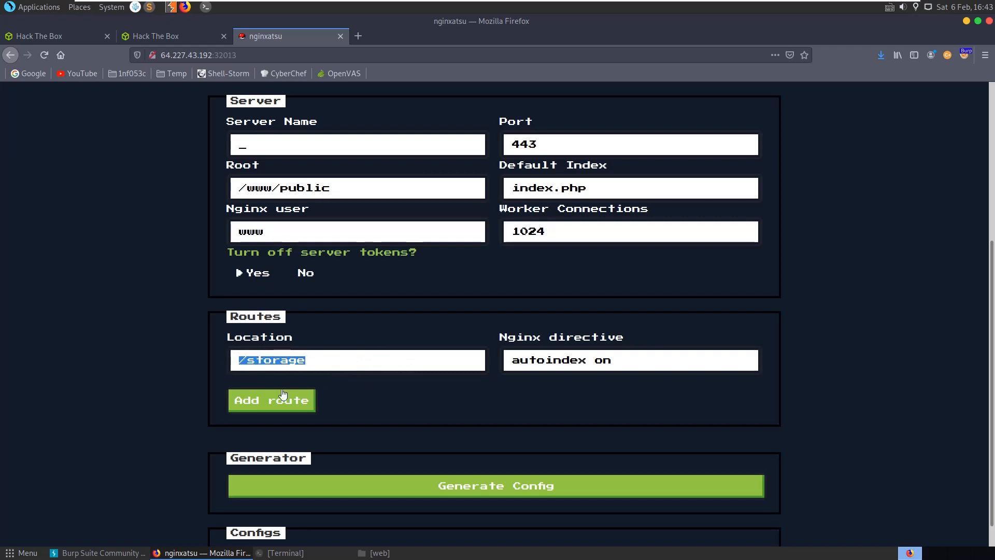
left_click(271, 400)
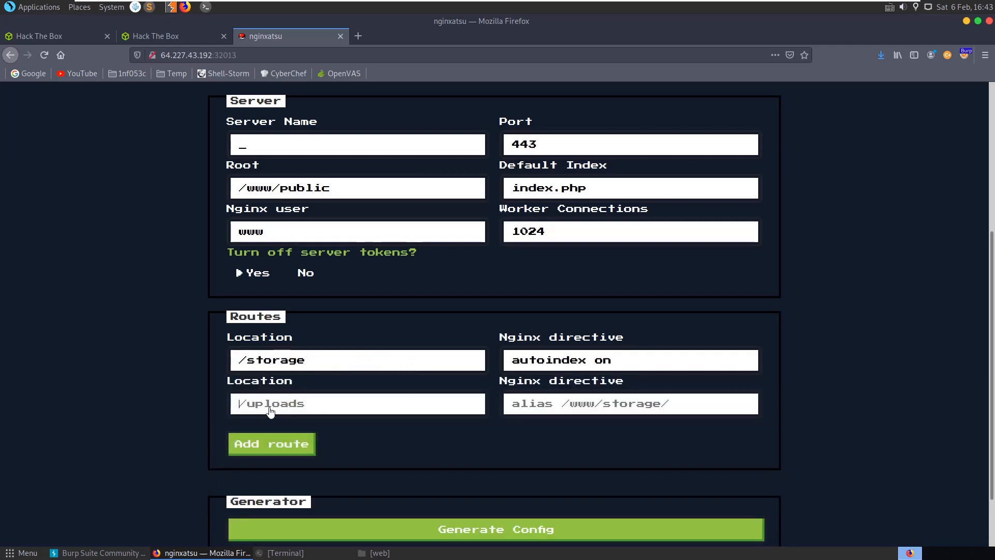
left_click(271, 442)
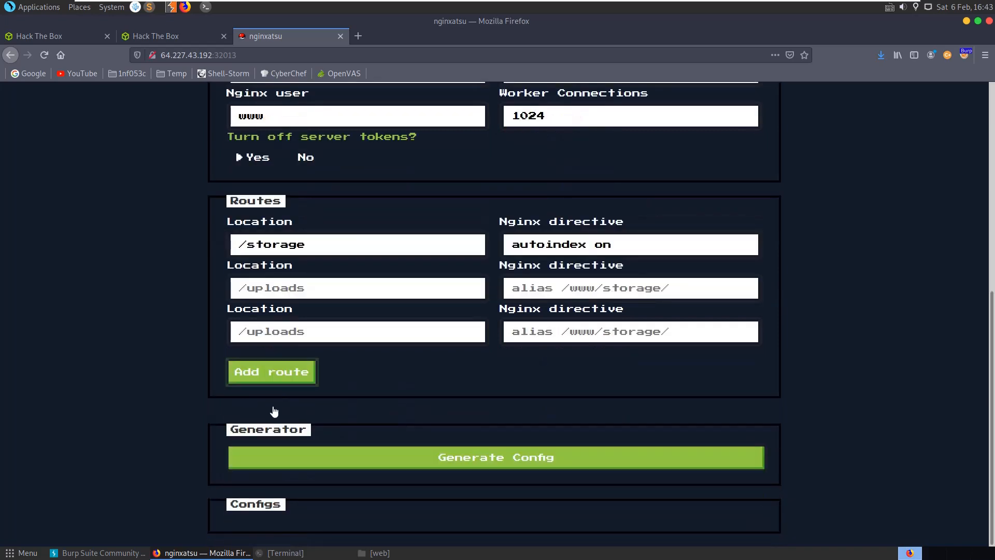
mouse_move(786, 320)
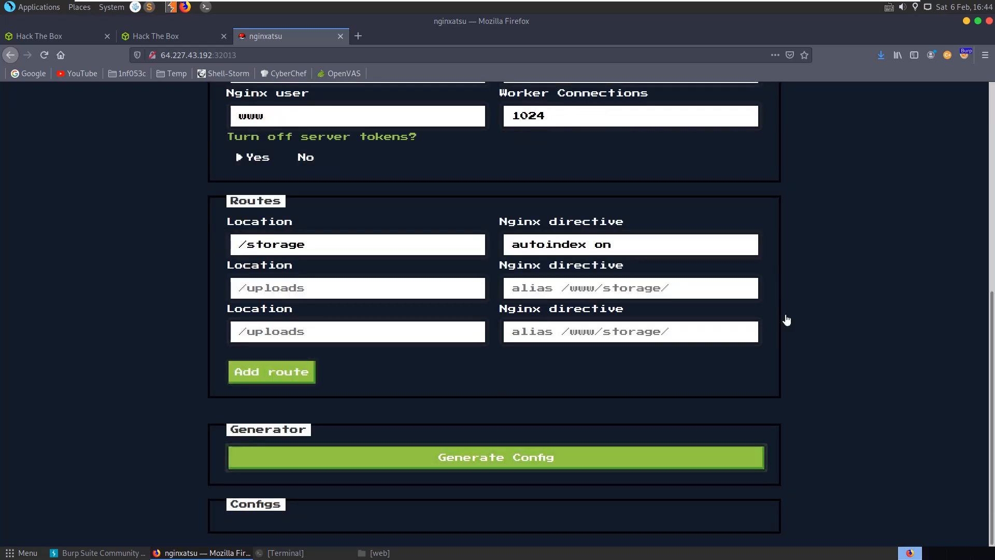
left_click(495, 457)
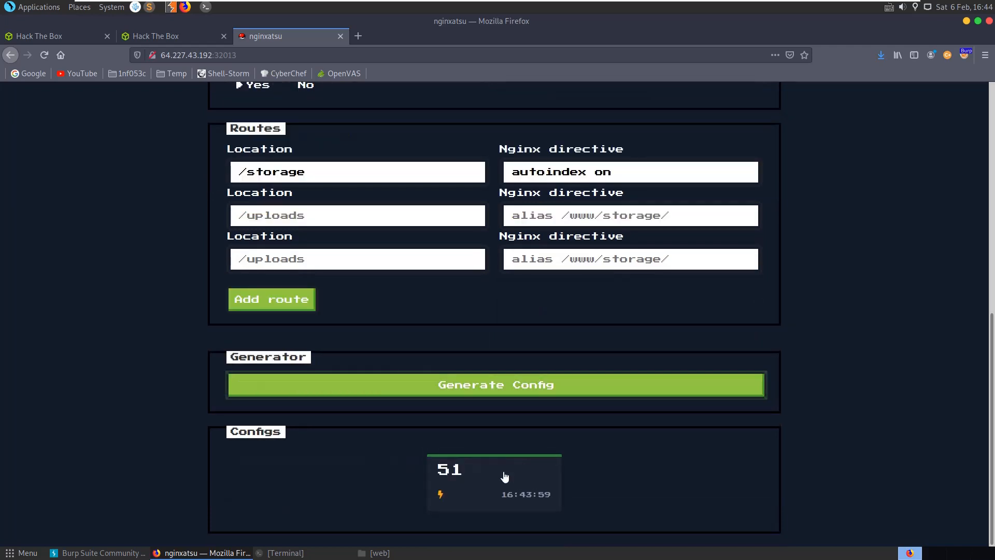
mouse_move(409, 466)
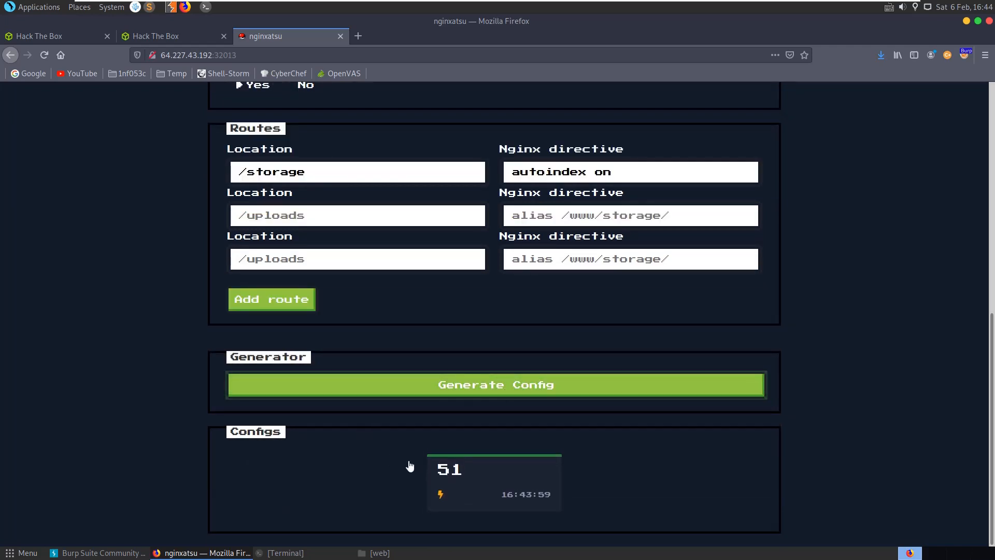
mouse_move(393, 458)
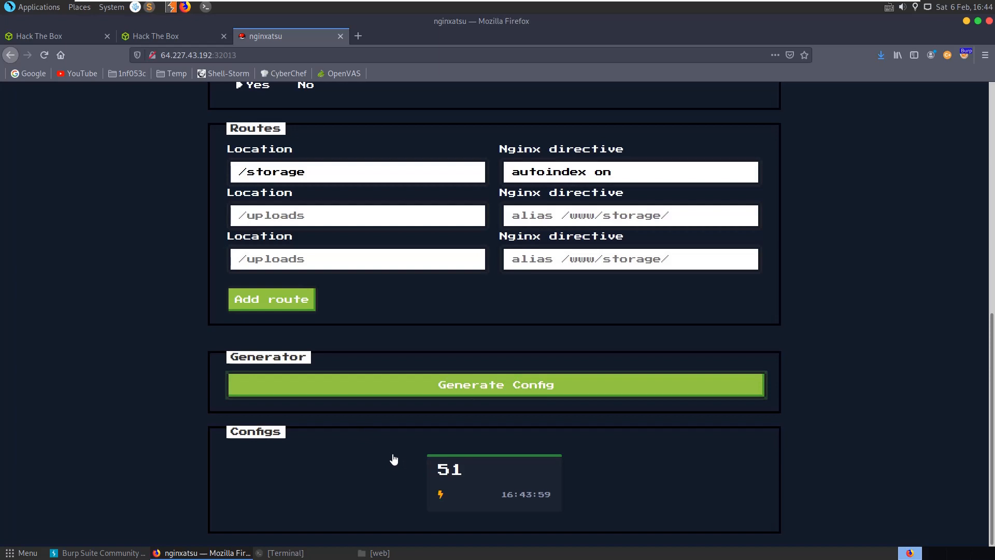
left_click(496, 384)
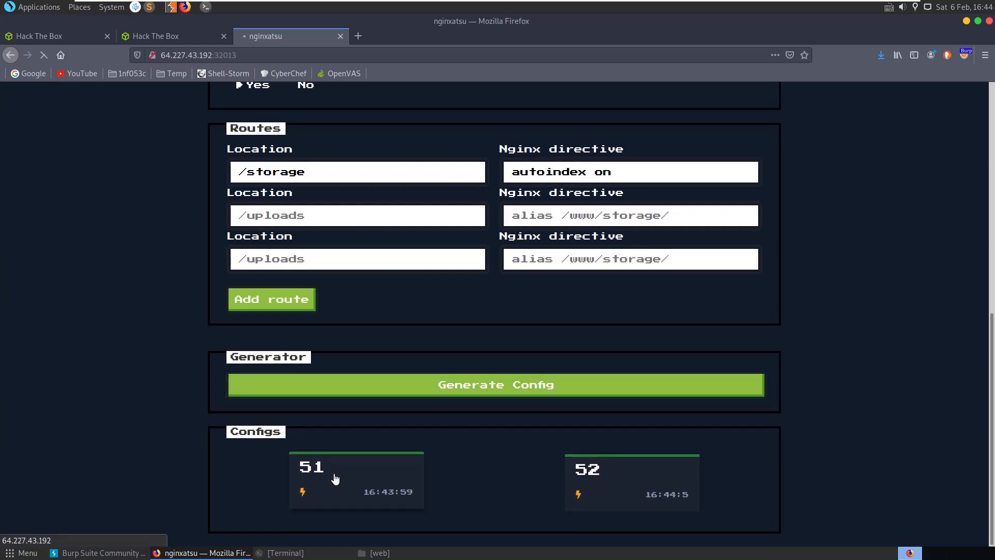
Open config 51 at /config/51 and read its raw nginx file with the /storage autoindex rule
left_click(334, 477)
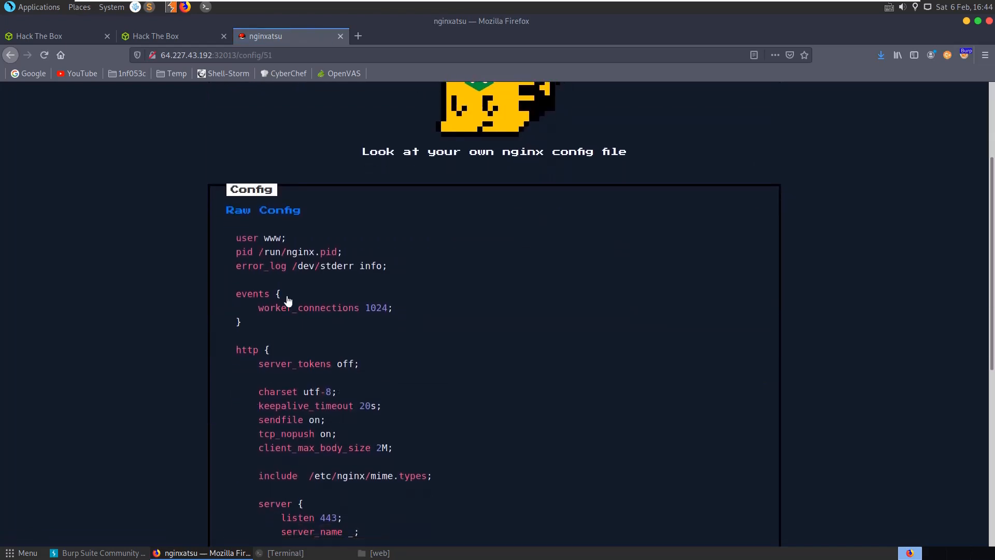
scroll("down", 3)
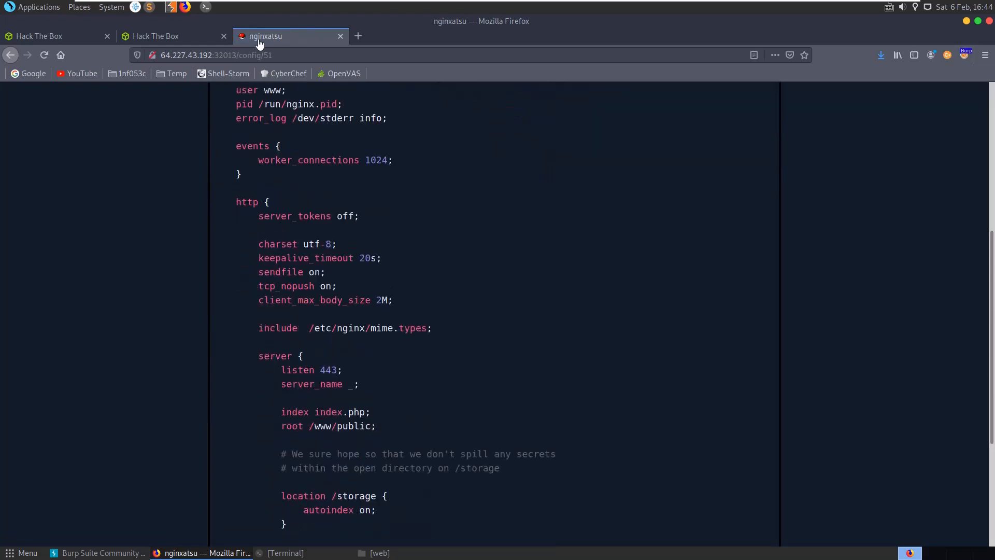
left_click(215, 55)
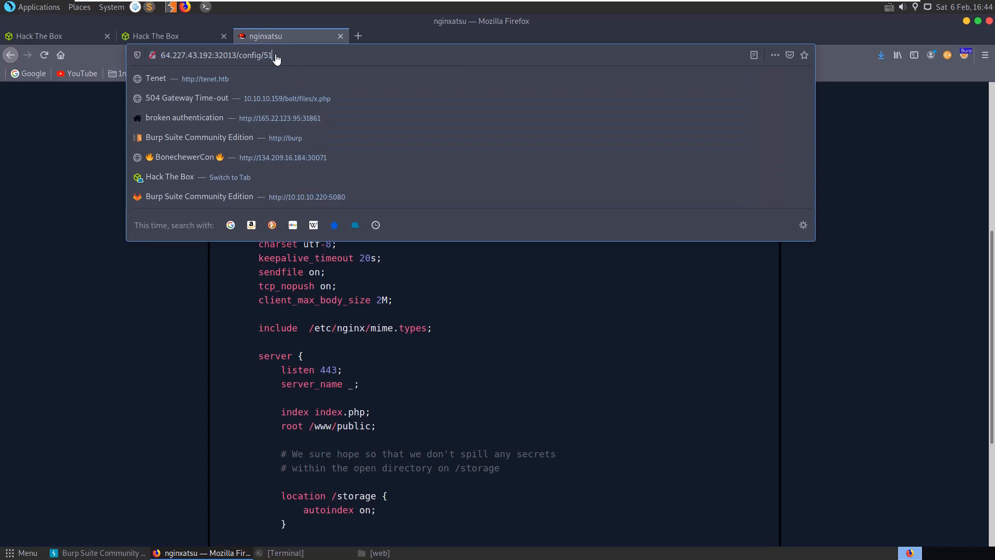
key("Return")
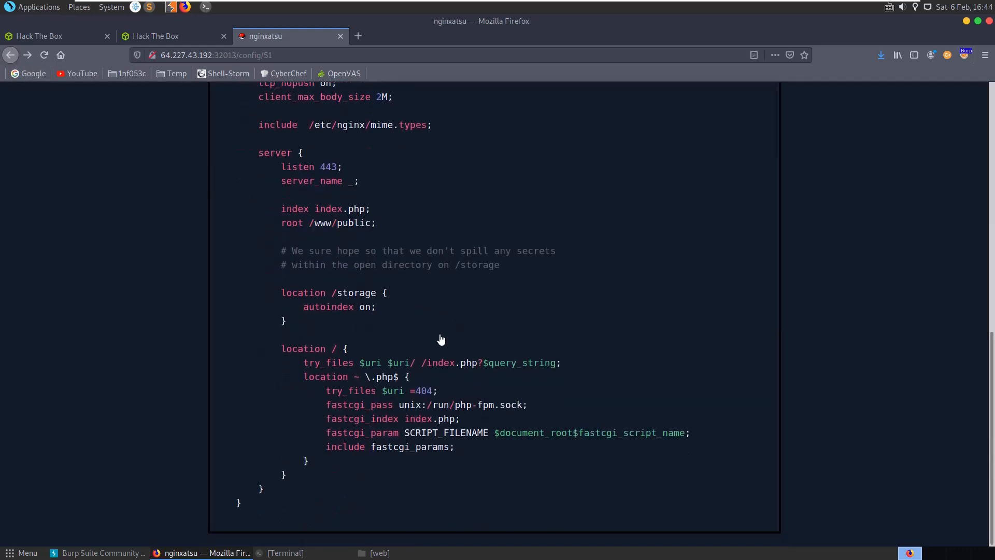
scroll("up", 3)
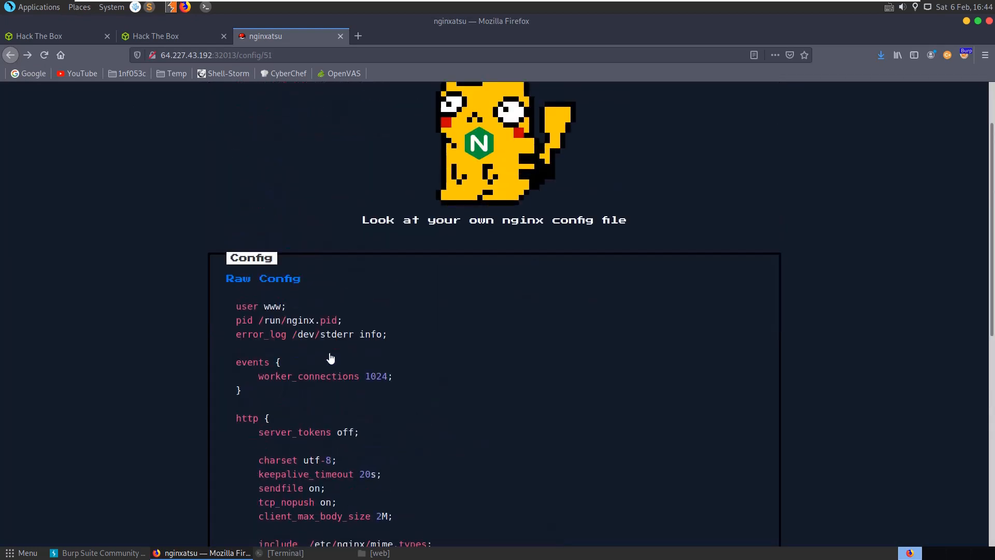
Browse the exposed /storage/ listing, opening several nginx_*.conf files and returning to the index
left_click(260, 278)
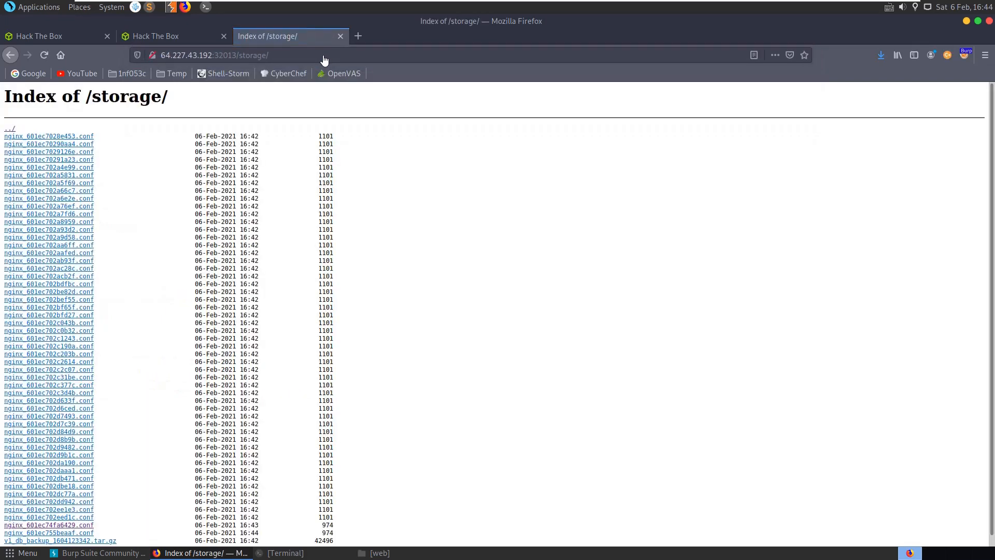
left_click(49, 213)
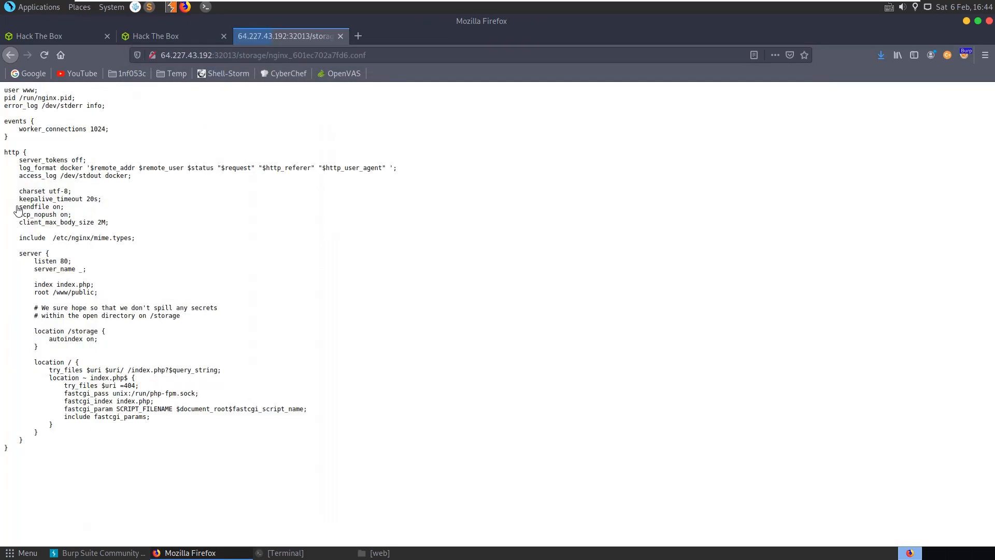
mouse_move(10, 54)
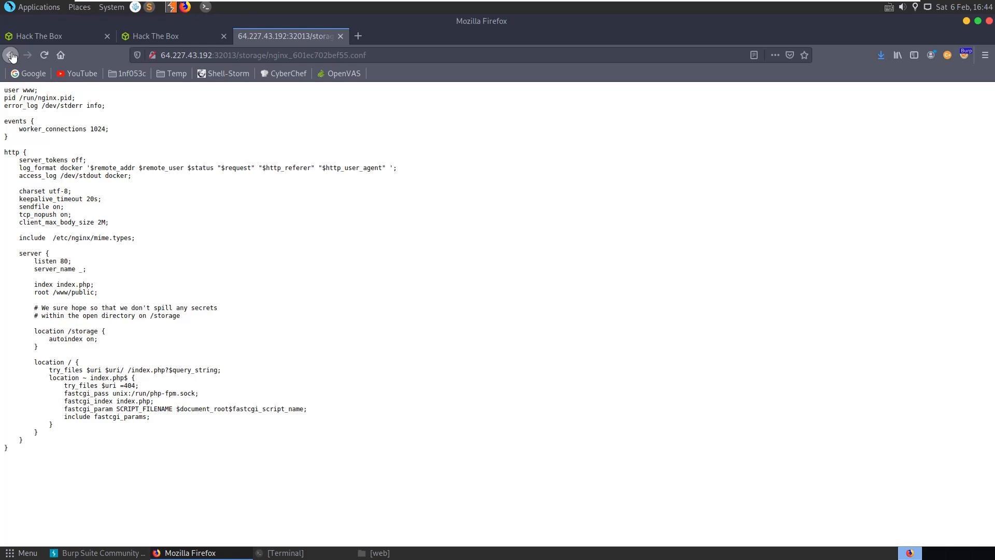
left_click(10, 55)
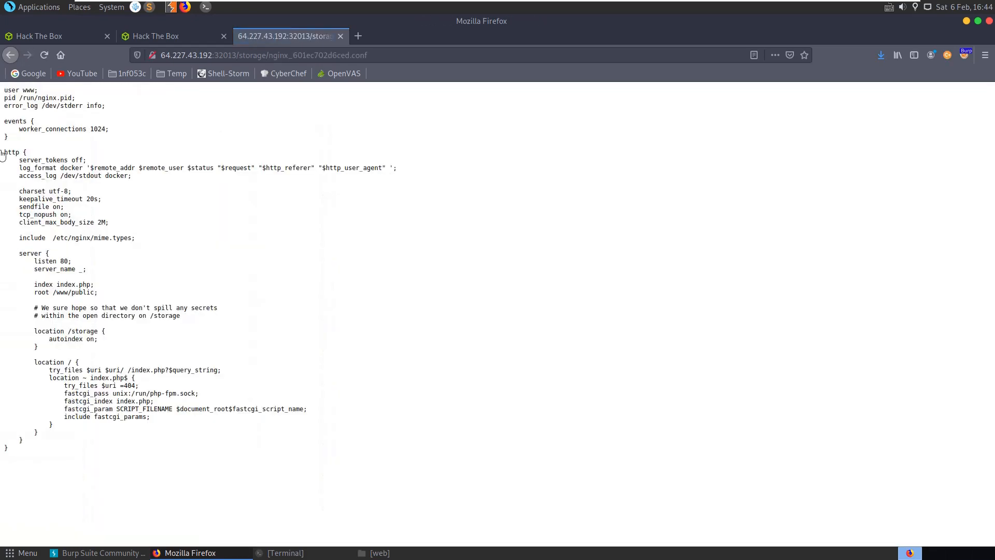
left_click(10, 55)
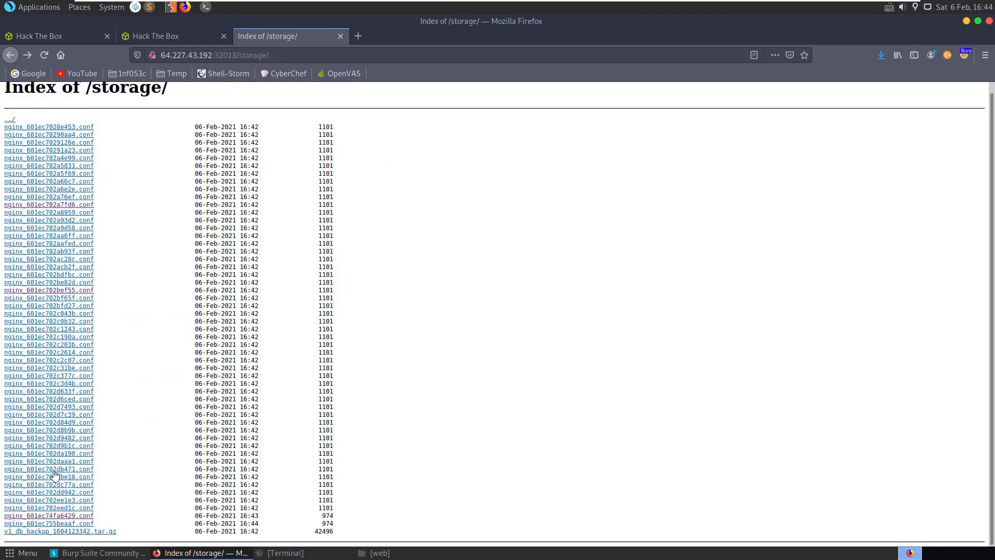
left_click(48, 437)
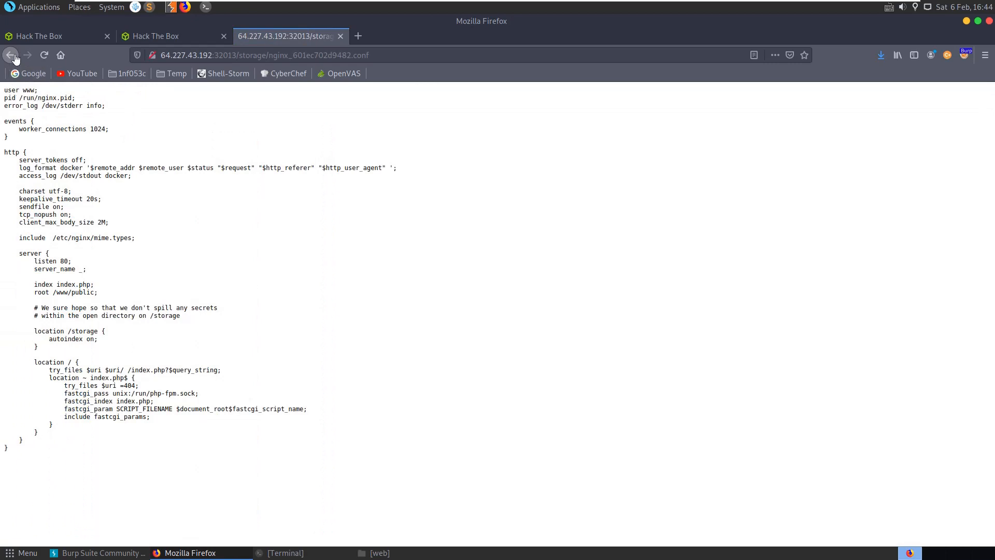
left_click(10, 55)
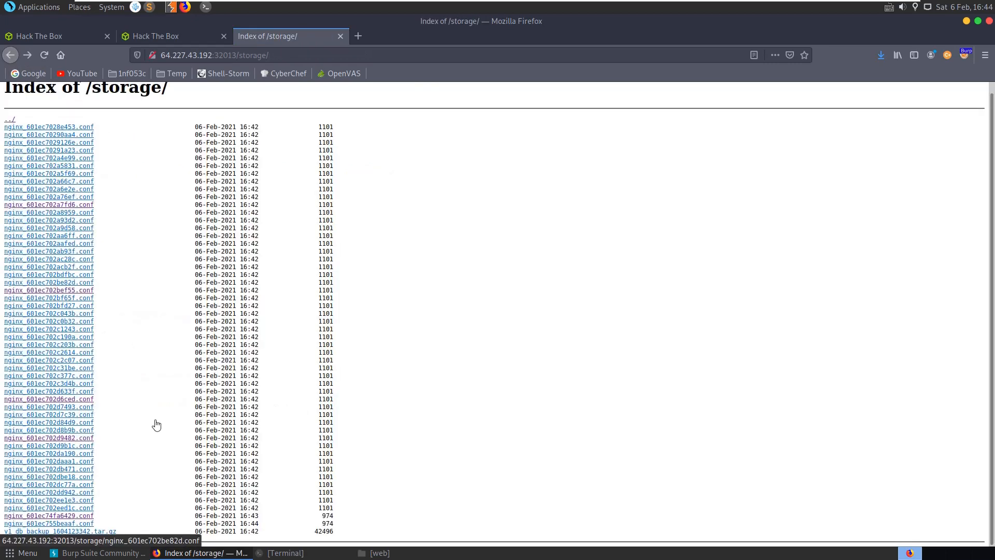
mouse_move(51, 531)
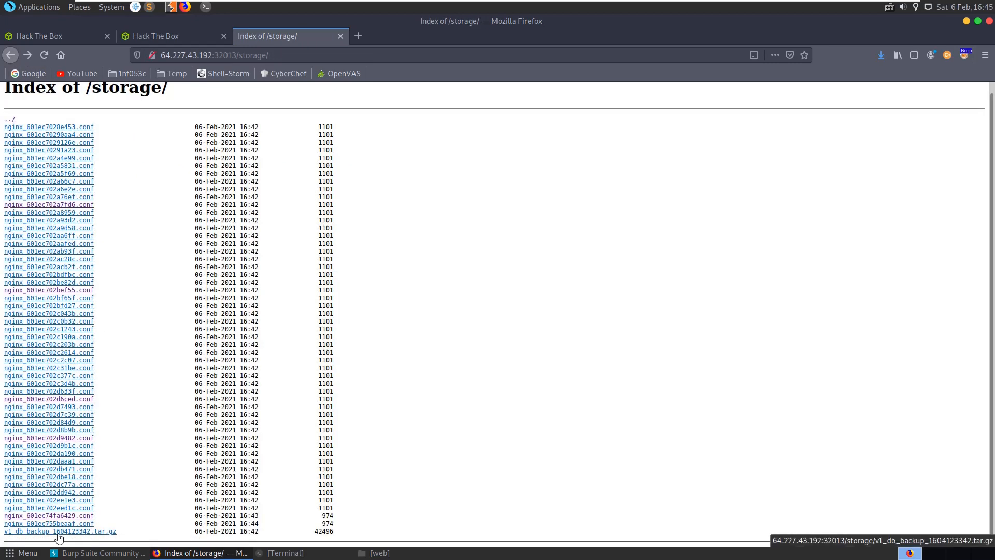
Open v1_db_backup_1604123342.tar.gz to see the database dump and select its URL for copying
left_click(51, 530)
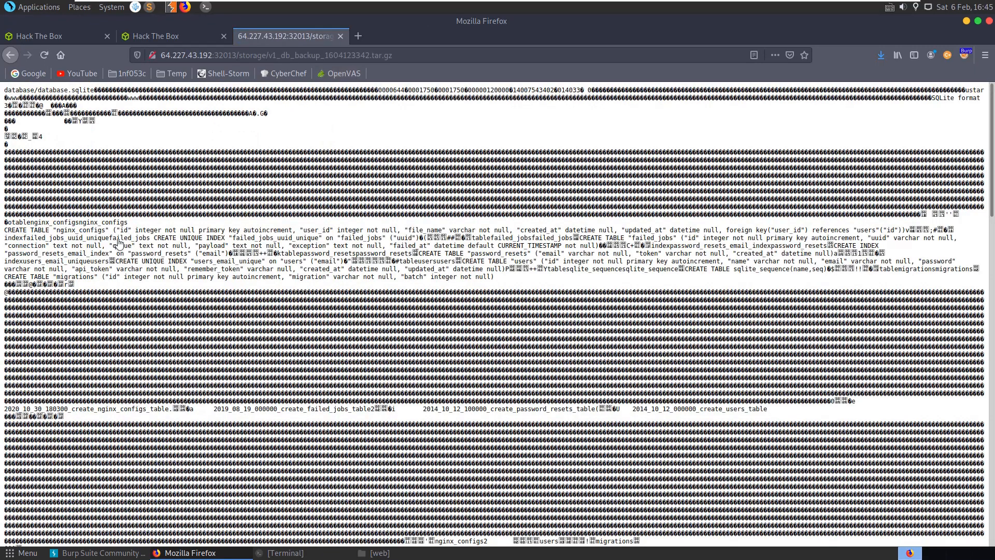
mouse_move(287, 282)
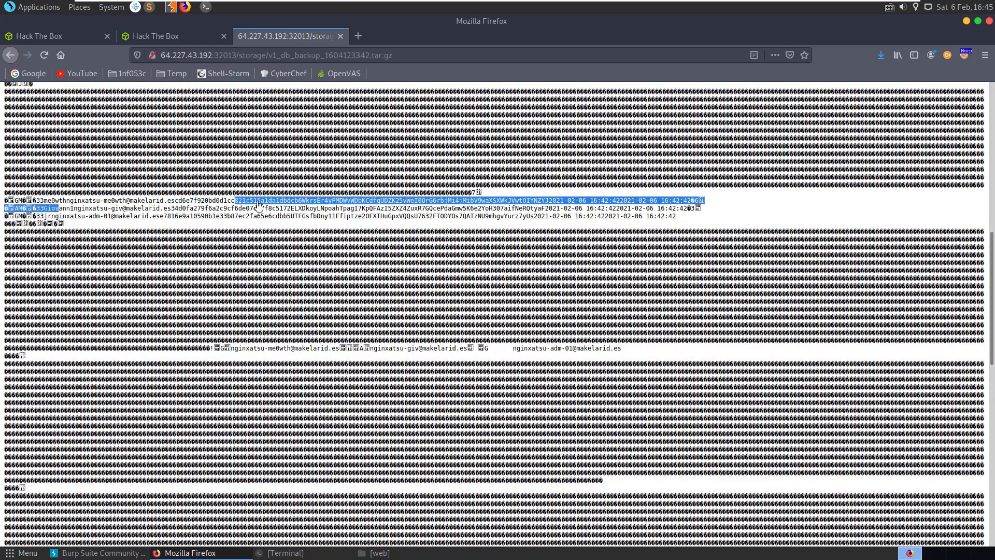
left_click(98, 552)
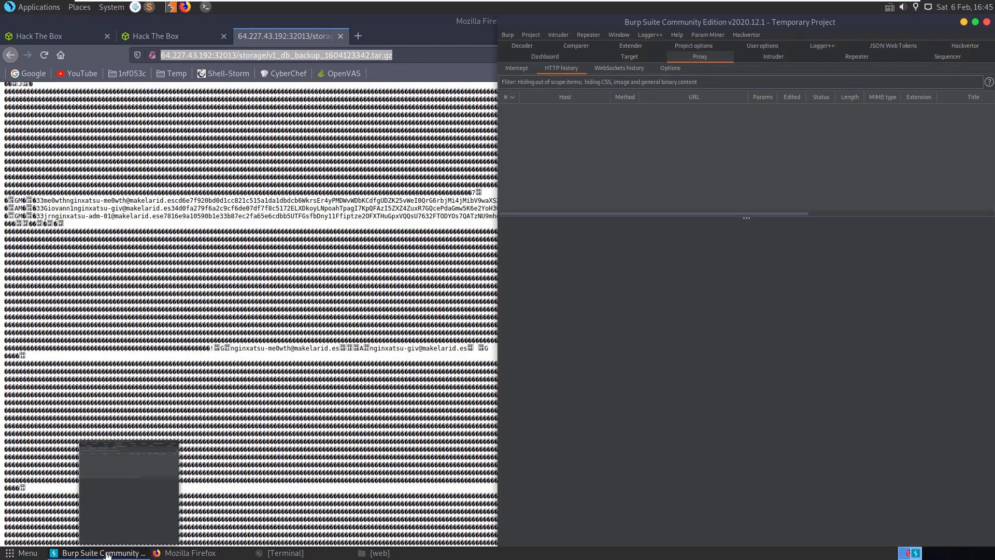
Download the backup archive with wget and extract it with tar xvf v1_db_backup_1604123342.tar.gz
left_click(282, 552)
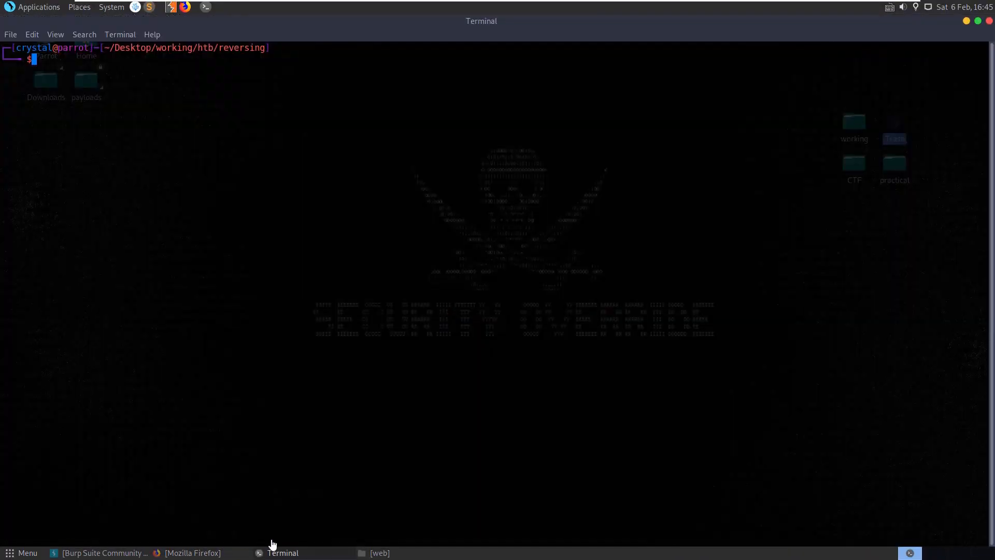
key("Return")
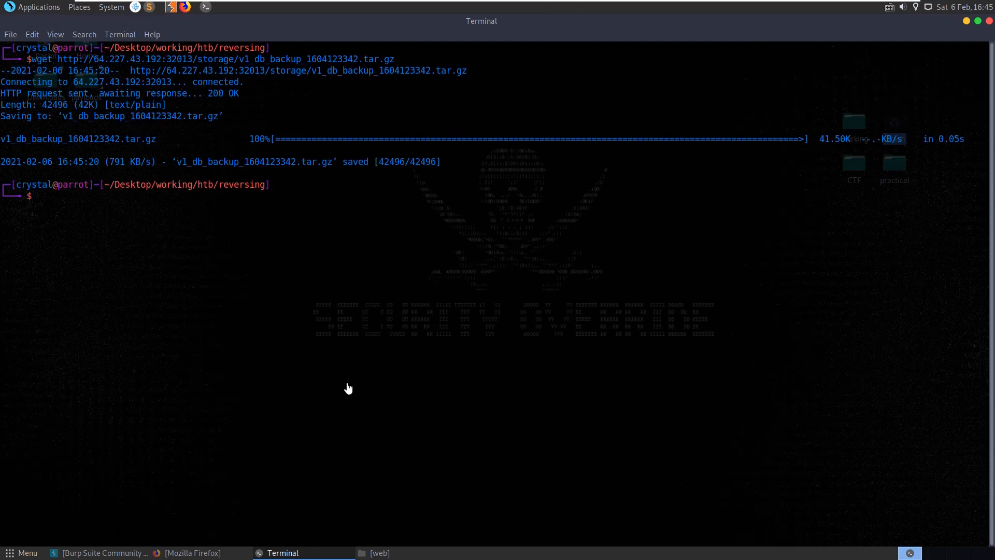
type("tar")
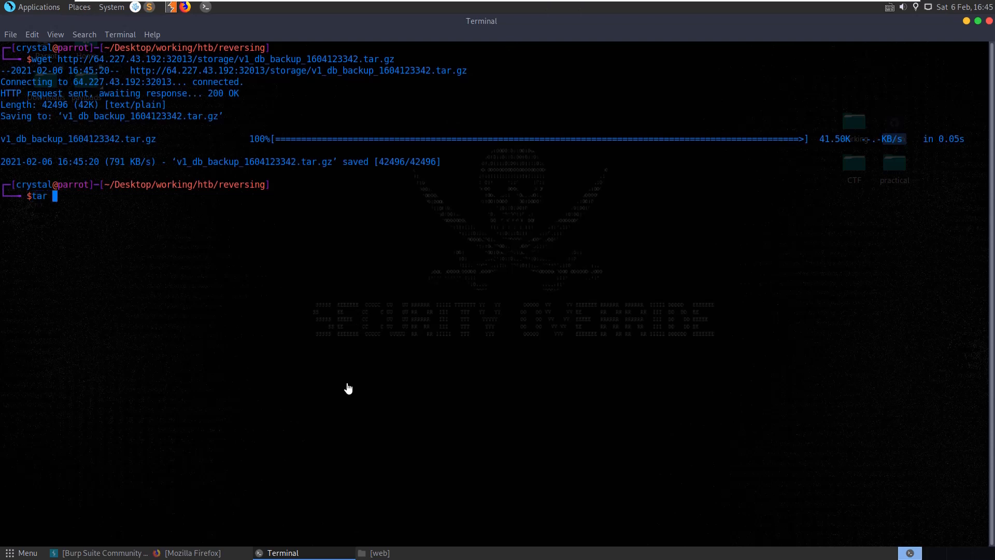
type("xvf v1_db_backup_1604123342.tar.gz")
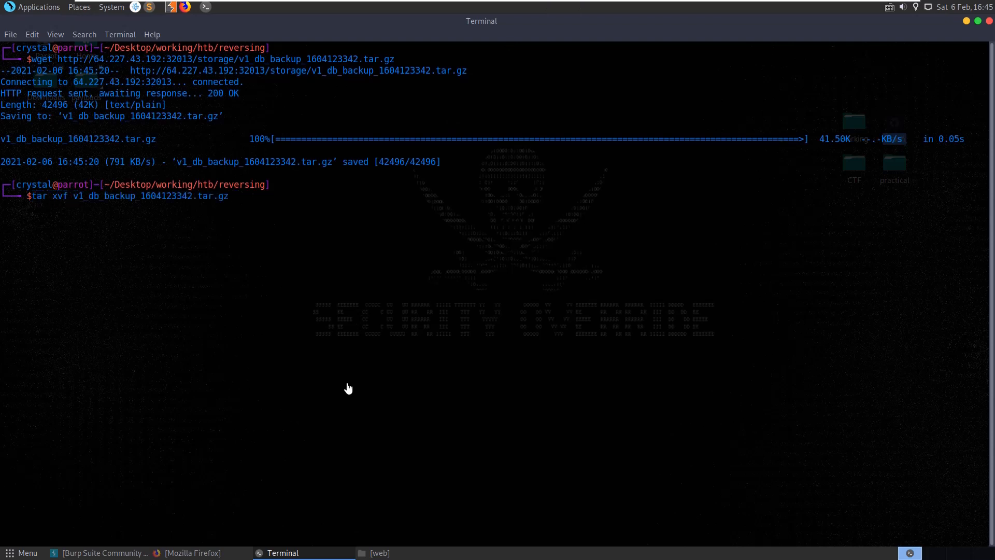
key("Return")
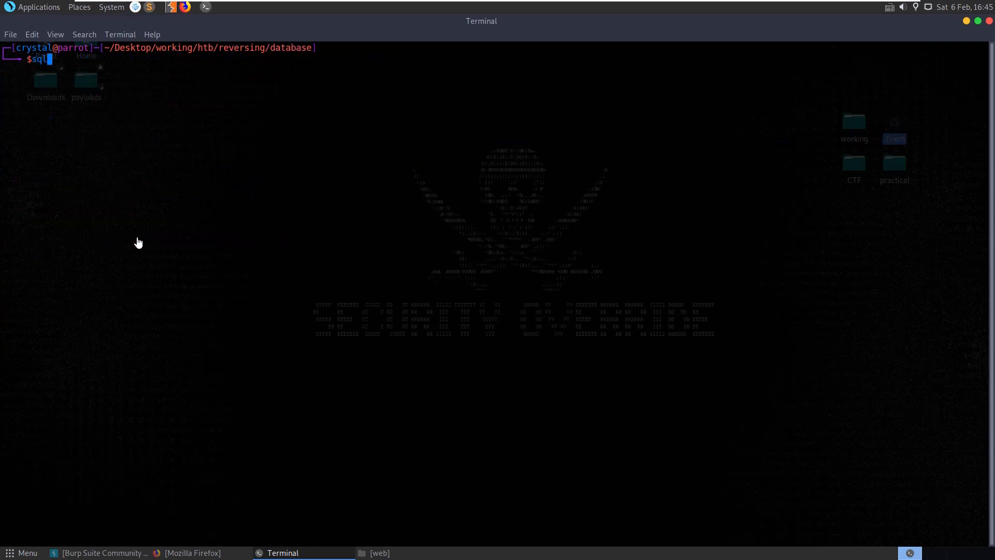
Launch sqlitebrowser on the extracted database.sqlite
type("itebrowser database.sqlite")
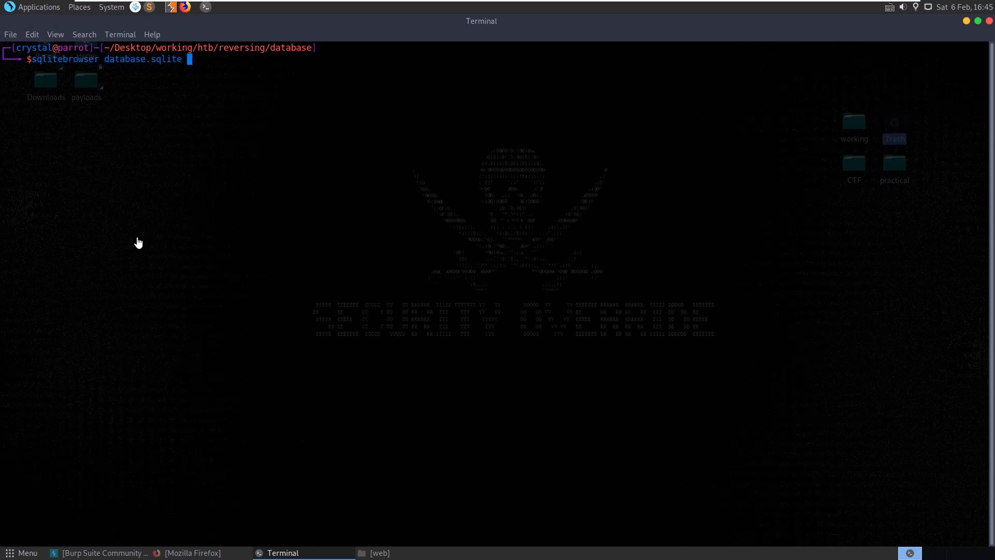
key("Return")
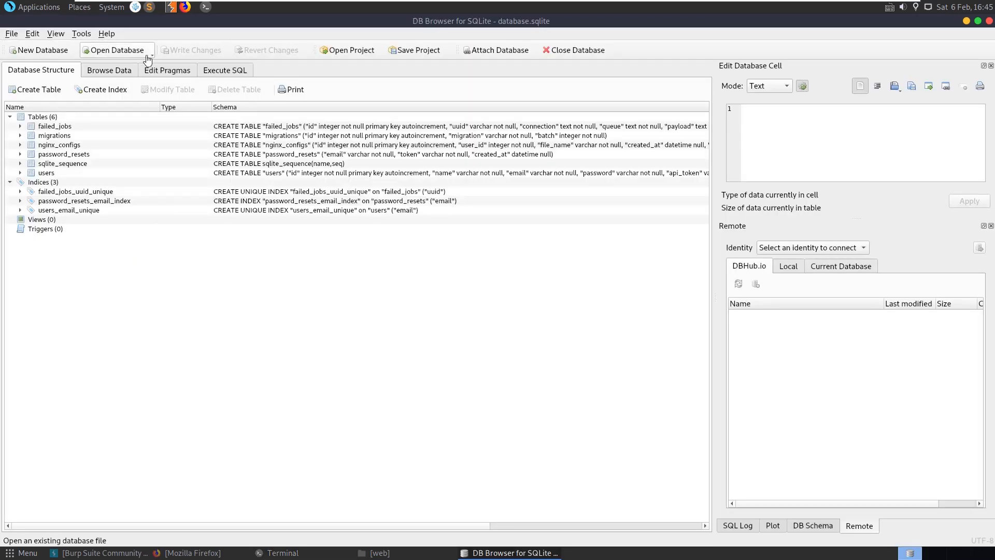
mouse_move(101, 112)
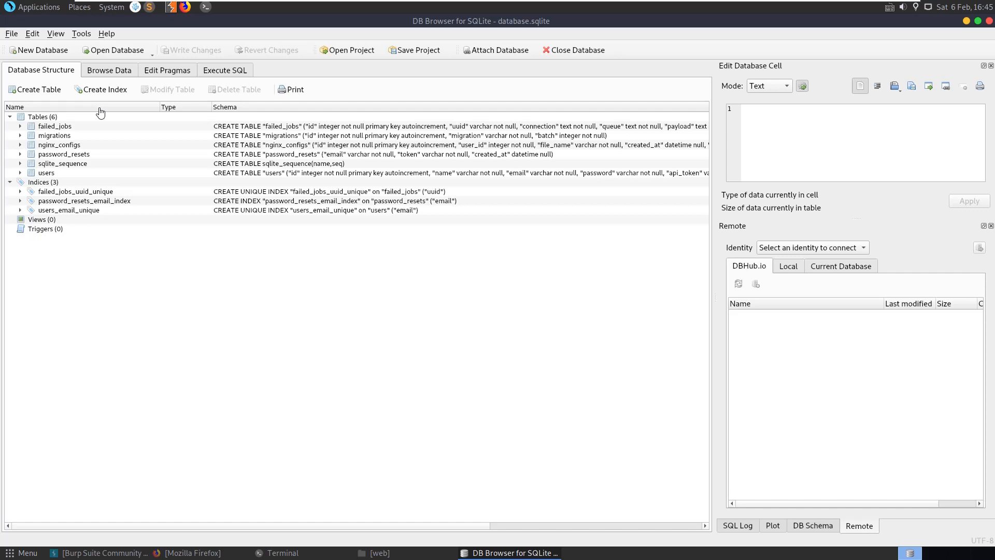
mouse_move(123, 69)
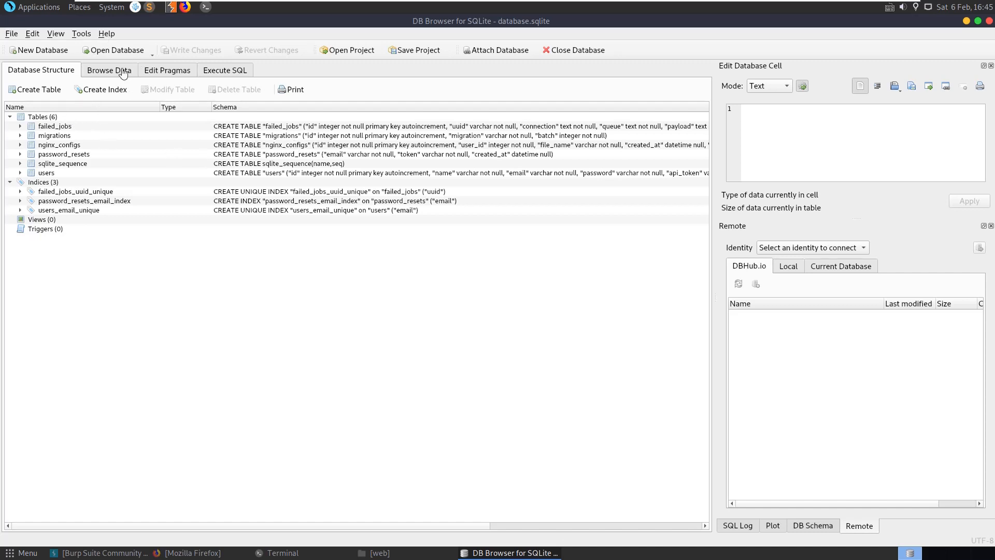
Browse the users table rows in DB Browser and inspect the user records
left_click(109, 69)
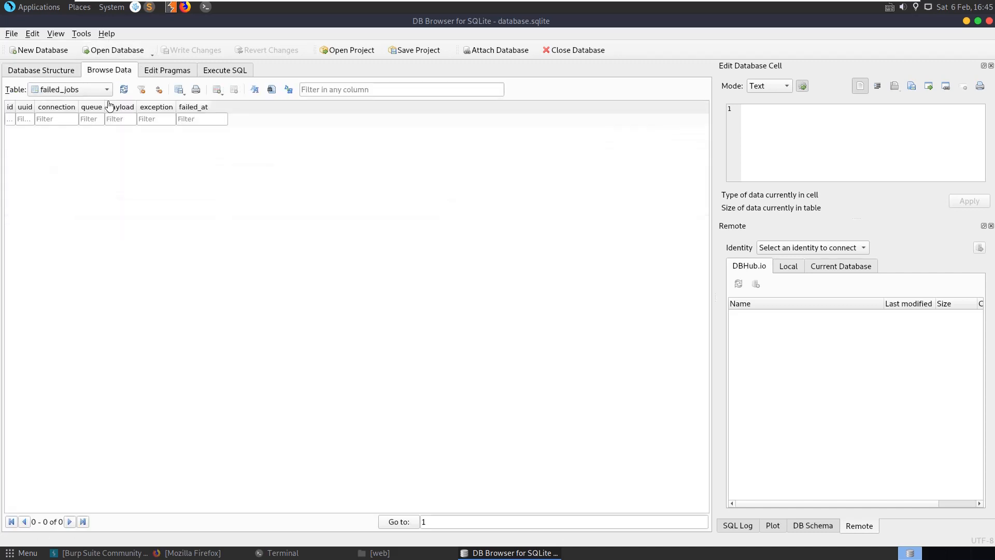
left_click(105, 89)
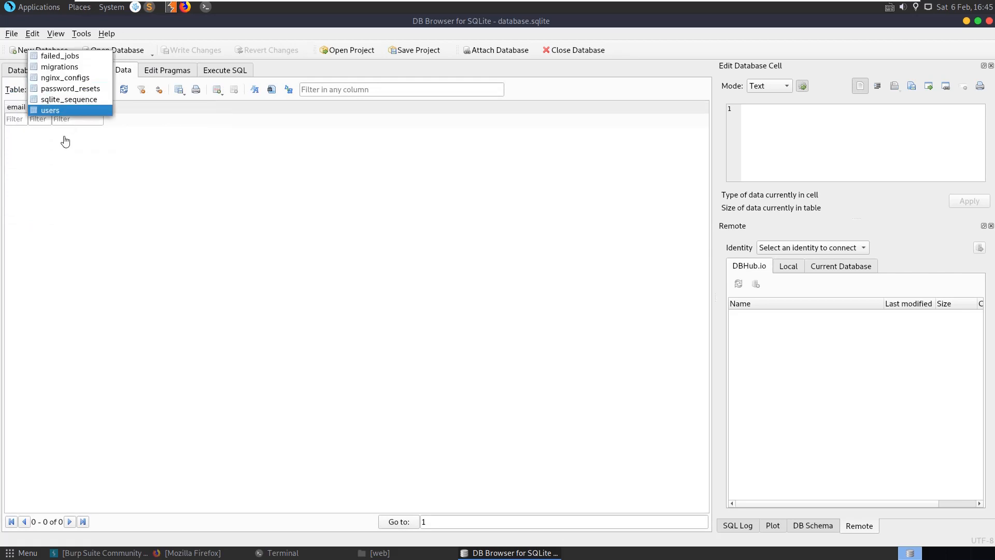
left_click(49, 110)
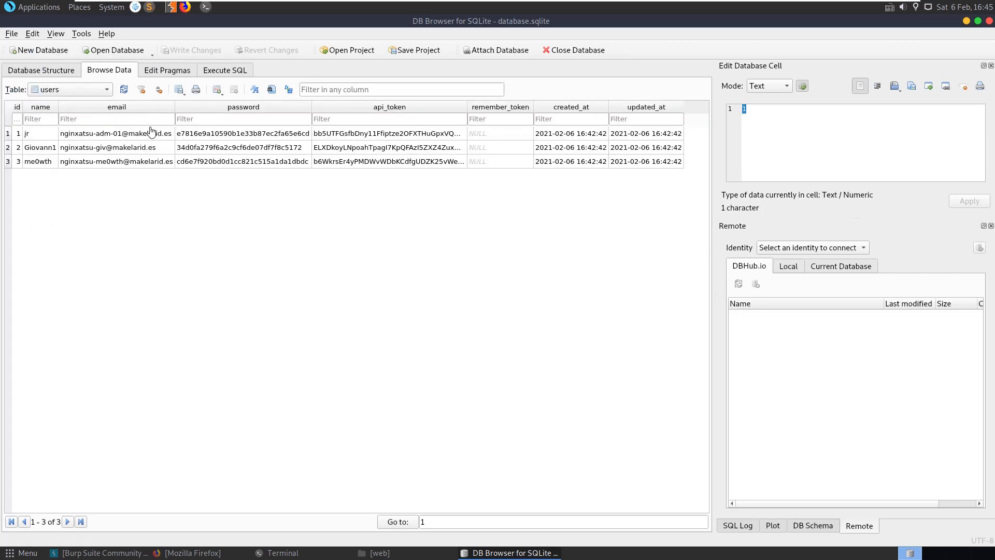
left_click(37, 161)
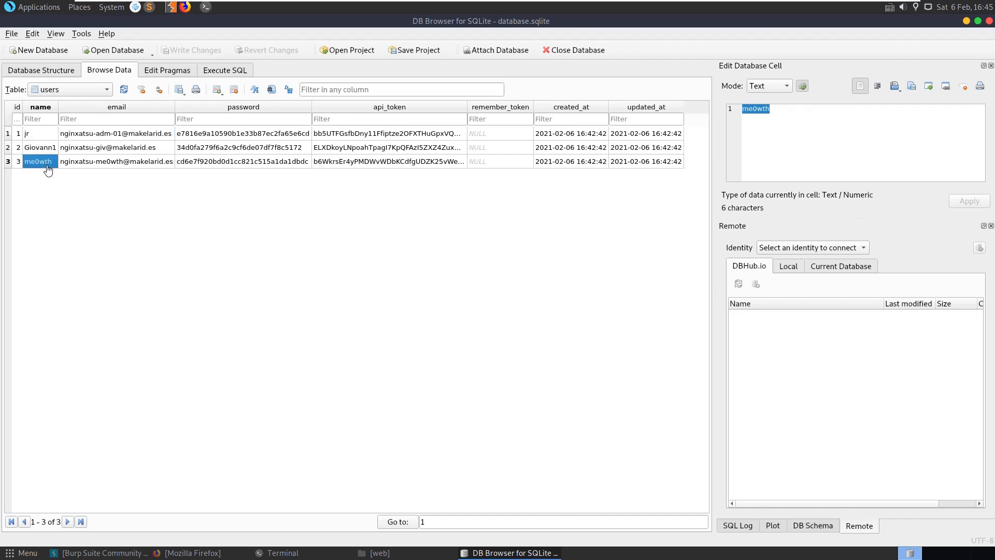
Select all three users' password hashes to copy them, then return to the Terminal
left_click(242, 134)
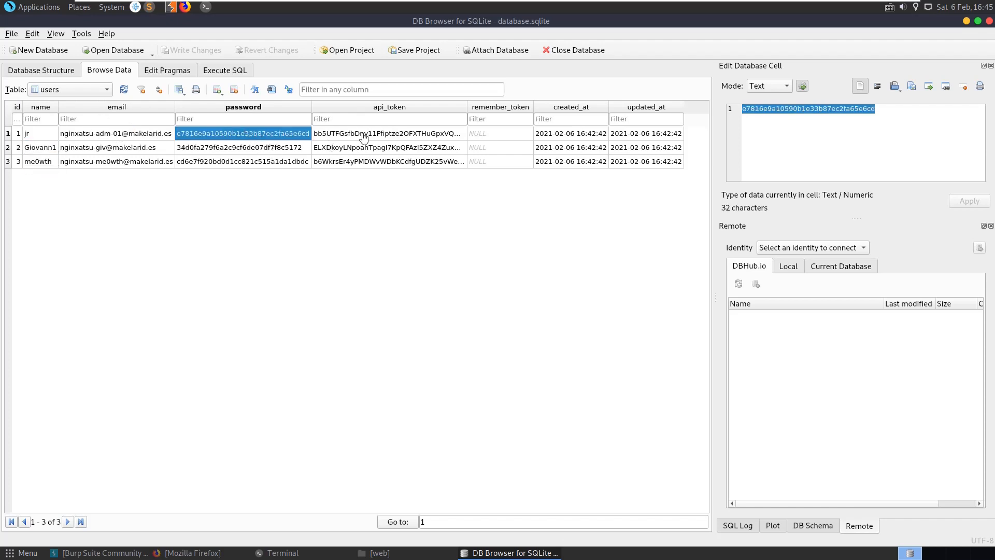
left_click(241, 147)
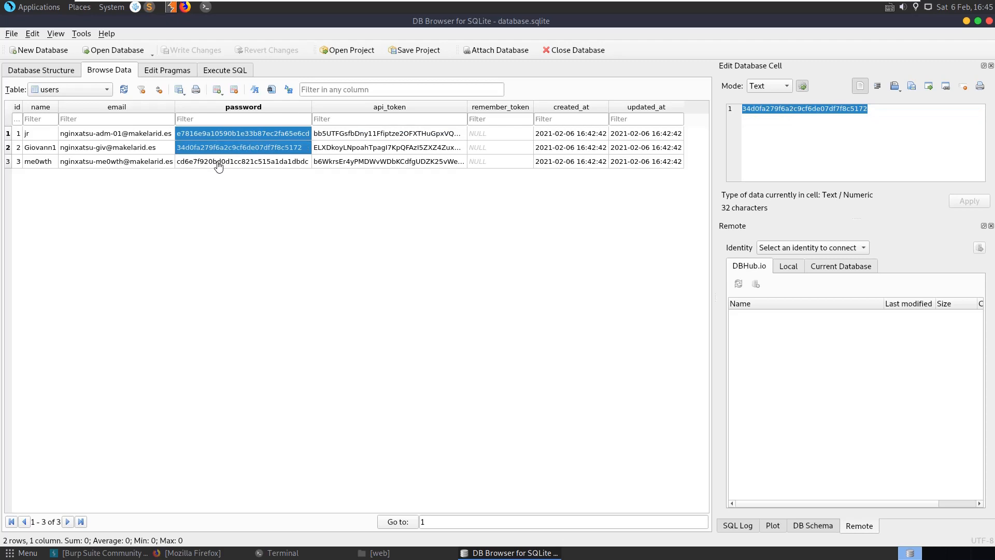
left_click(241, 161)
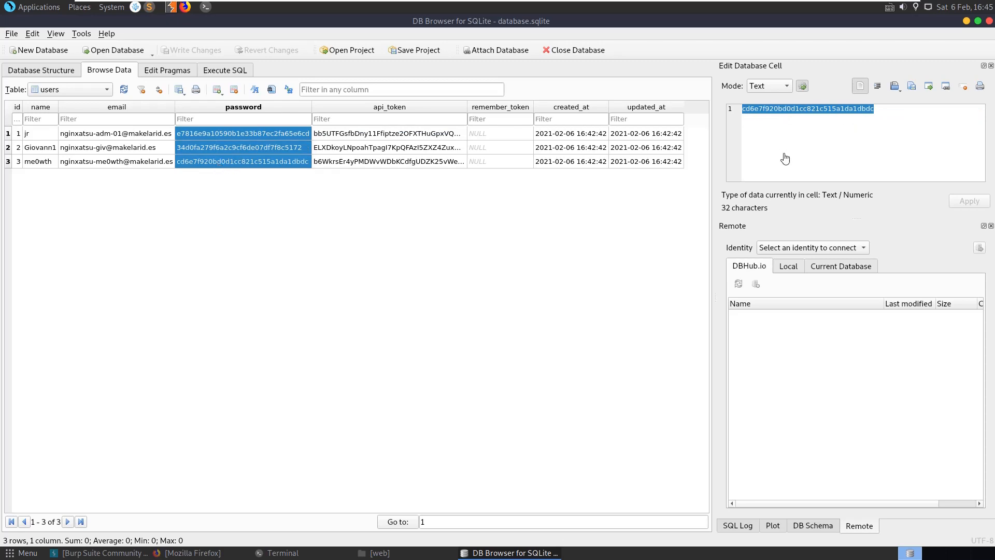
left_click(281, 553)
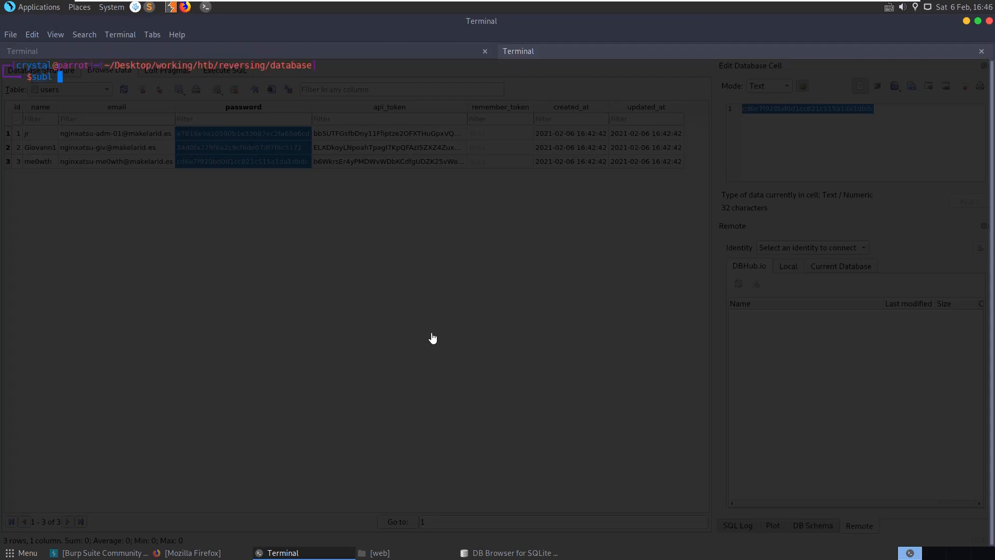
Save the three hashes to a file and run john --list=formats | grep md5 to find MD5 formats
key("Return")
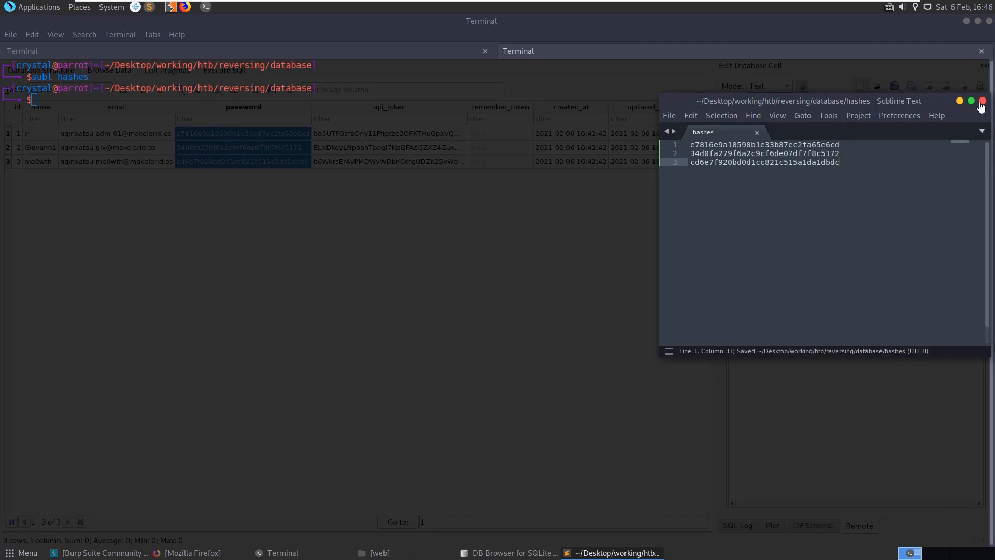
left_click(981, 101)
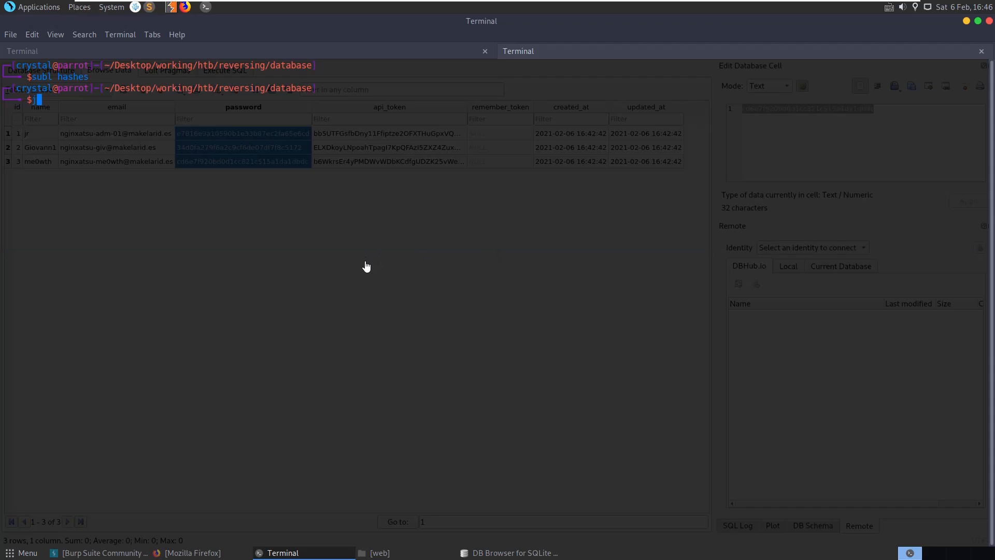
type("ohn --")
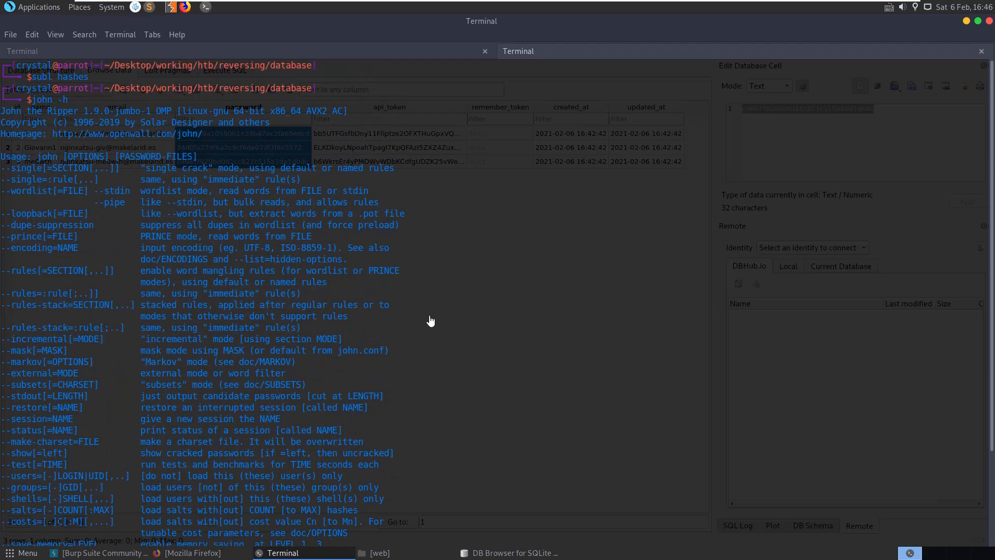
mouse_move(62, 387)
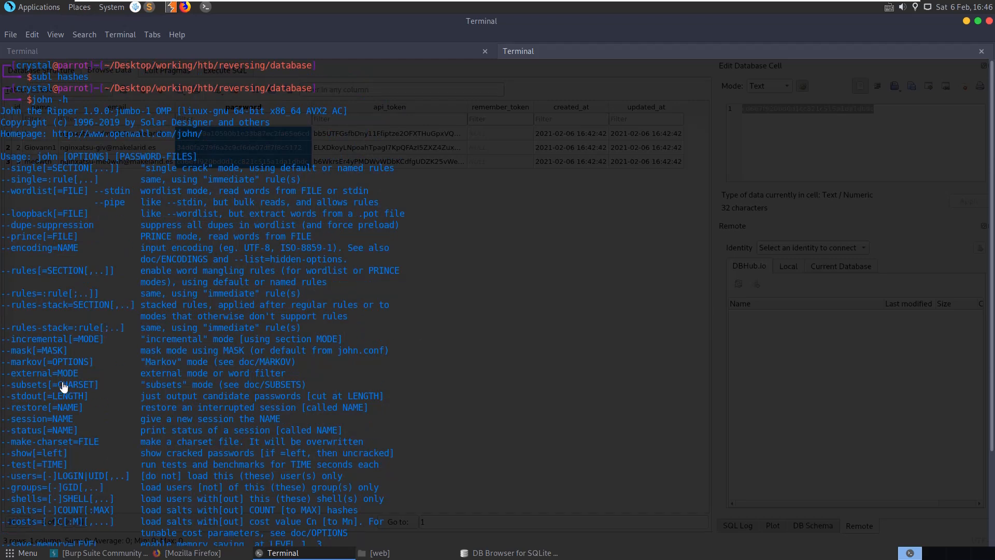
scroll("down", 3)
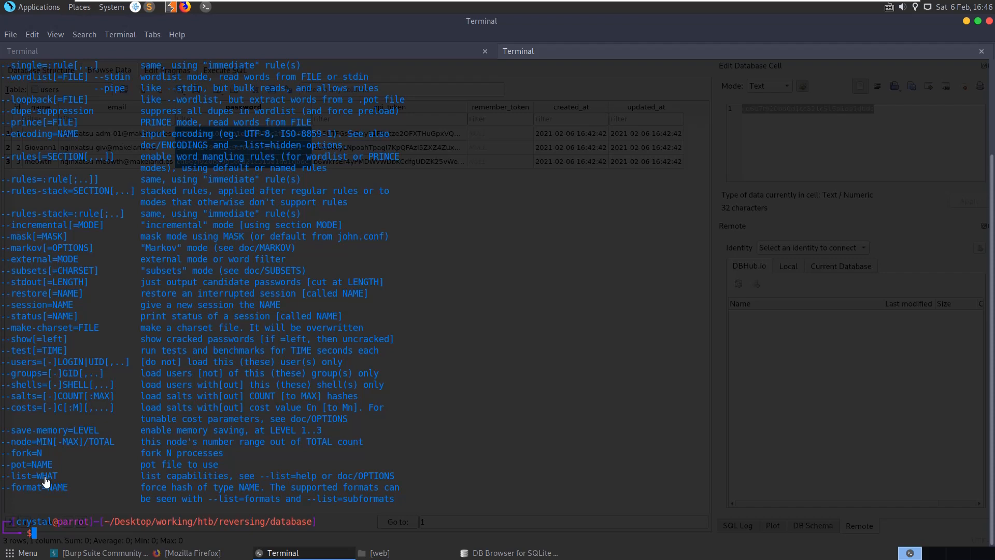
mouse_move(253, 502)
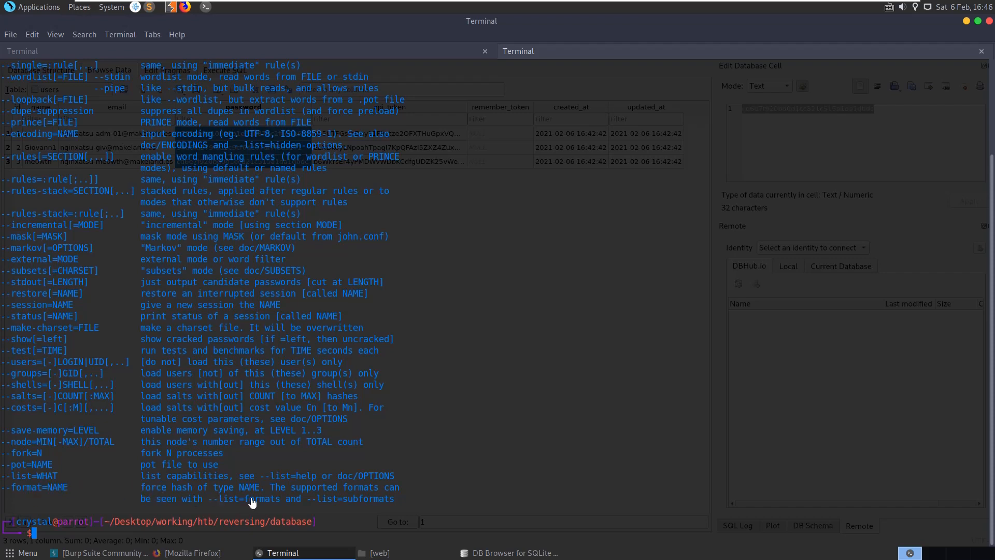
type("john")
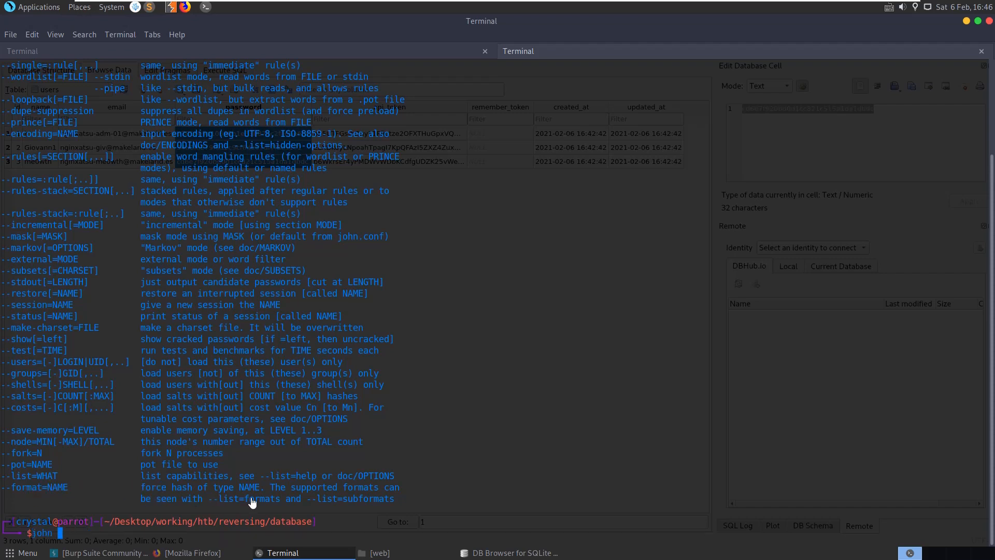
type("--list=fp")
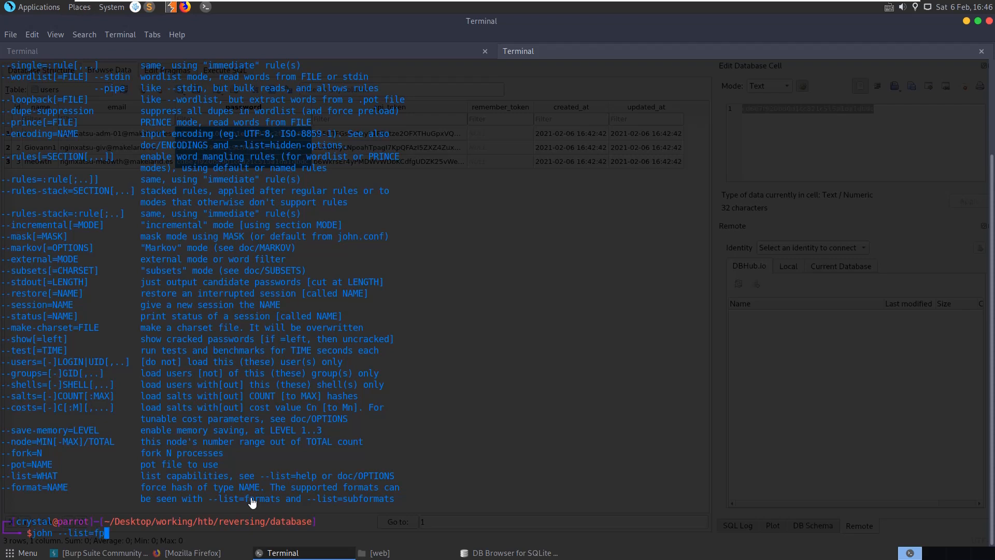
type("ormat")
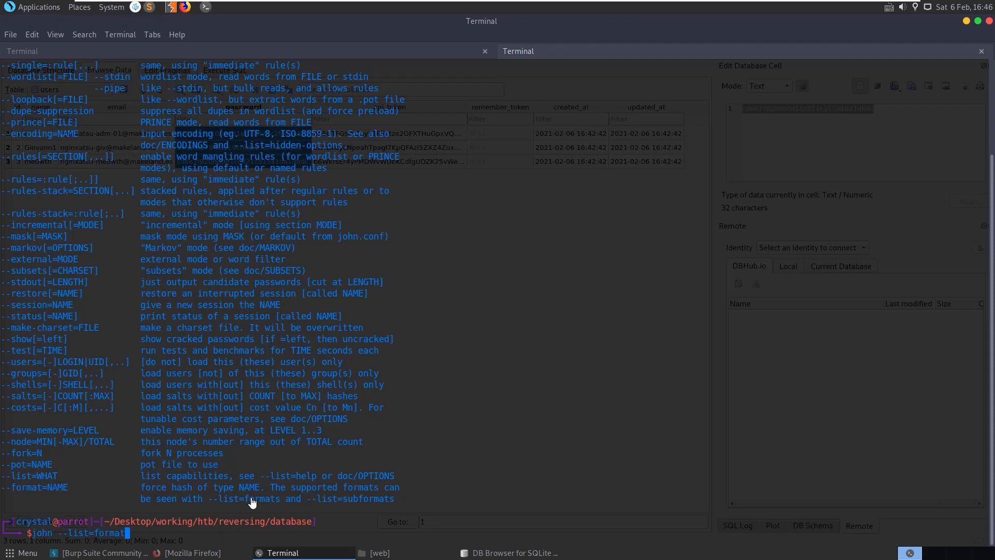
key("Return")
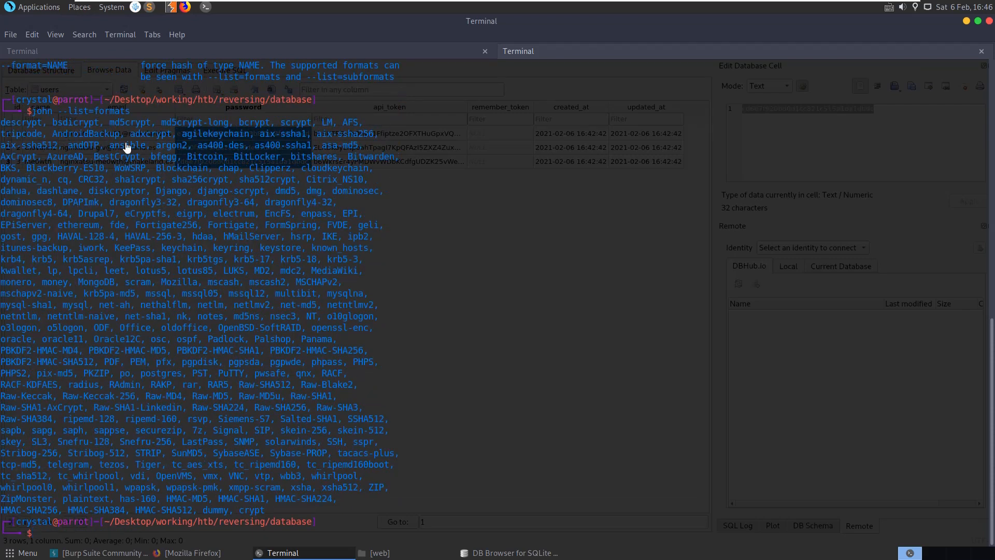
mouse_move(206, 354)
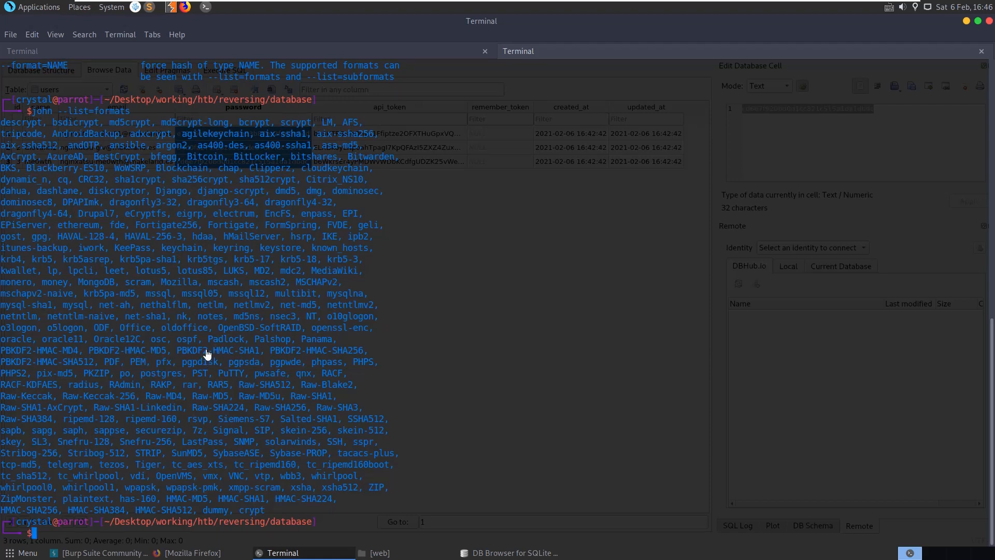
mouse_move(247, 335)
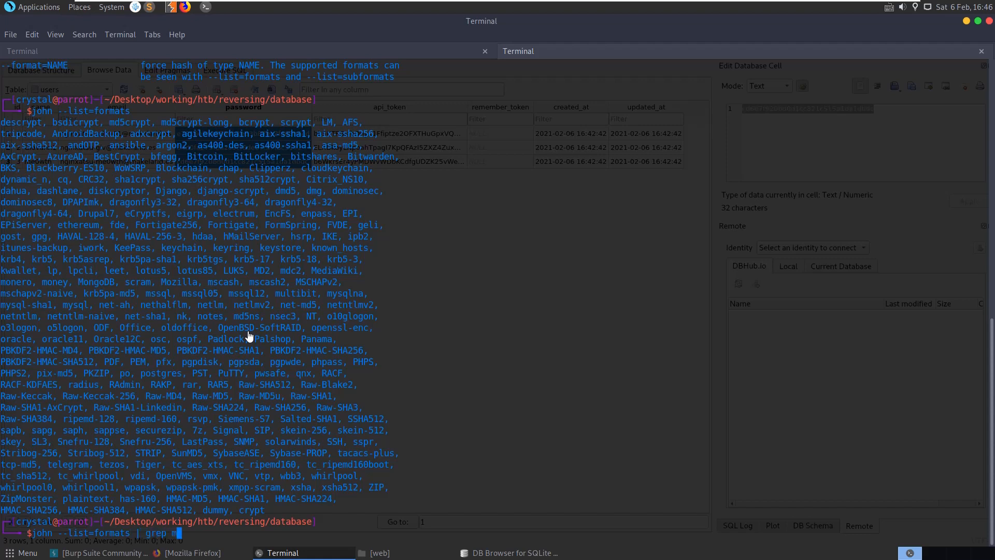
key("Return")
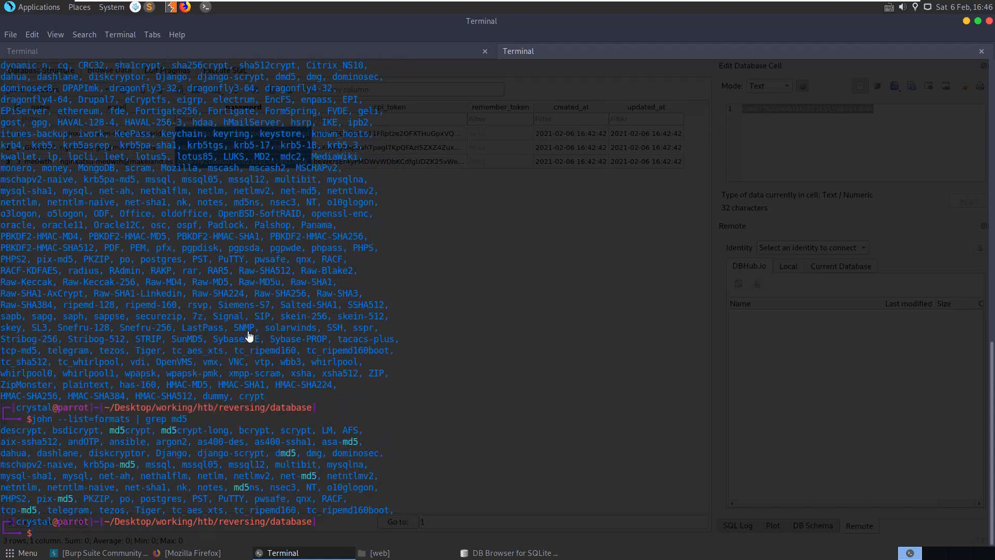
mouse_move(369, 476)
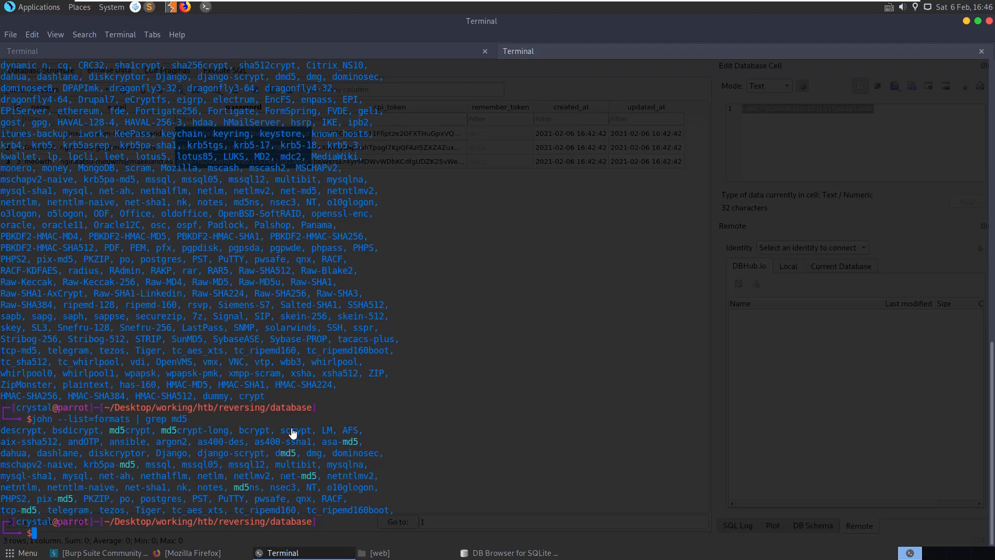
Type john --format=md5 --wordlist=~/seclists/Passwords/probable-v2-top12000.txt, not yet run
double_click(131, 430)
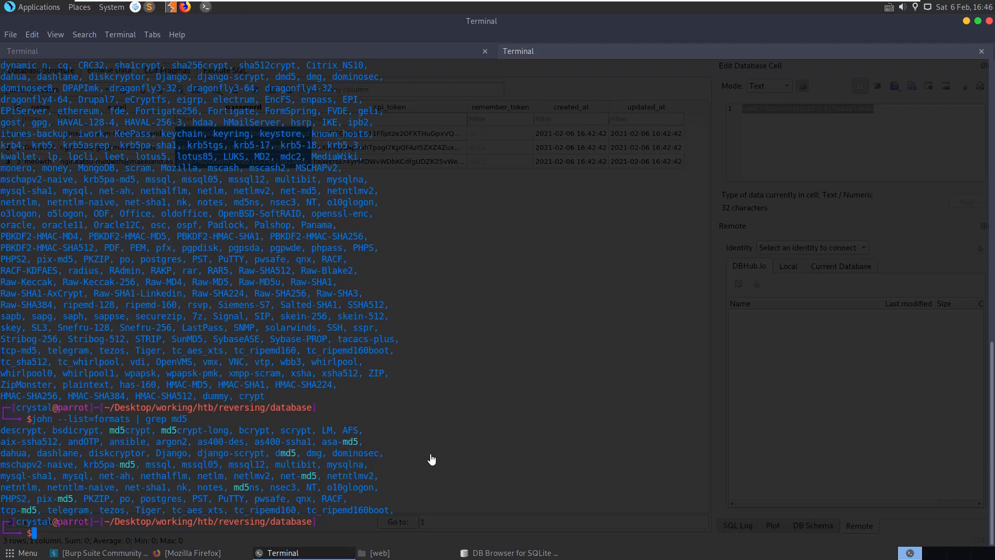
type("john --")
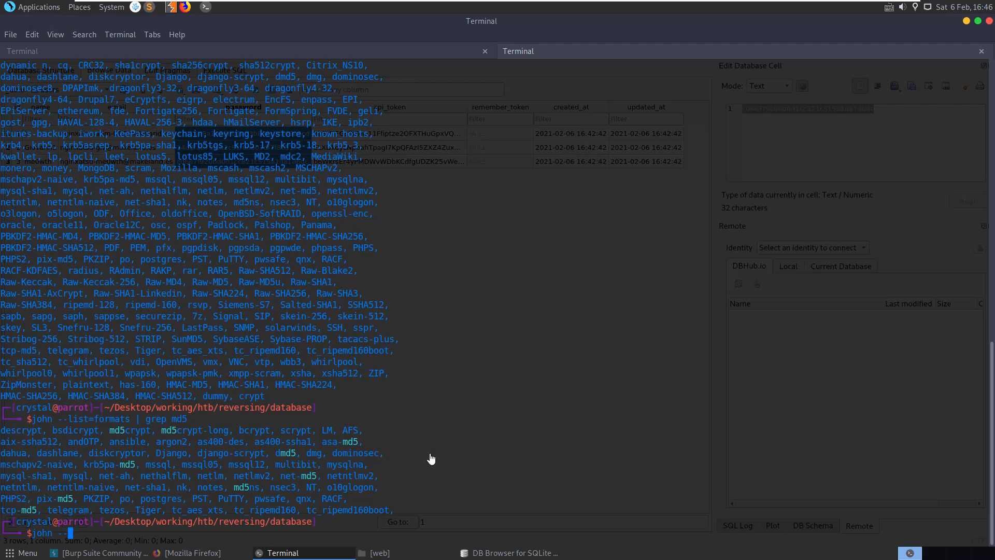
type("--format=")
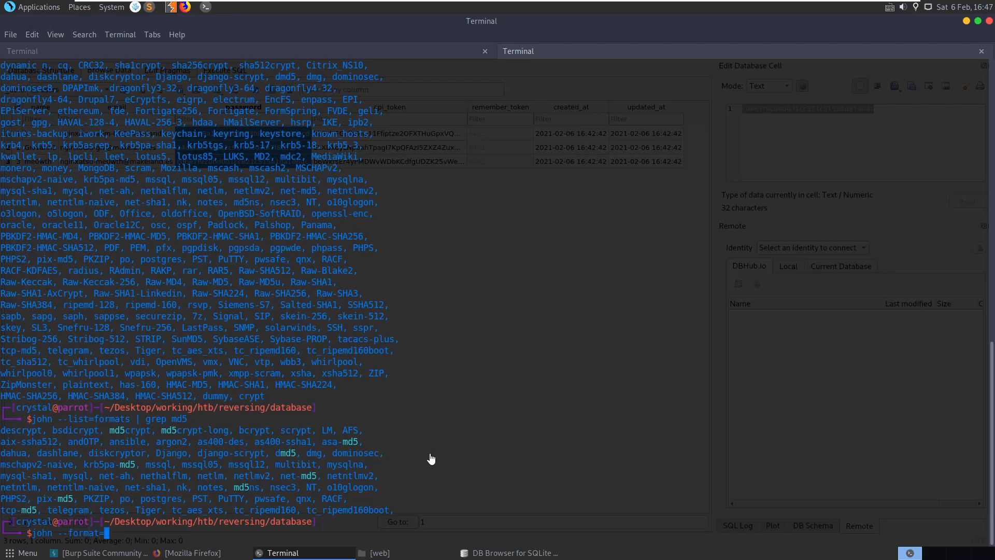
type("md5")
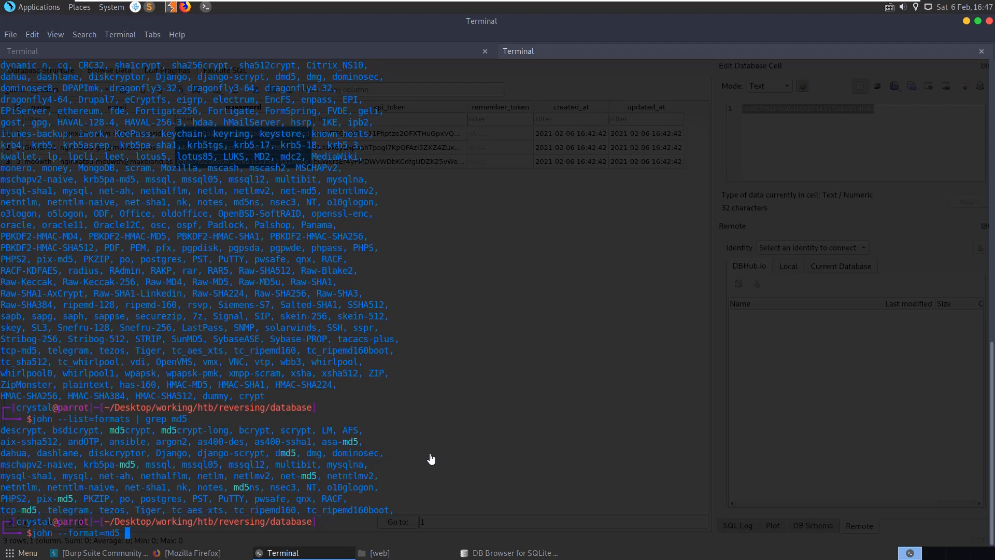
type("--wordlist= ~/")
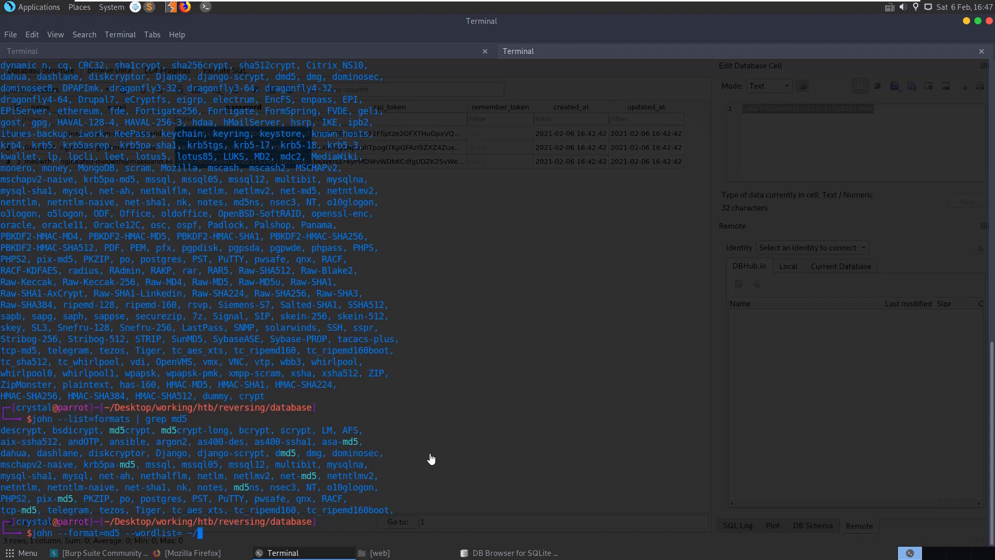
type("wo")
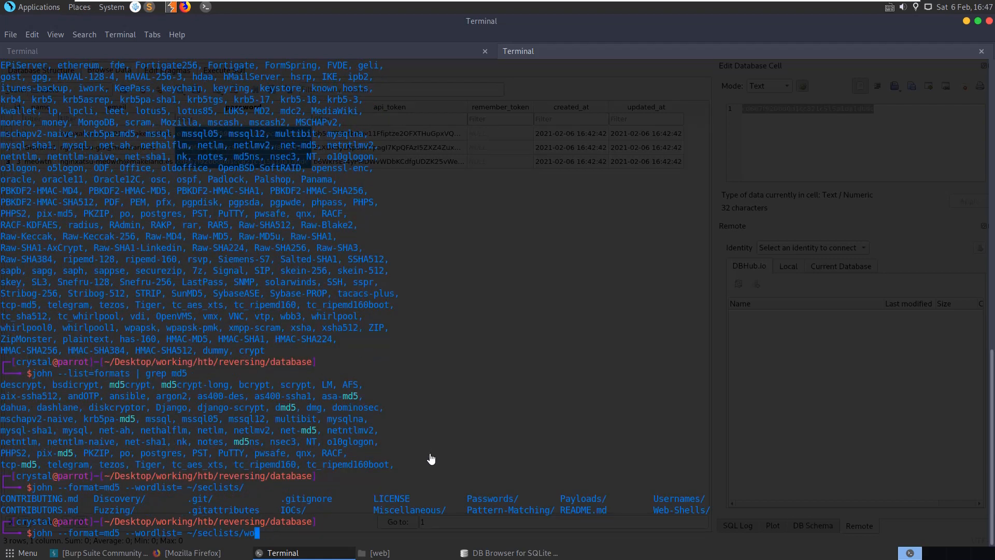
type("Passwords/p[r")
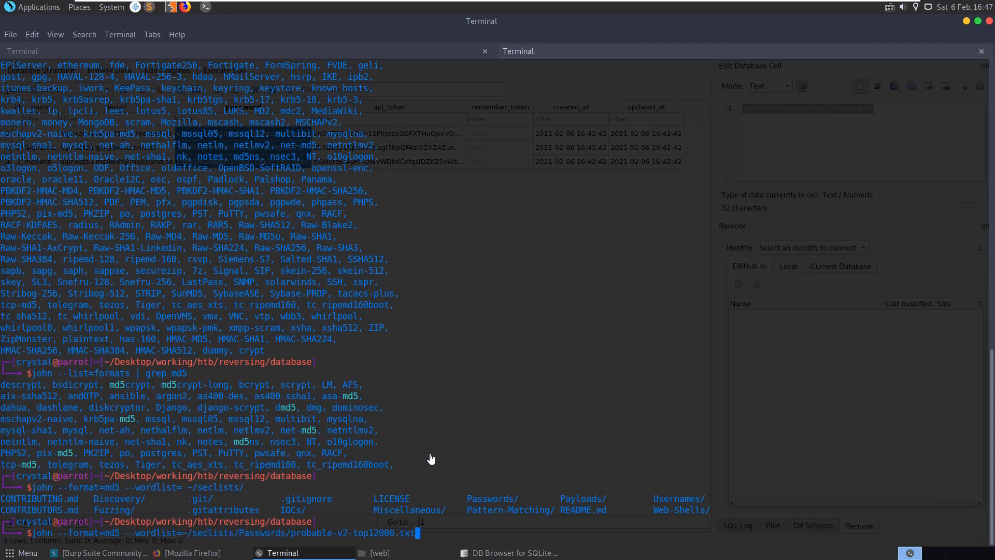
Run john in raw-md5 format with the probable-v2-top12000.txt wordlist on hashes, then john --show, cracking nothing
type("hashes")
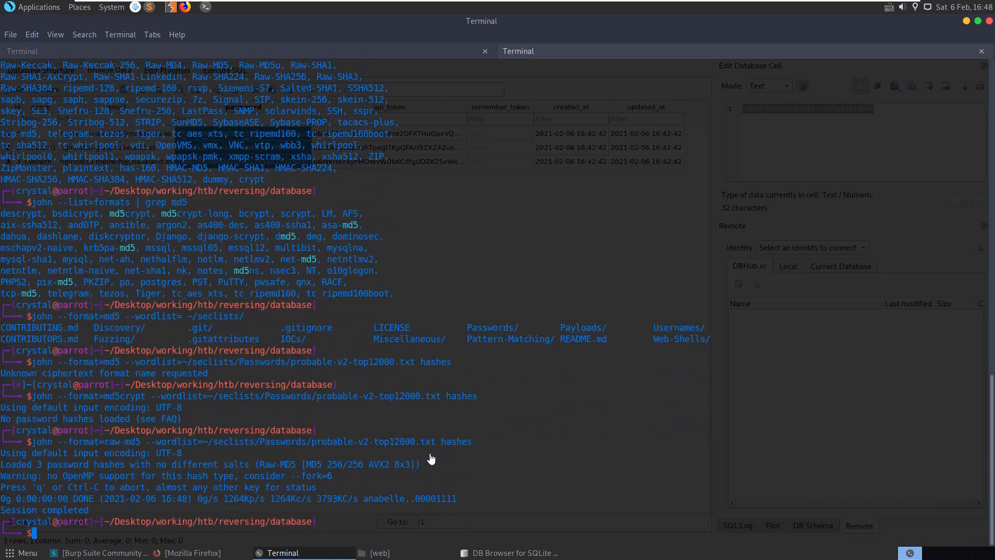
mouse_move(301, 448)
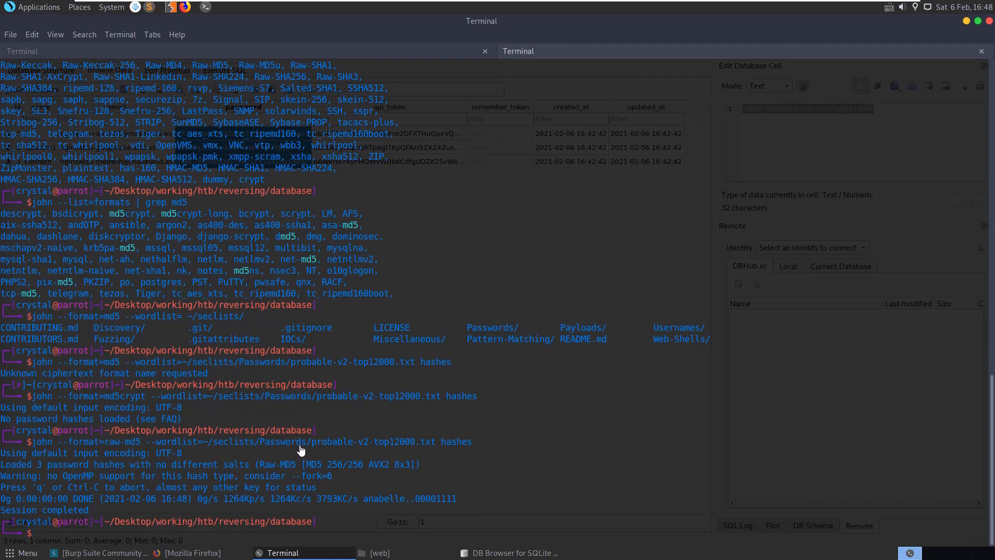
mouse_move(536, 262)
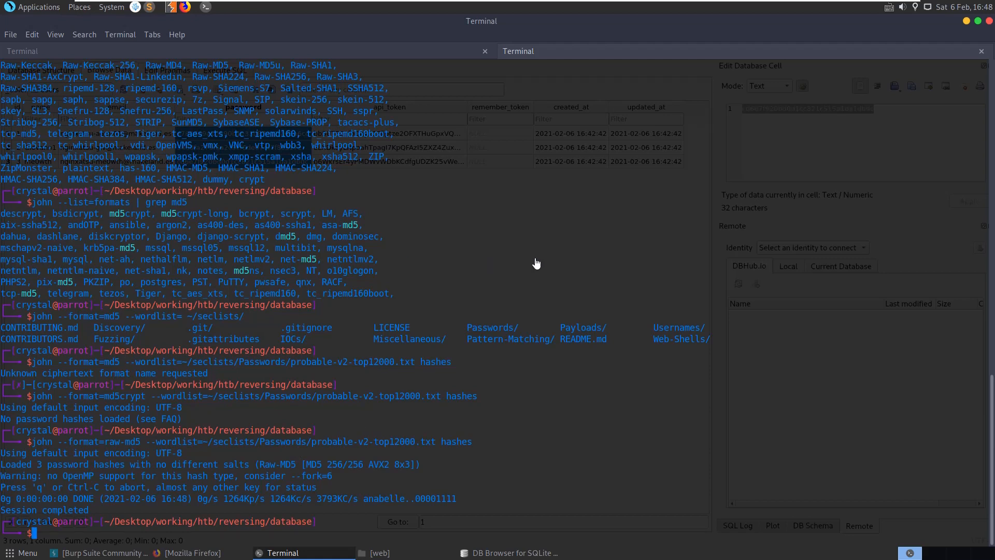
mouse_move(389, 272)
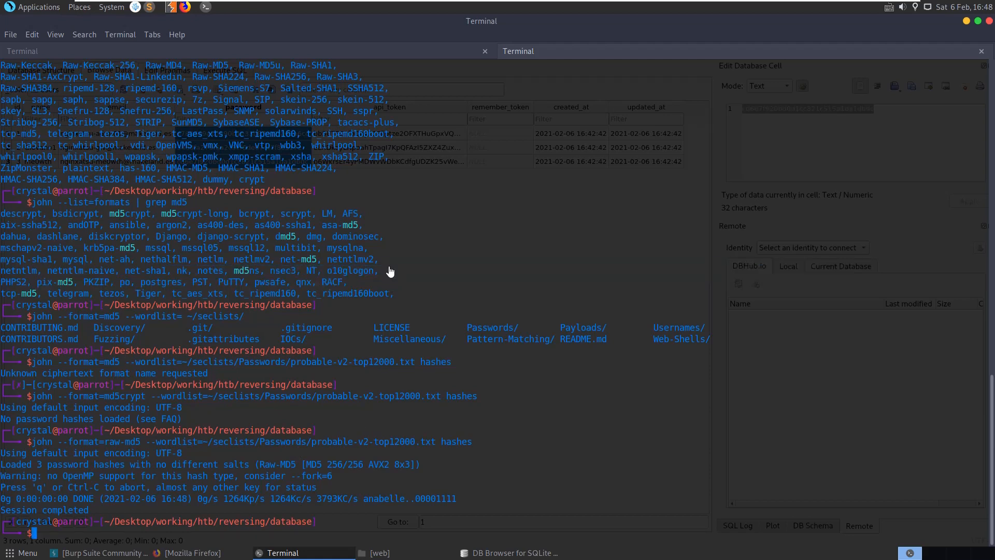
mouse_move(507, 498)
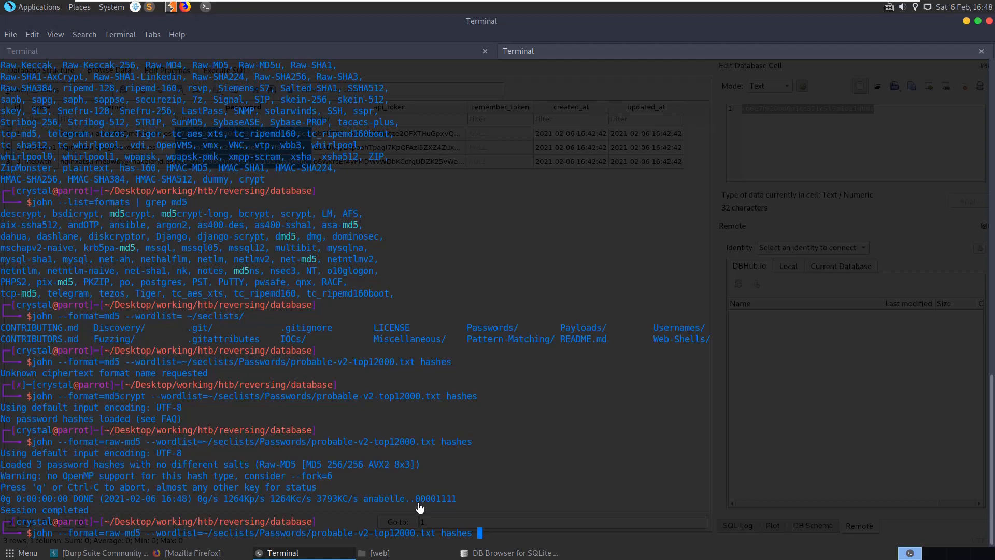
key("Return")
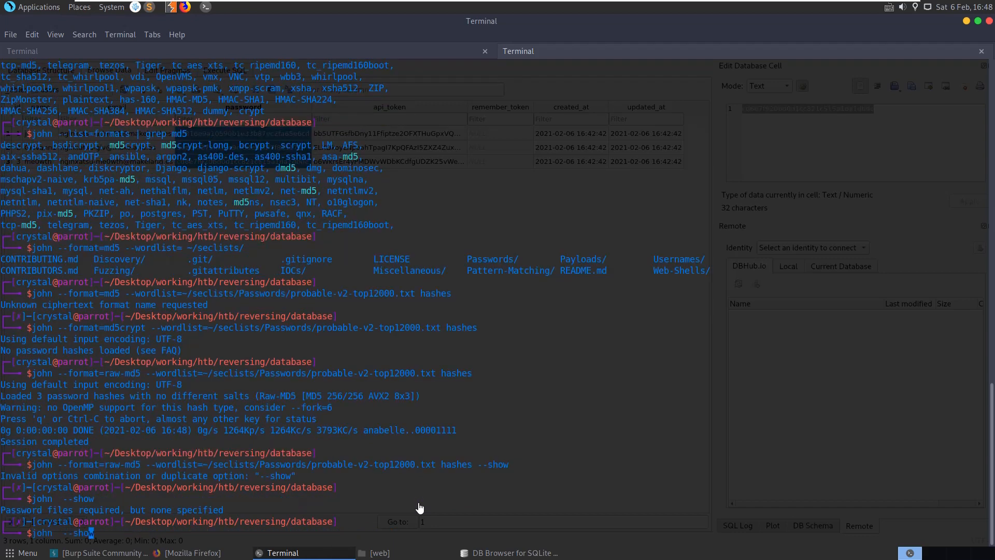
type("hashes")
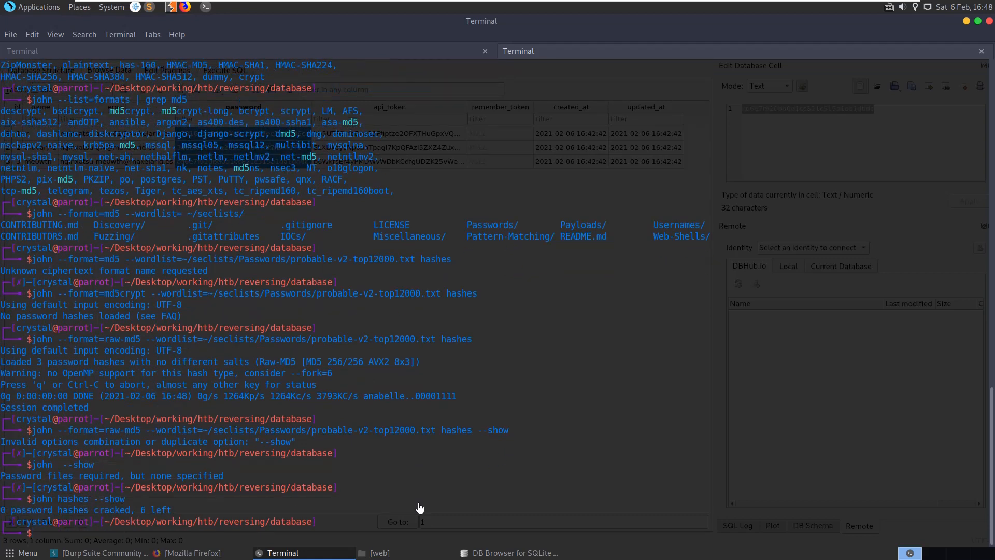
type("john --show")
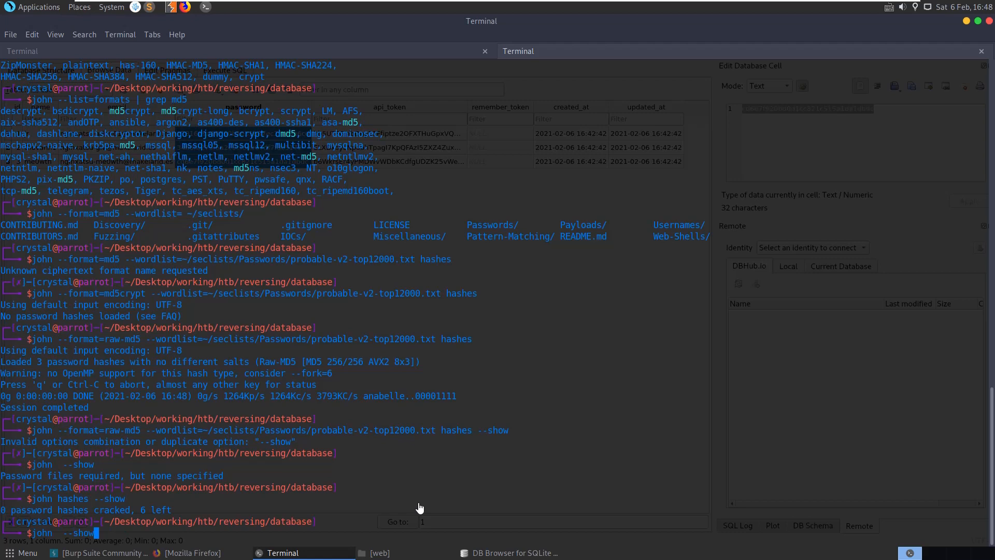
type("john --format=raw-md5 --wordlist=~/seclists/Passwords/probable-v2-top12000.txt hashes --show")
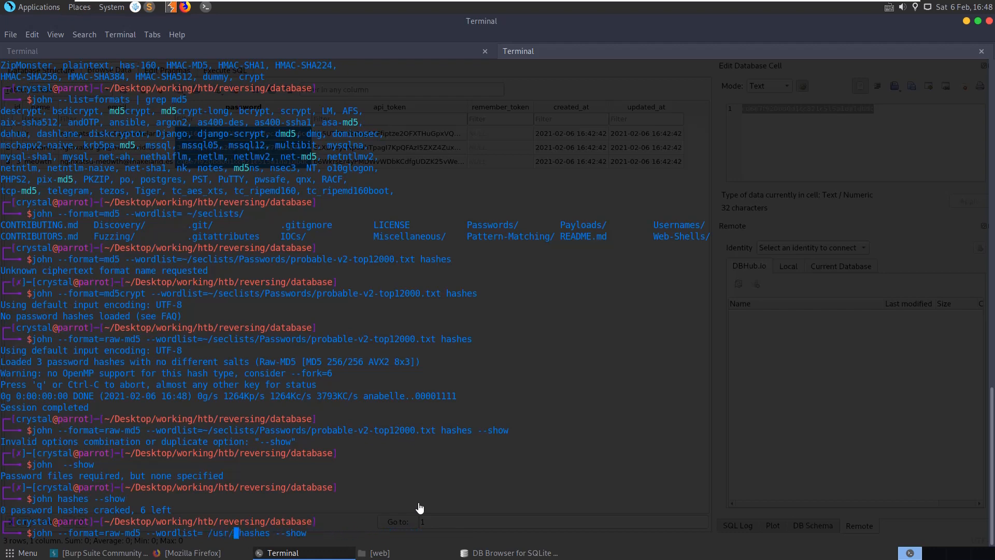
type("share/wordlists/crackstation_real.txt")
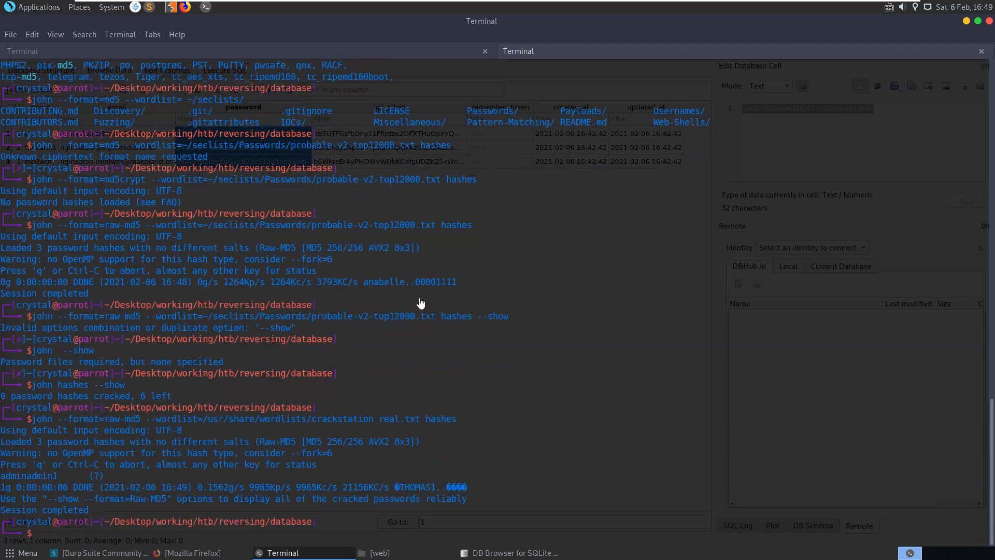
type("john --format=raw-md5 --wordlist=/usr/share/wordlists/crackstation_real.txt hashes")
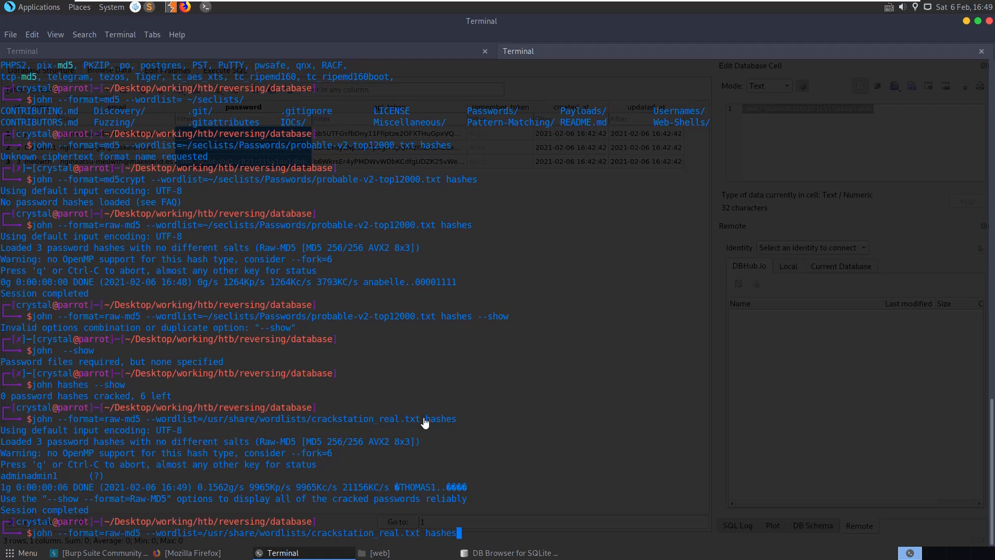
type("john hashes --show")
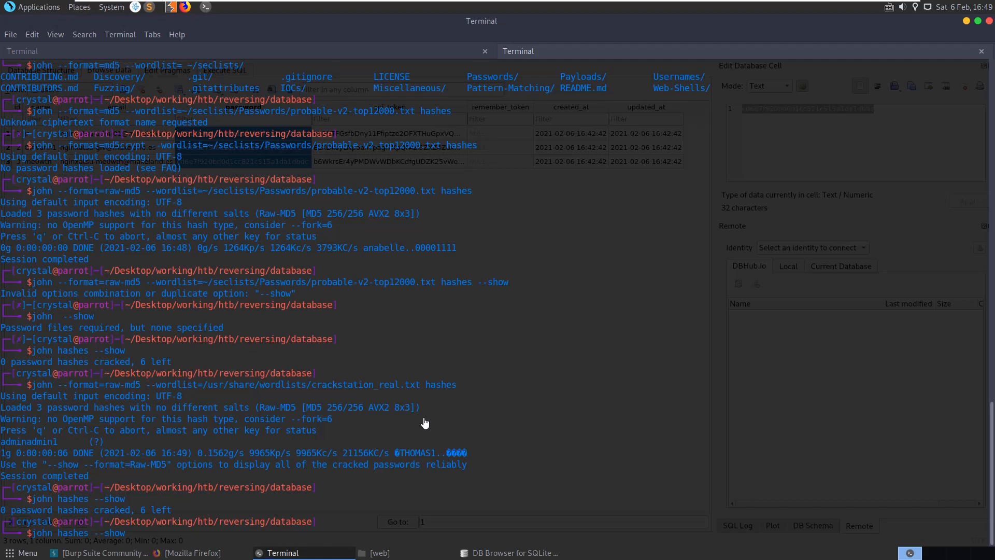
type("-s")
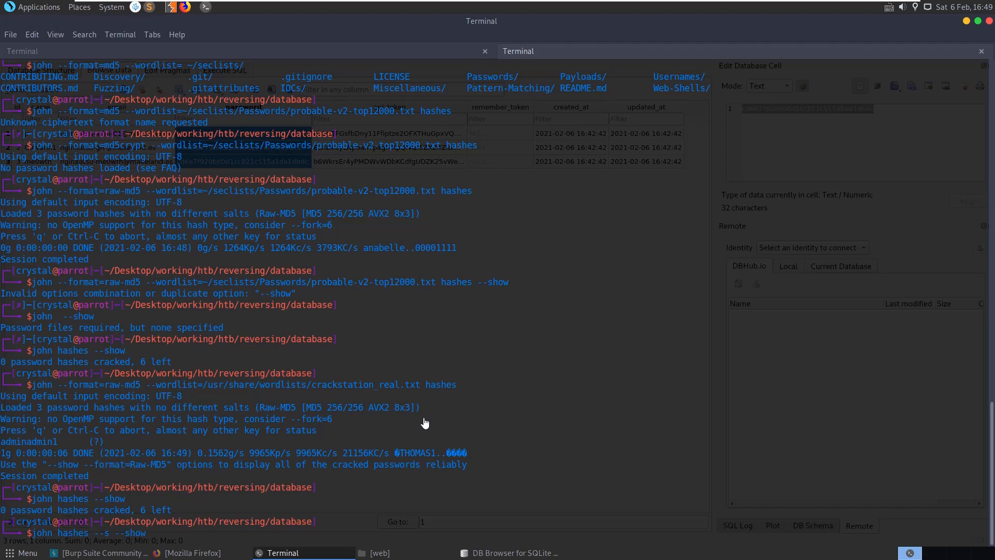
type("--format=raw")
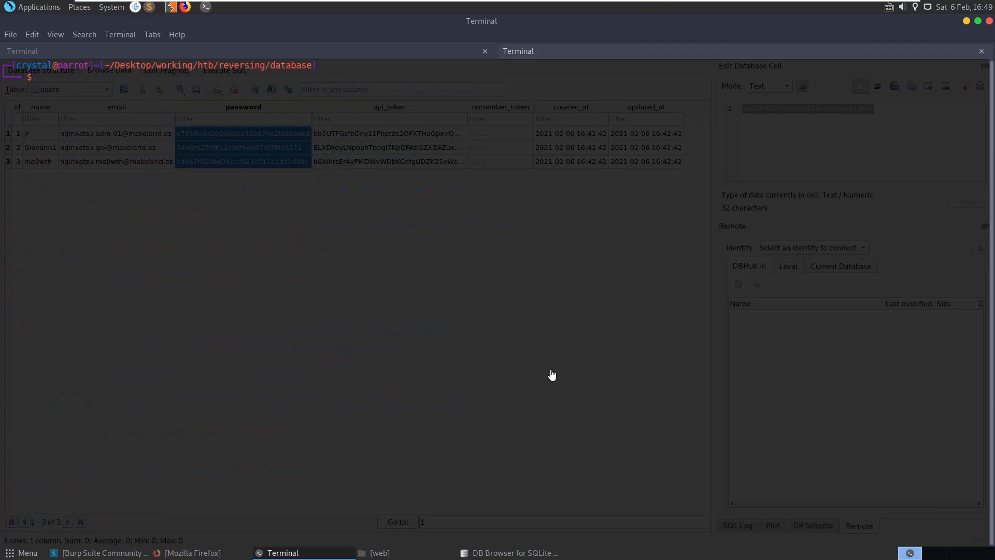
mouse_move(424, 184)
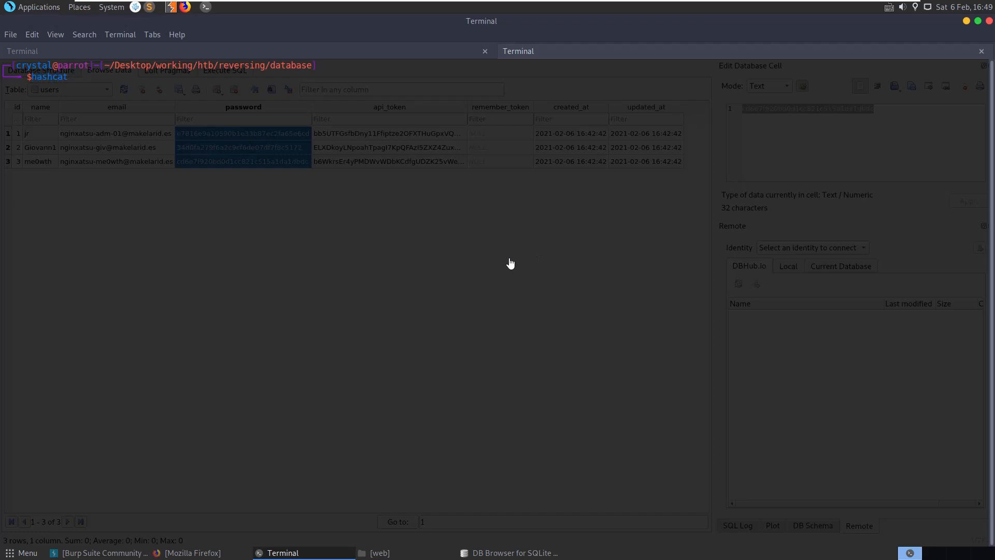
Run hashcat with no arguments and read through its usage help
key("Return")
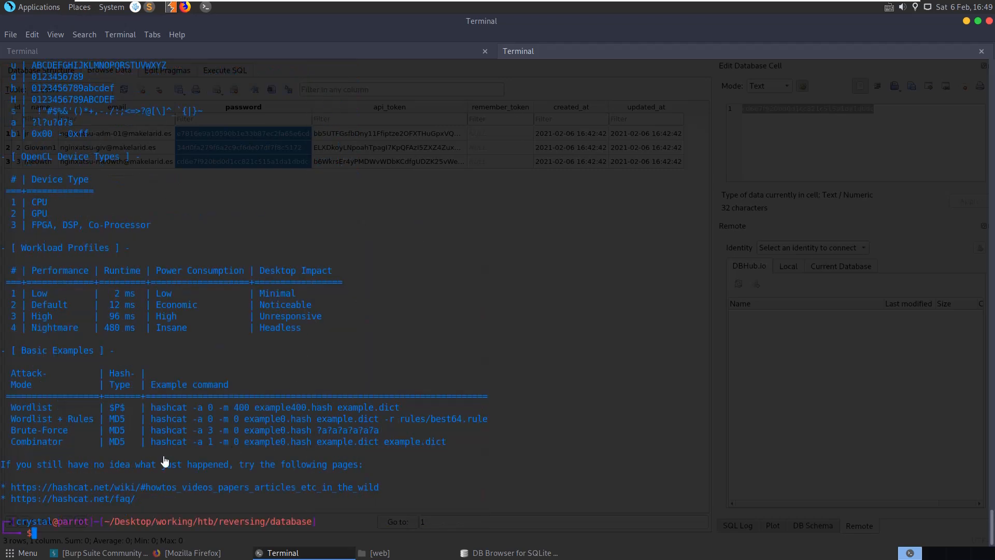
mouse_move(228, 424)
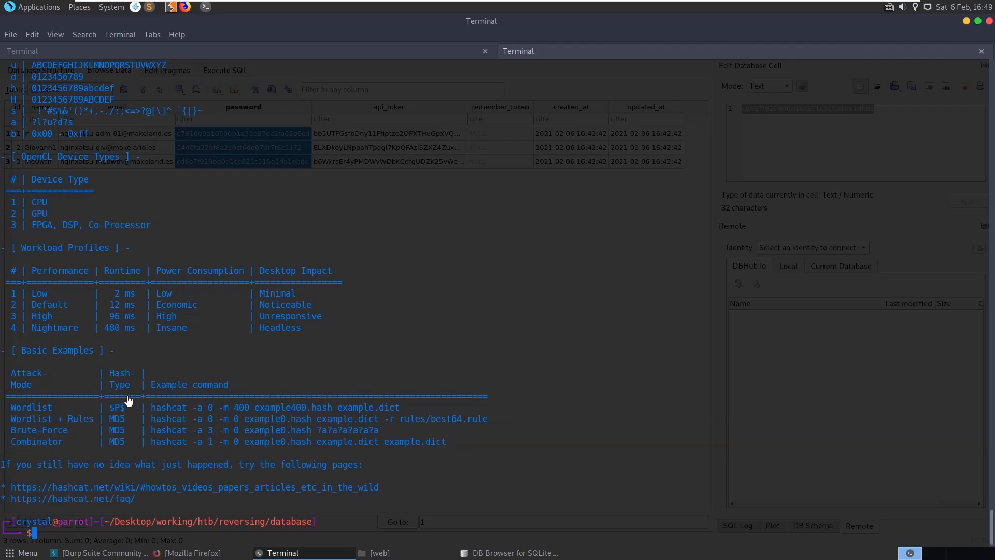
scroll("down", 3)
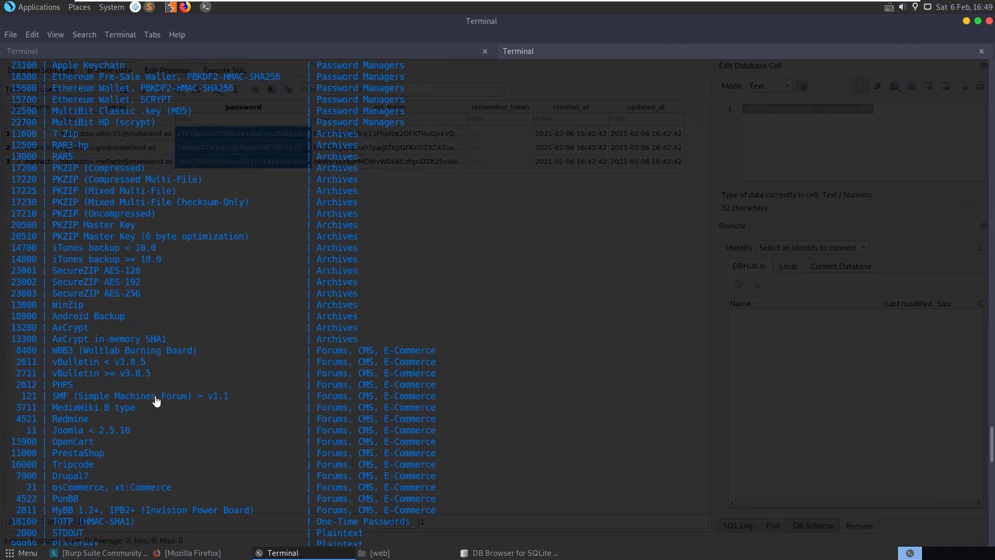
scroll("down", 3)
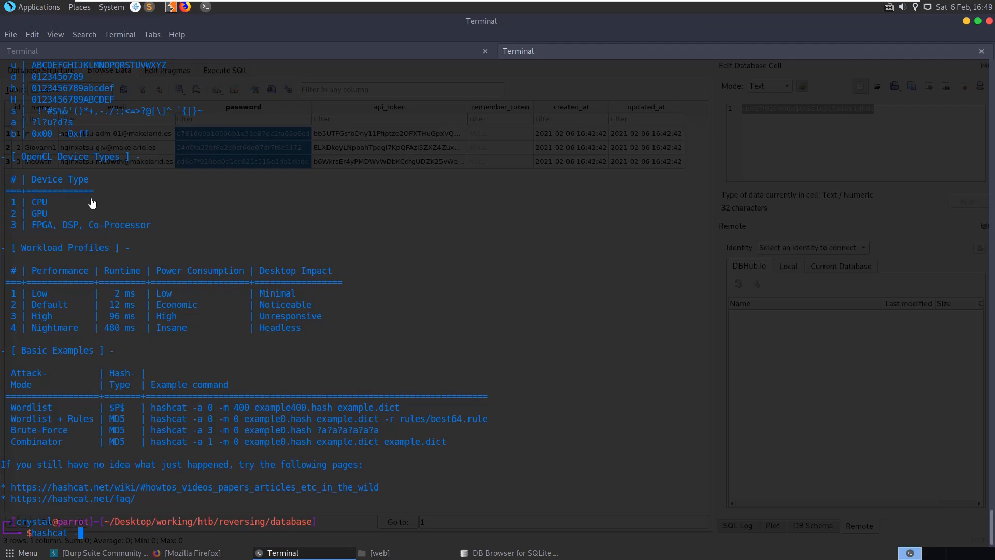
Start hashcat -m 0 on hashes with /usr/share/wordlists/haveibeenpwned.txt, then return to DB Browser
type("-m 0 h")
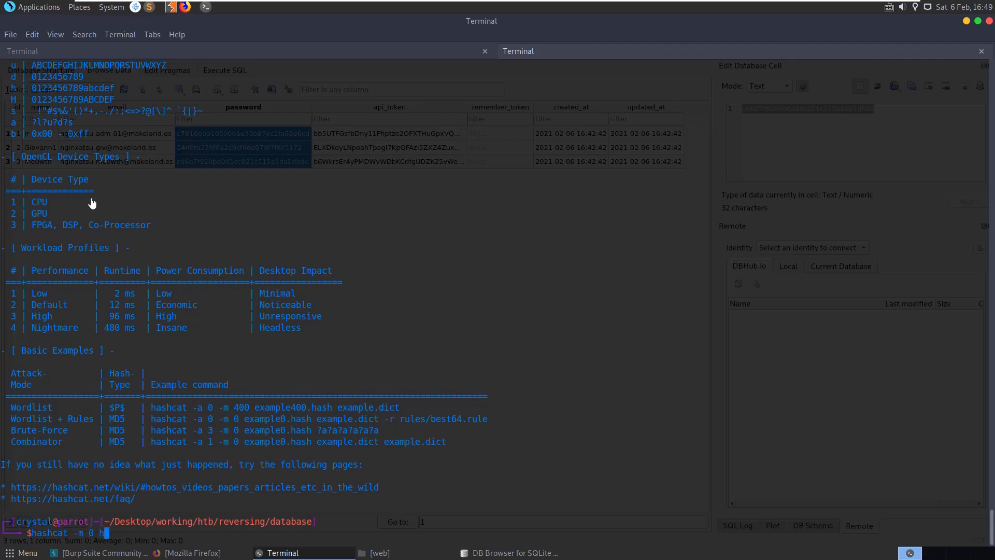
type("ashes")
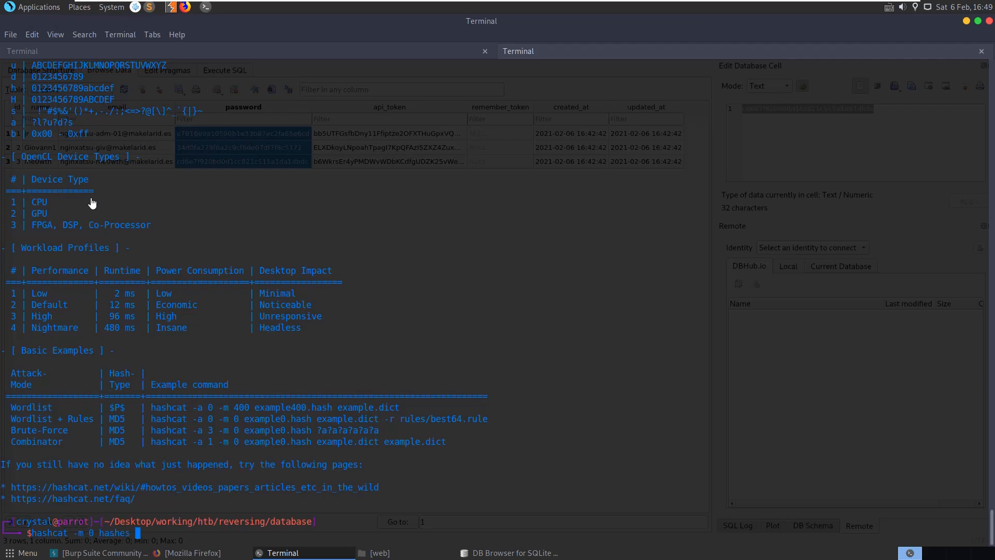
type("/s")
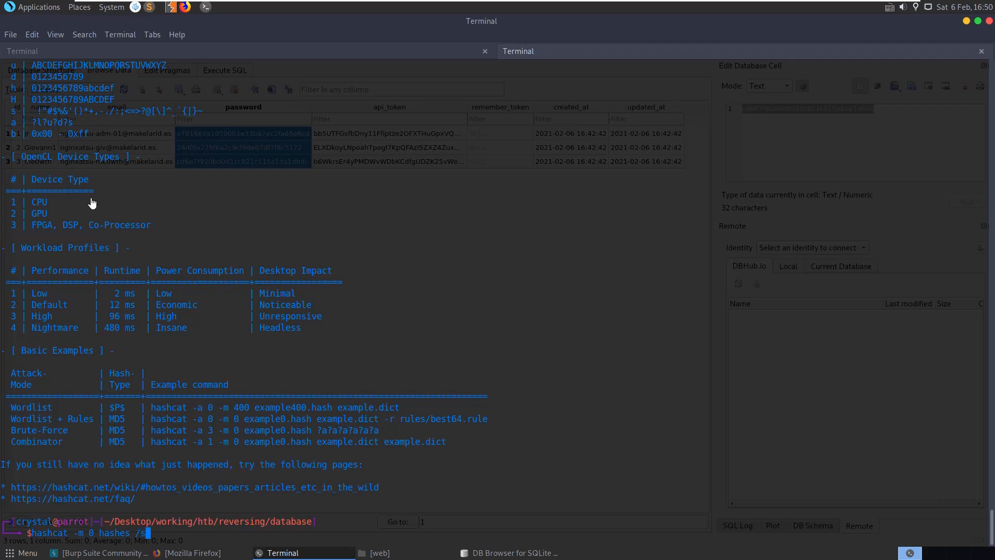
type("/usr/share/wordlists/")
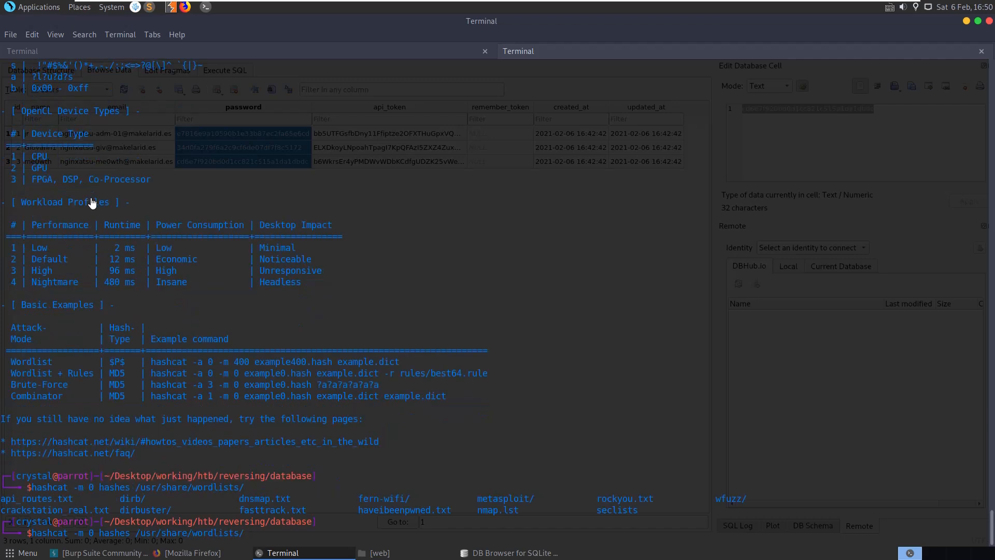
type("haveibeenpwned.txt")
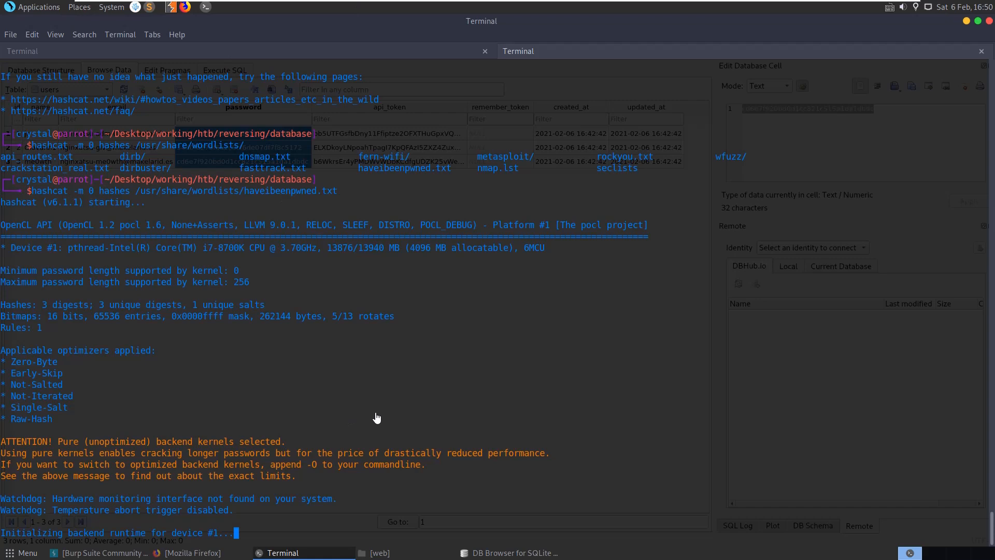
mouse_move(117, 277)
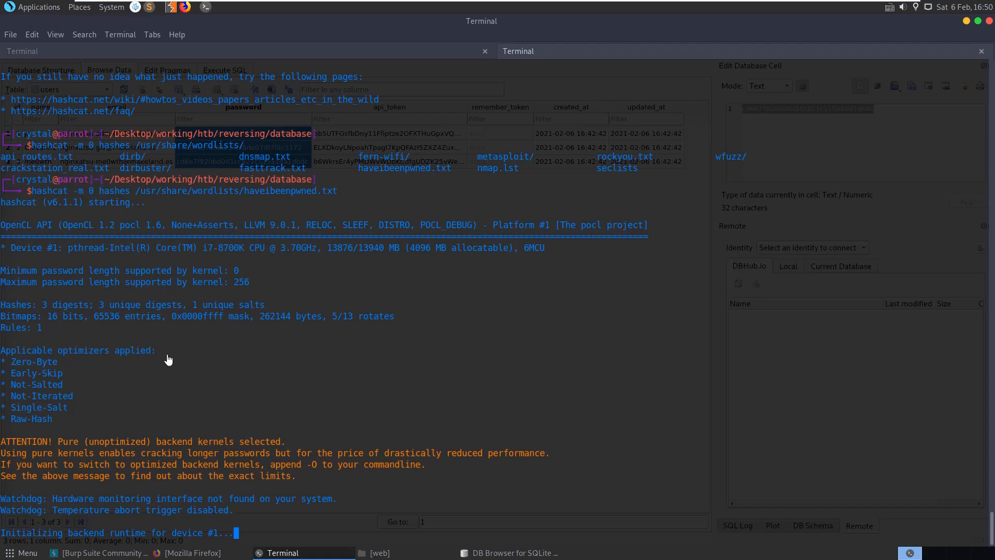
mouse_move(511, 553)
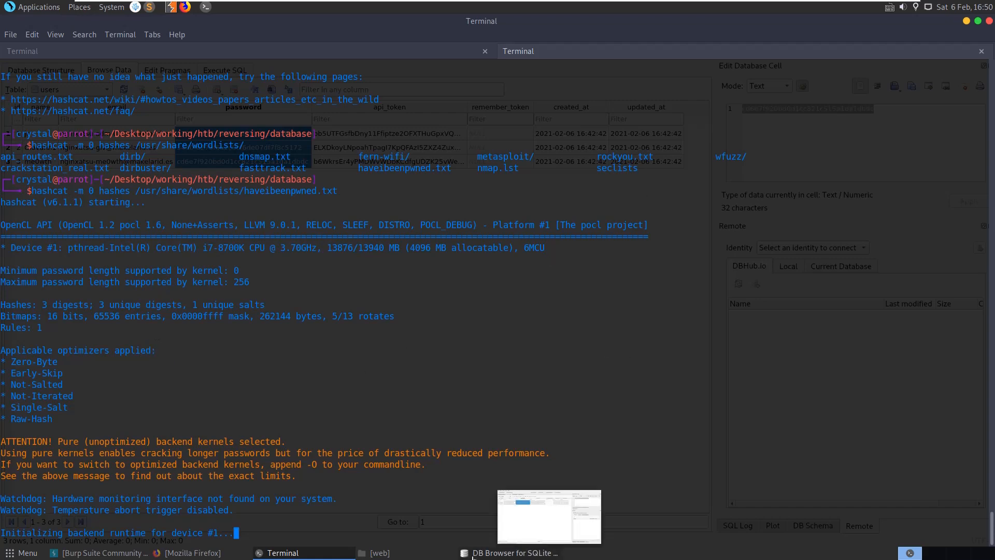
right_click(514, 552)
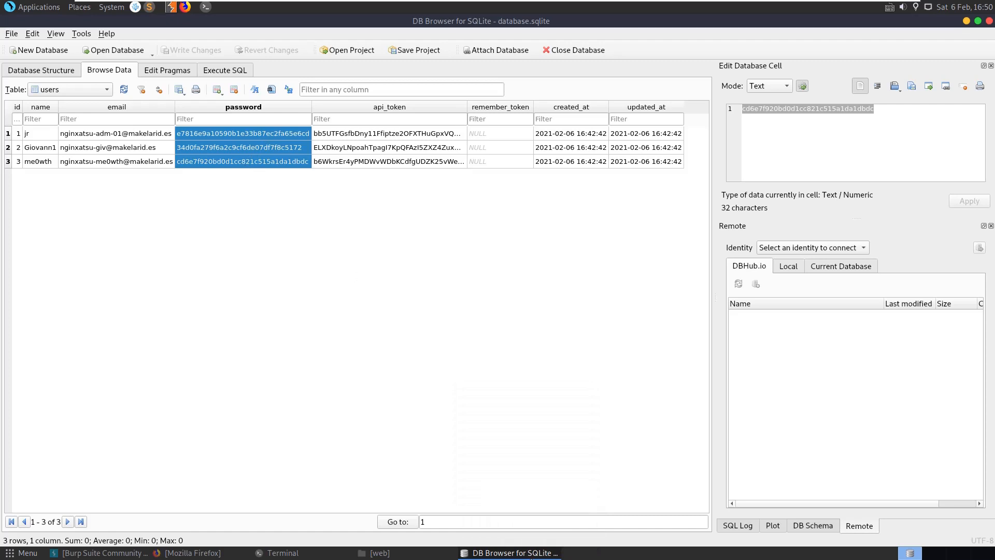
On crackstation.net pass the reCAPTCHA and crack the hashes, resolving the first to adminadmin1
left_click(188, 553)
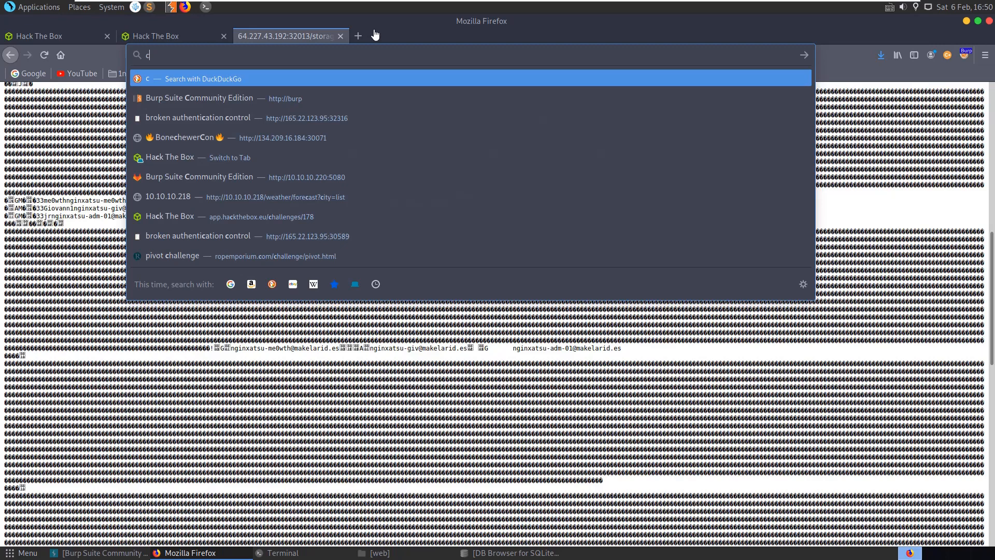
type("rackstation.net/")
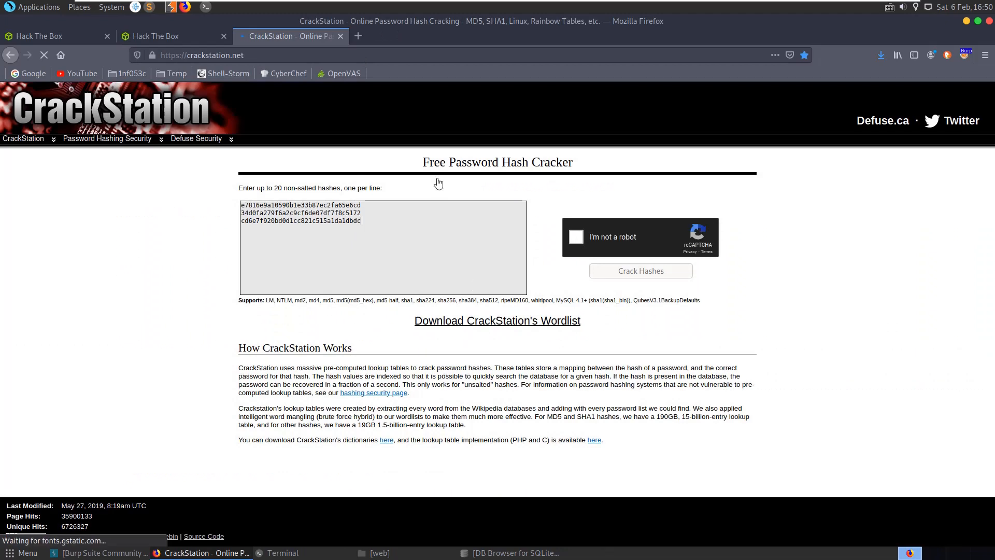
left_click(575, 236)
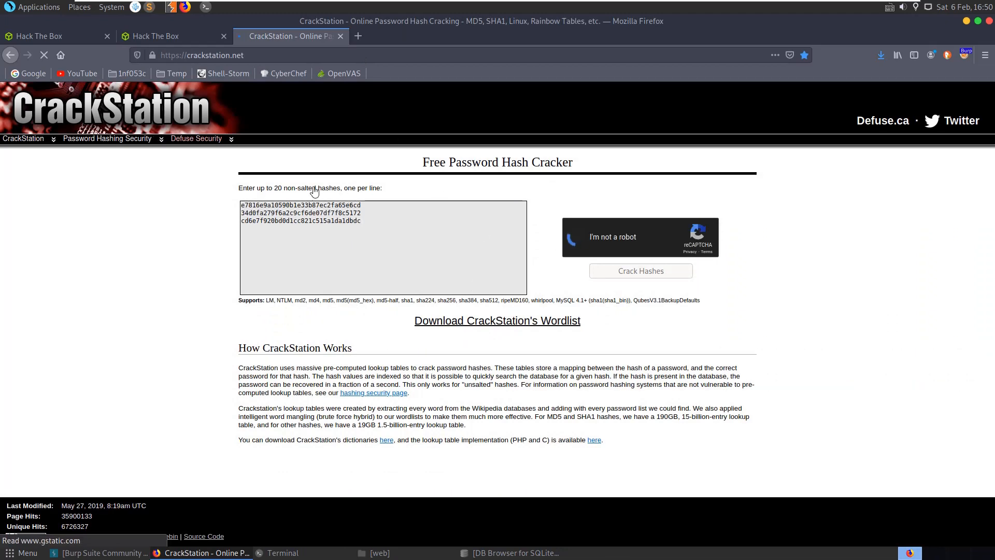
left_click(575, 236)
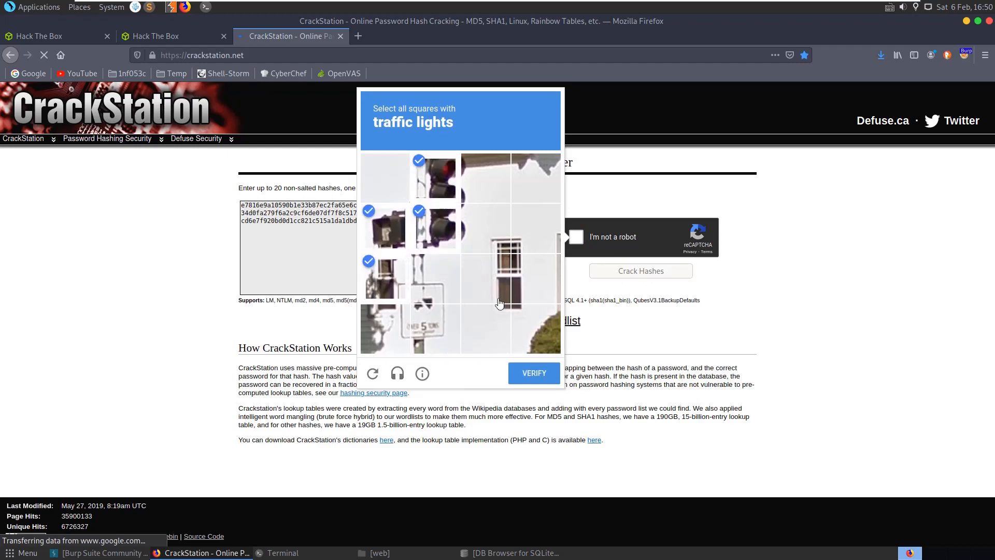
left_click(533, 372)
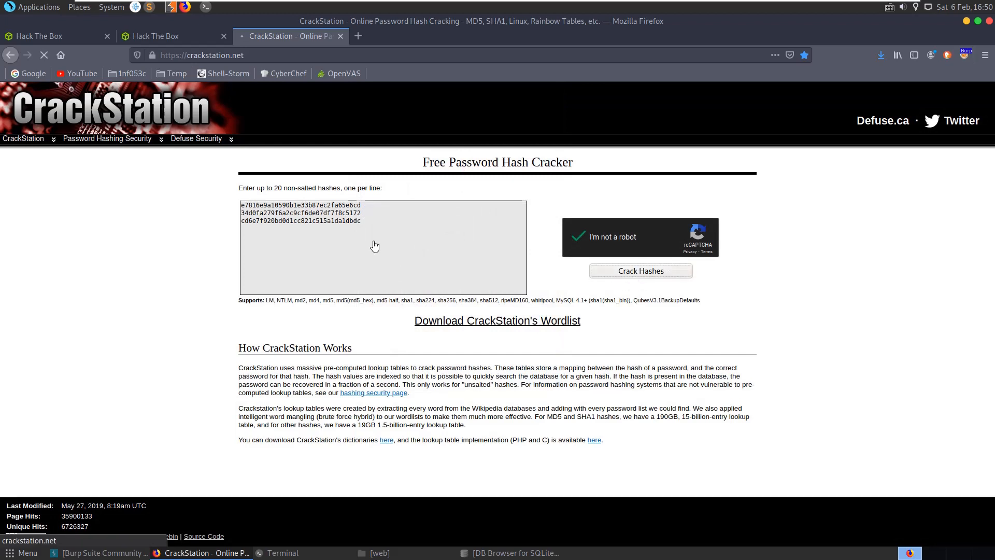
left_click(640, 270)
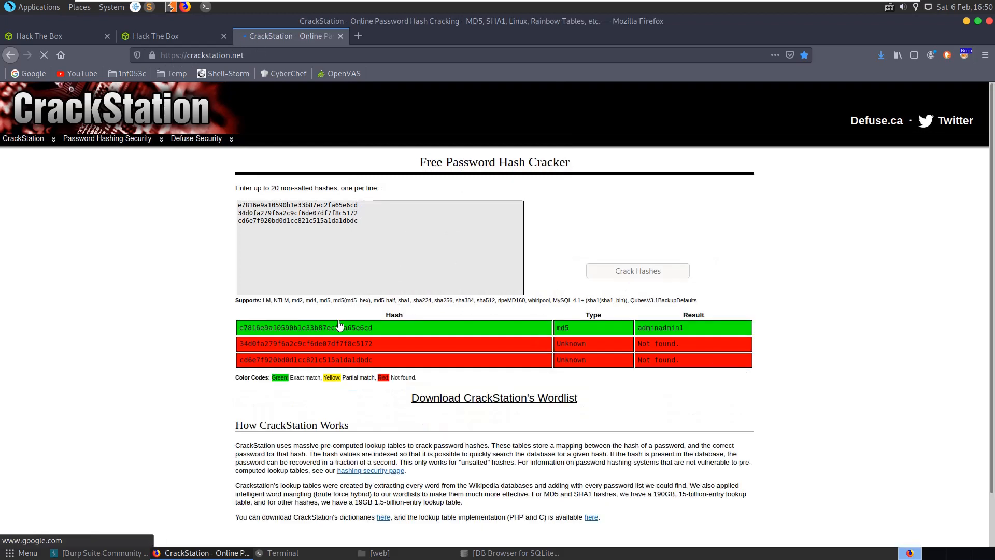
left_click(636, 270)
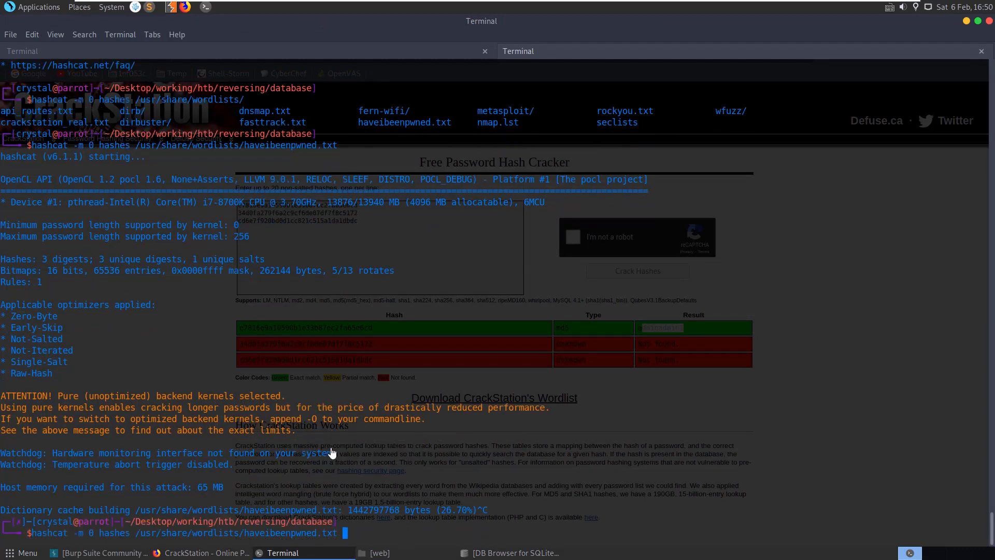
Run hashcat -m 0 on hashes with crackstation_real.txt and check status: 1 of 3 digests recovered
type("crackstation_real")
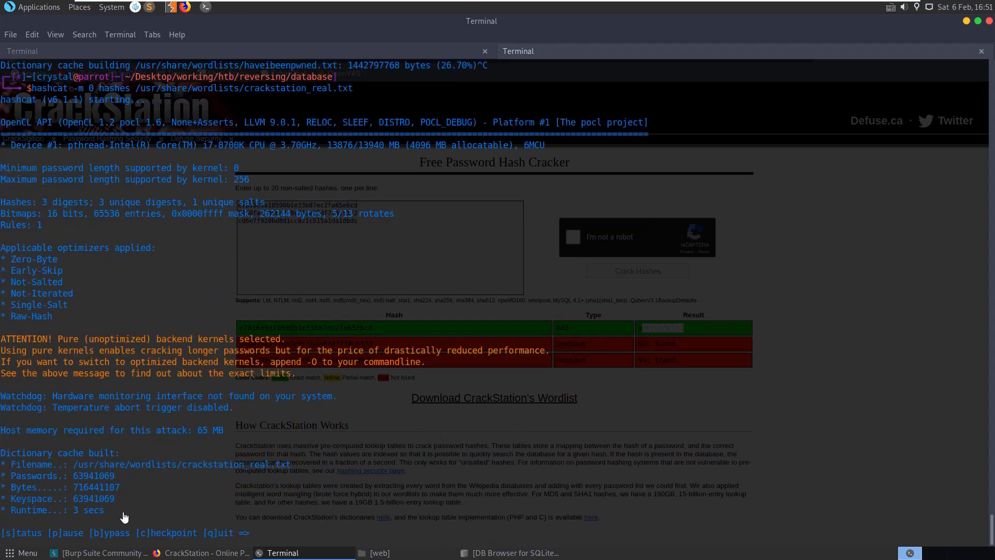
type("s")
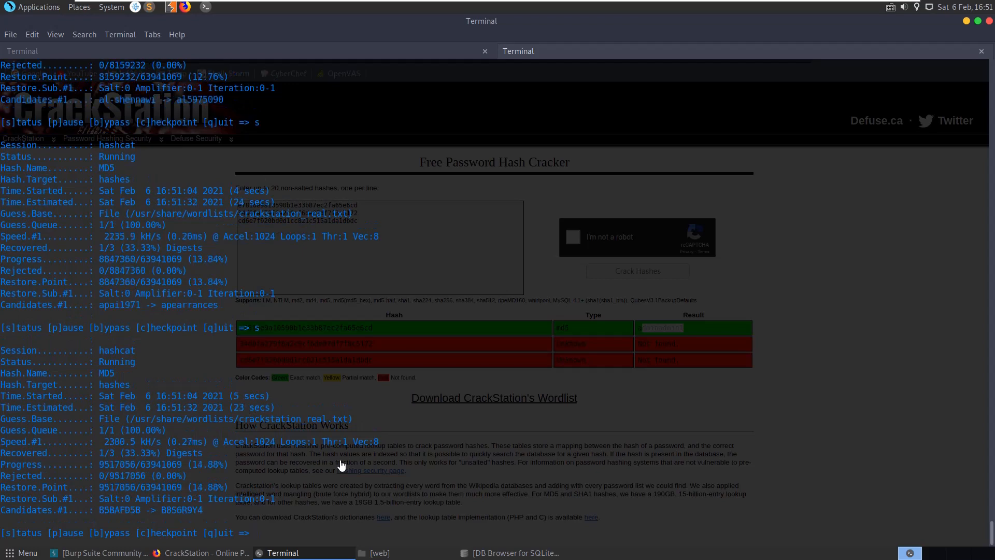
mouse_move(282, 553)
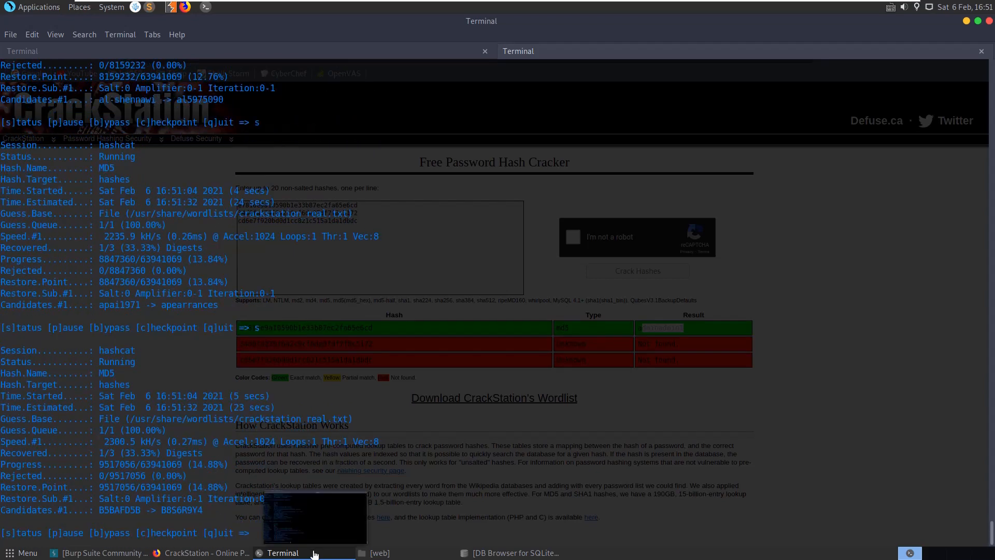
left_click(508, 552)
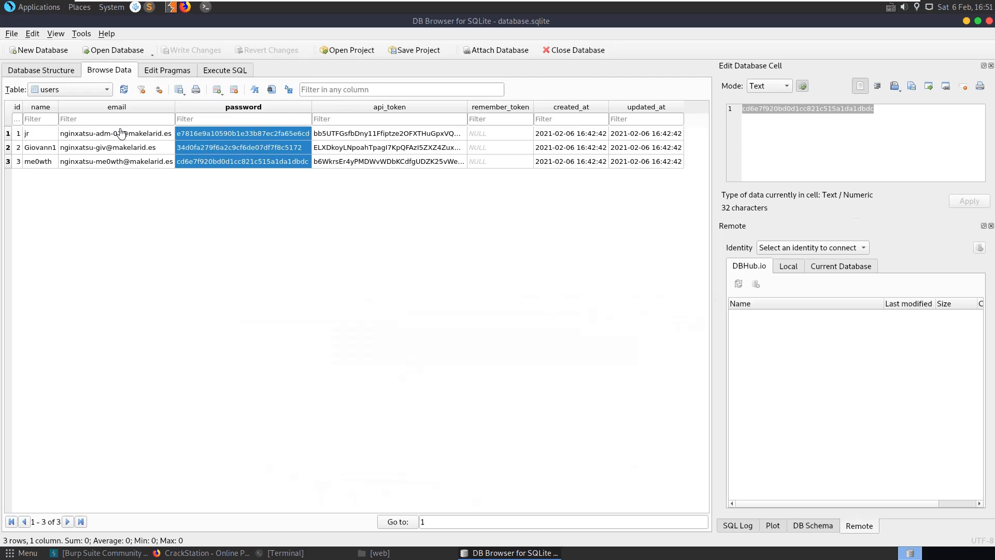
Copy the admin e-mail from the users table and navigate Firefox back to the nginxatsu login page
left_click(116, 133)
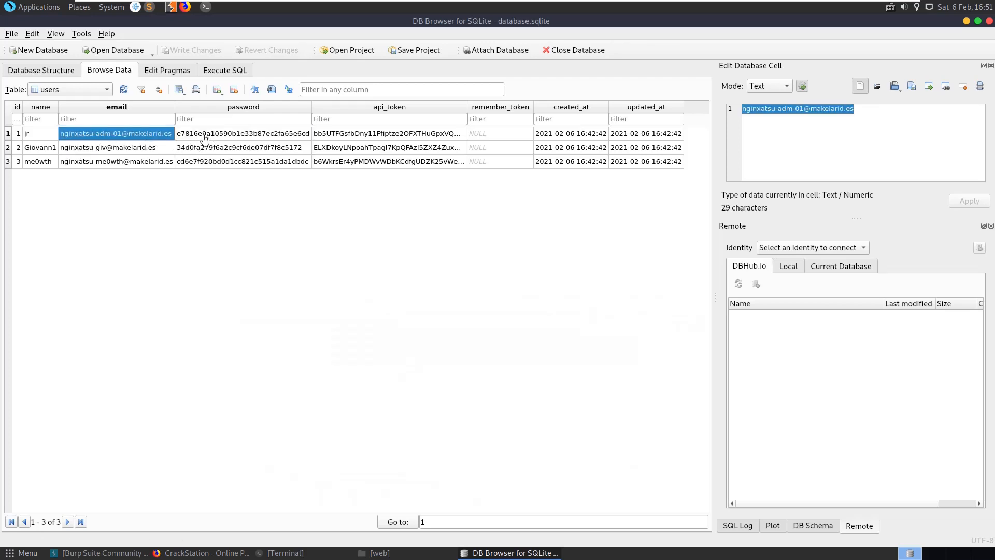
left_click(203, 553)
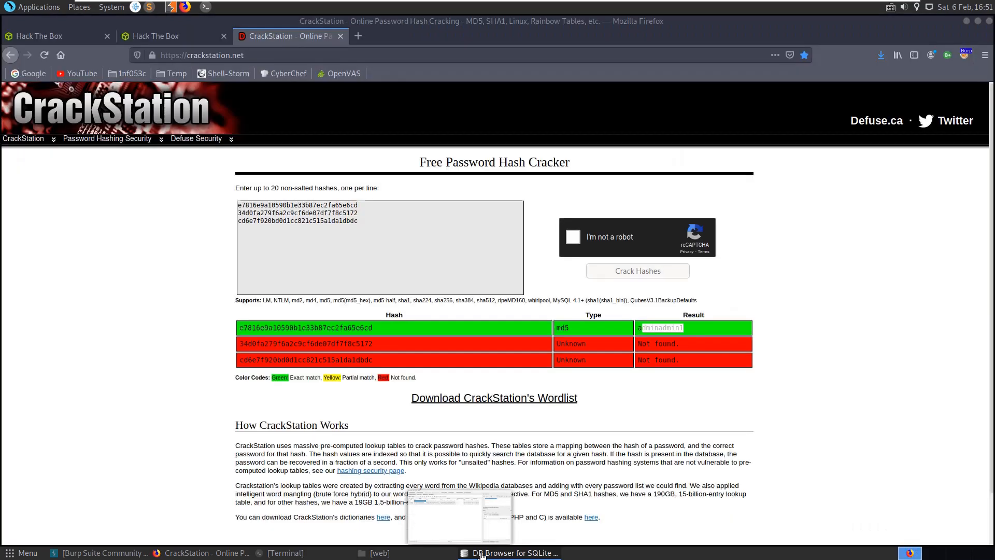
left_click(174, 36)
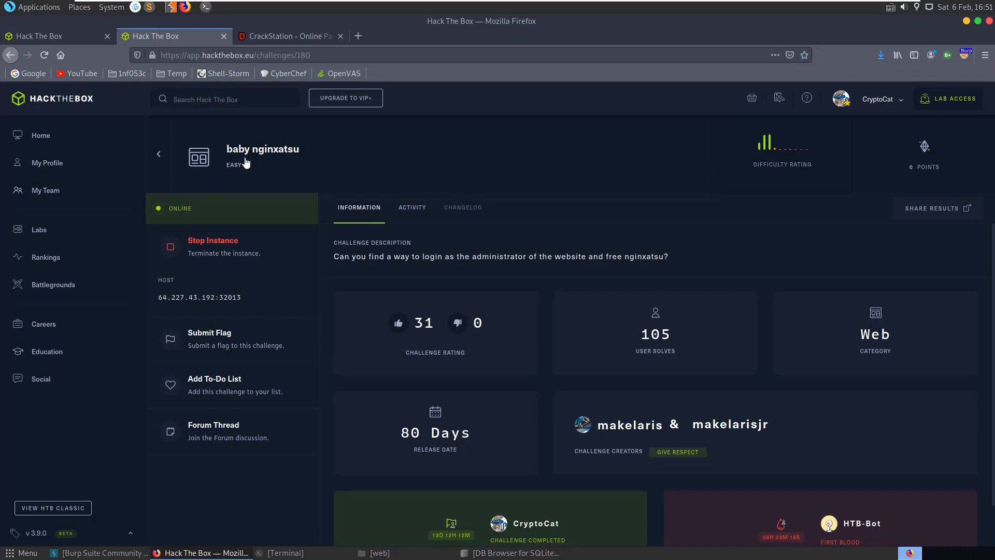
left_click(286, 36)
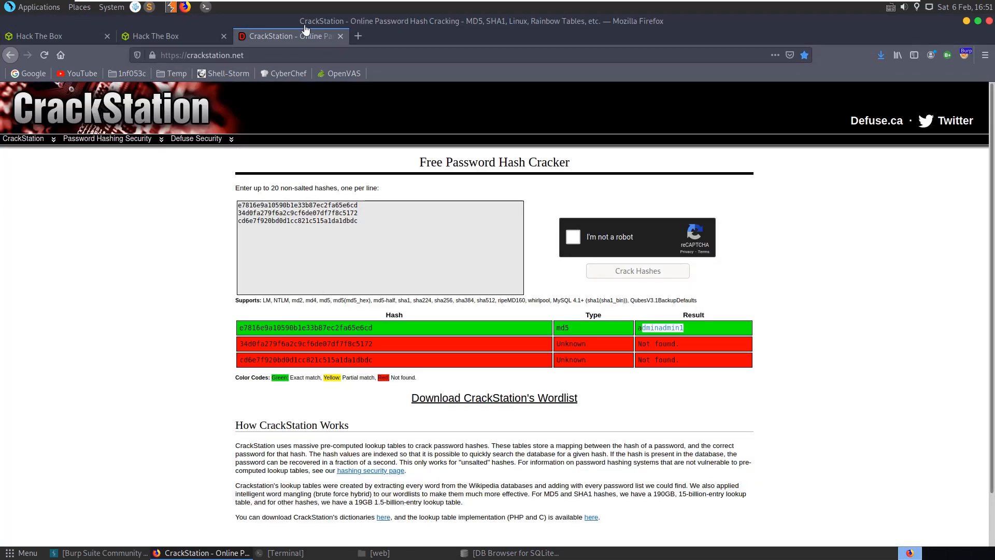
left_click(10, 55)
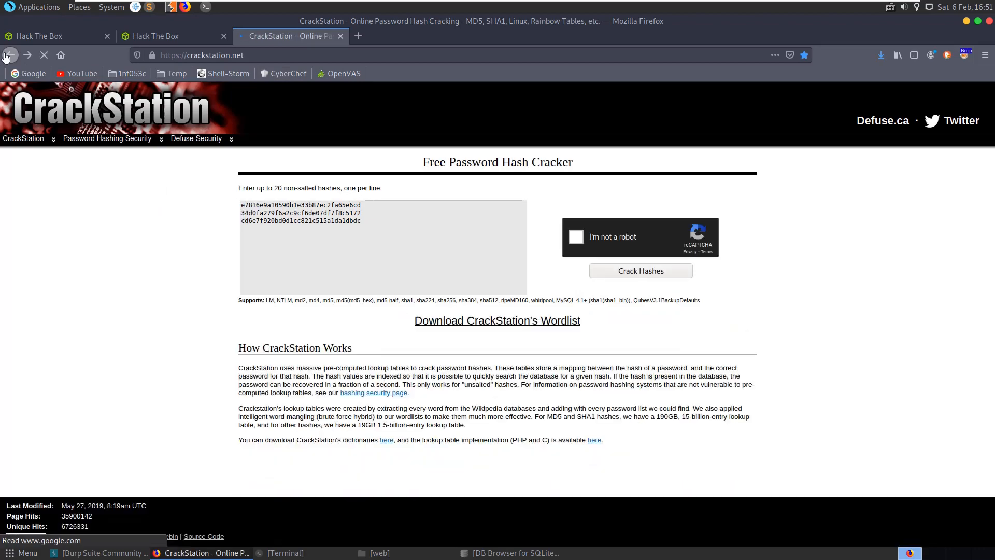
left_click(10, 55)
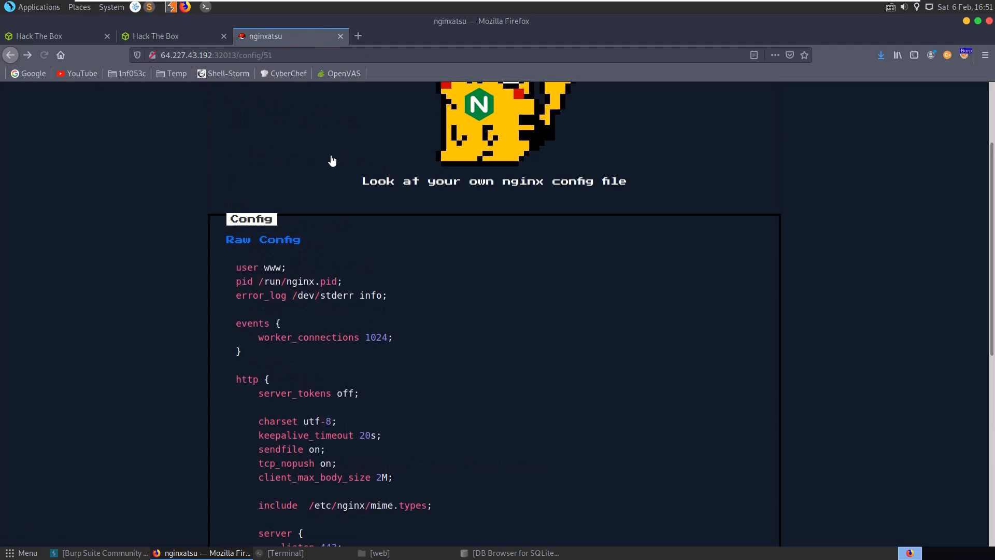
scroll("up", 3)
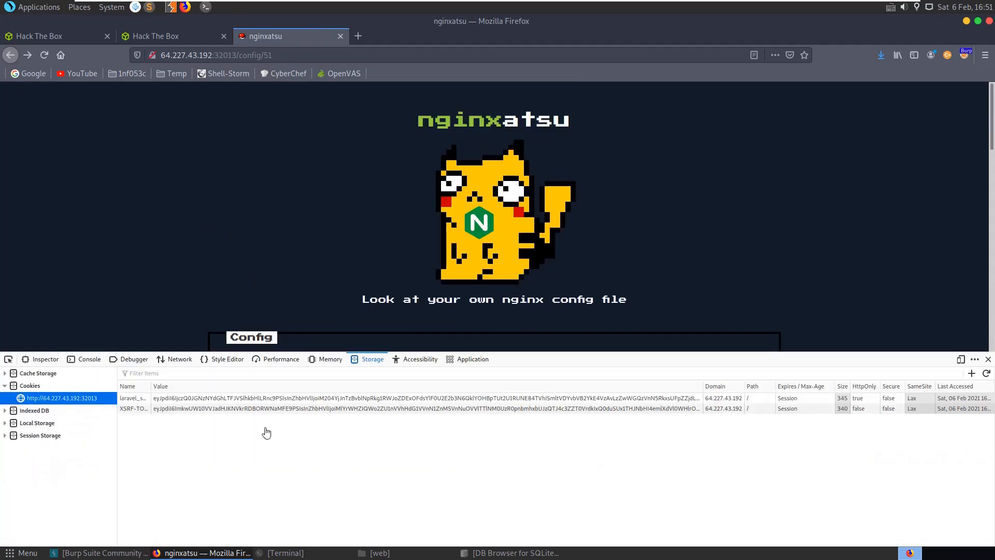
left_click(254, 408)
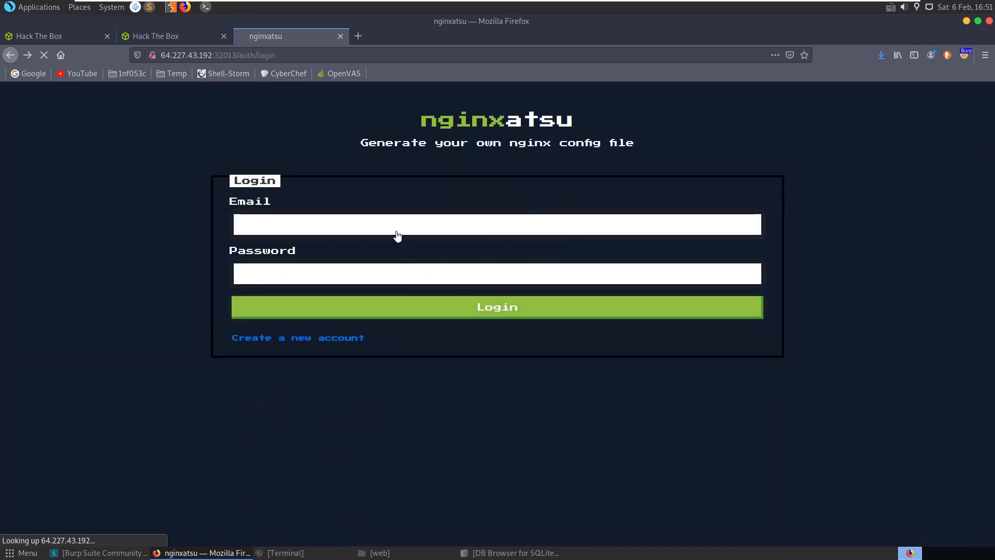
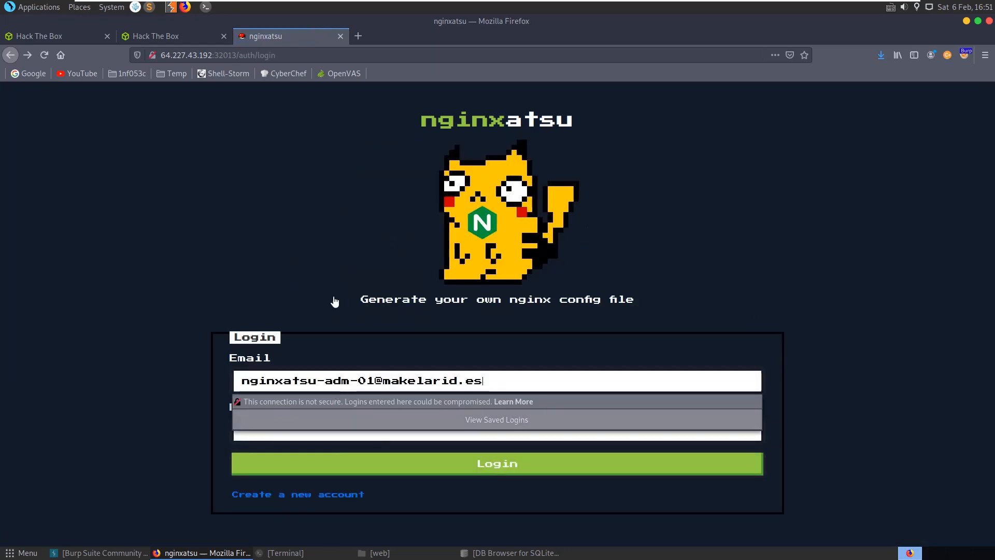
left_click(282, 552)
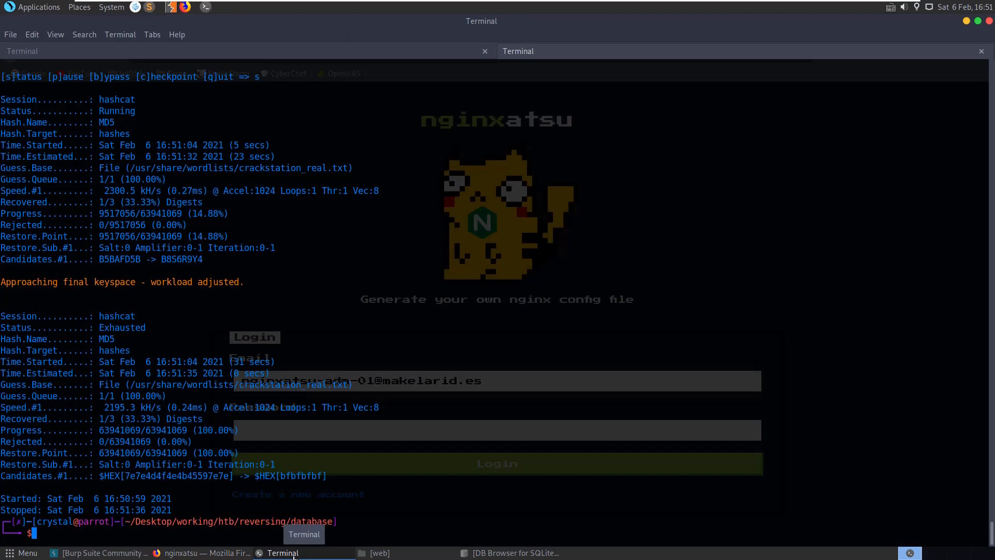
mouse_move(272, 361)
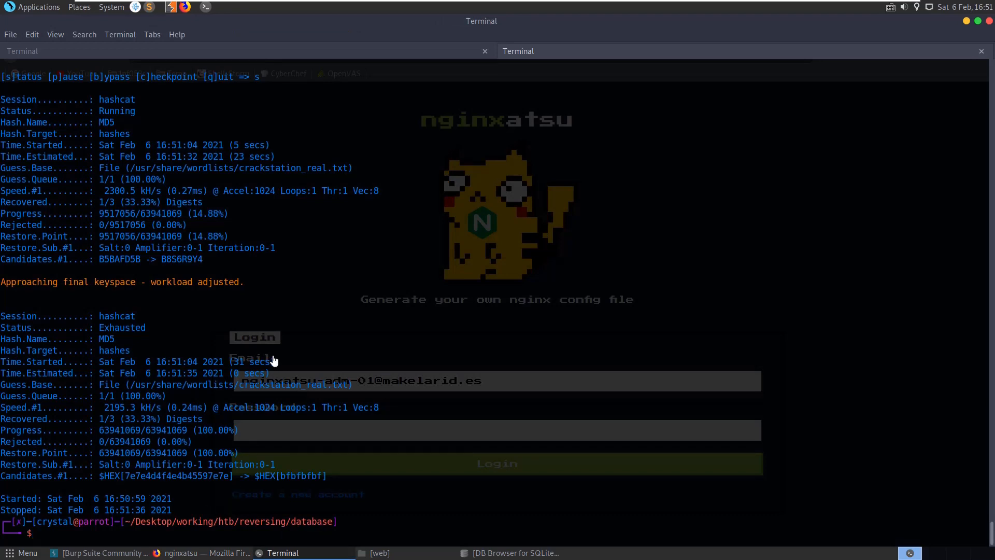
type("hashcat -m 0 hashes /usr/share/wordlists/crackstation_real.txt")
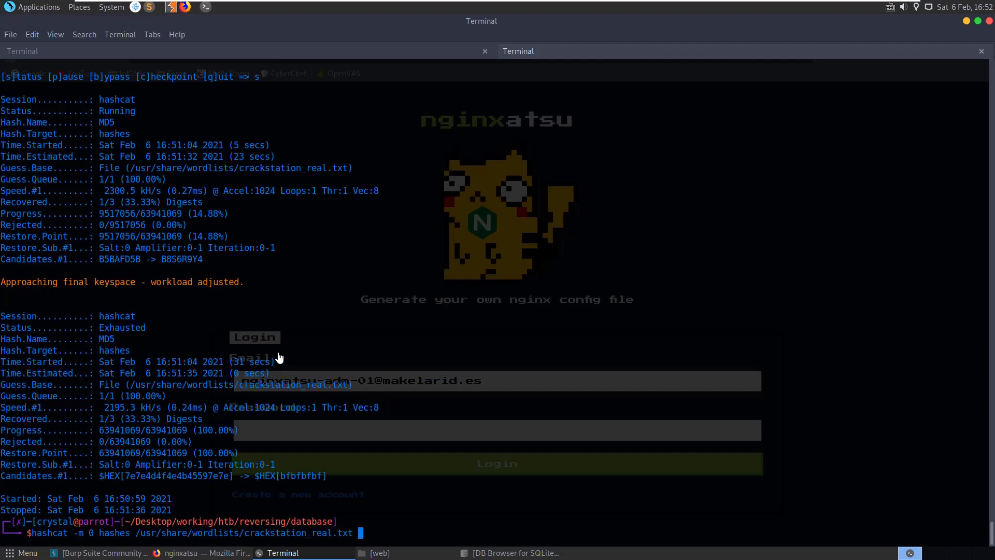
type("--show")
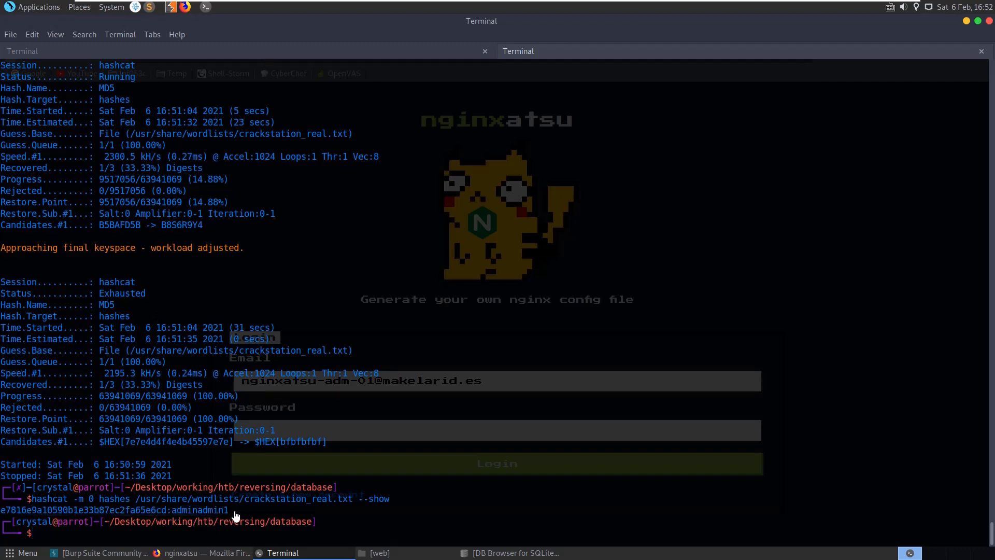
right_click(233, 514)
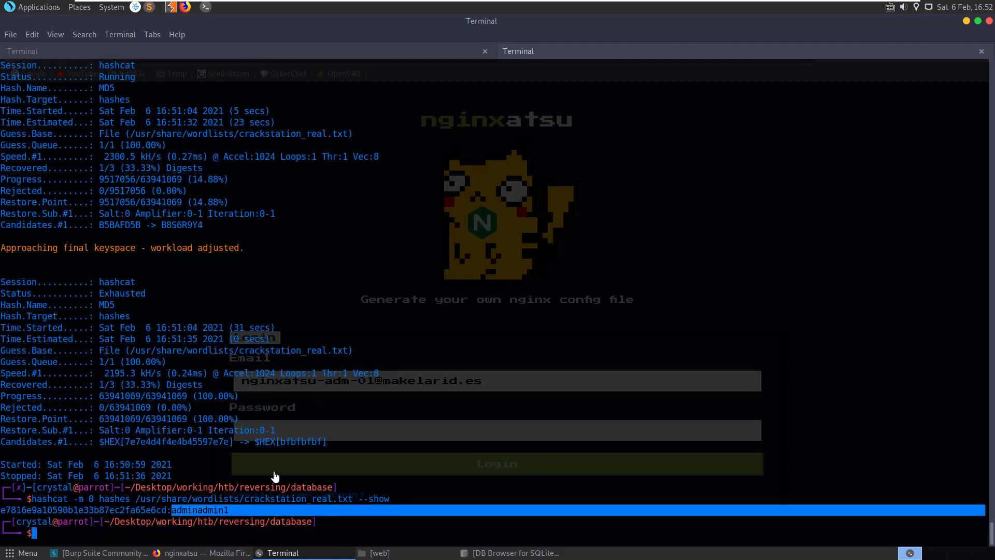
mouse_move(343, 556)
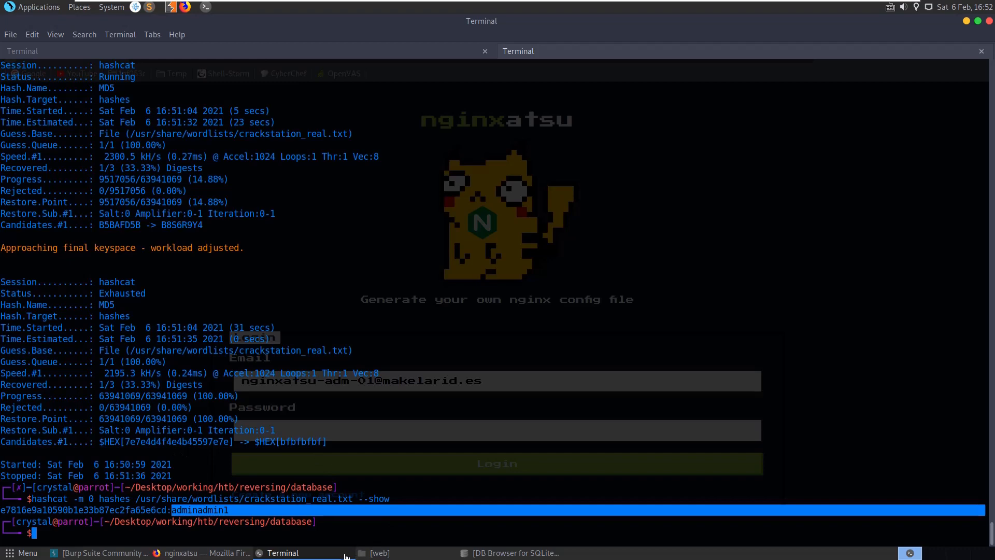
left_click(203, 553)
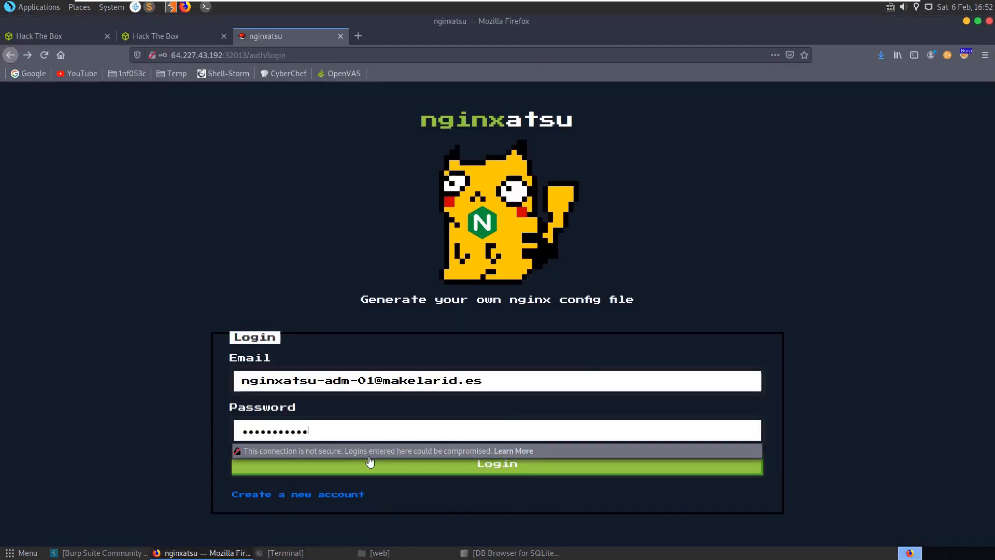
Log into nginxatsu as administrator to reveal the HTB flag, then close the tab
left_click(497, 463)
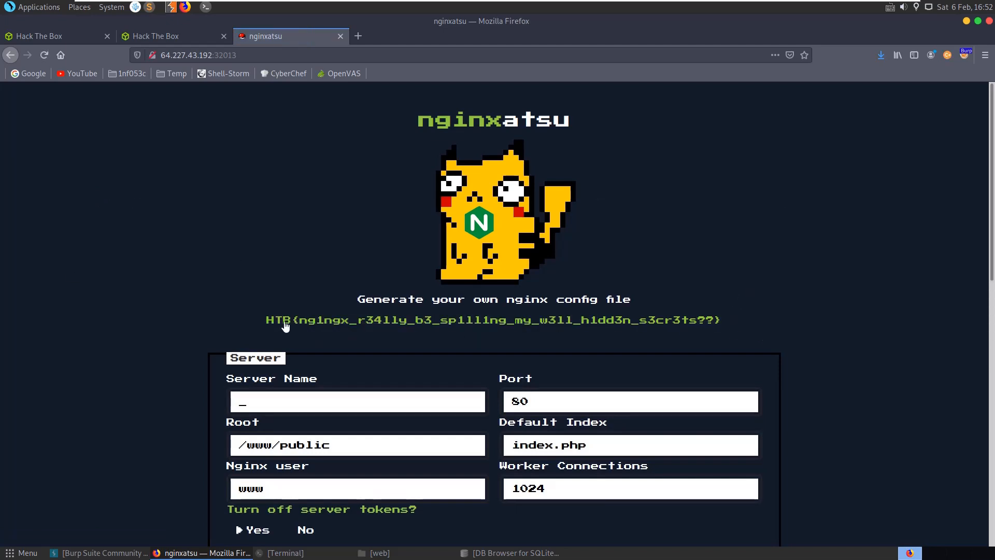
mouse_move(473, 209)
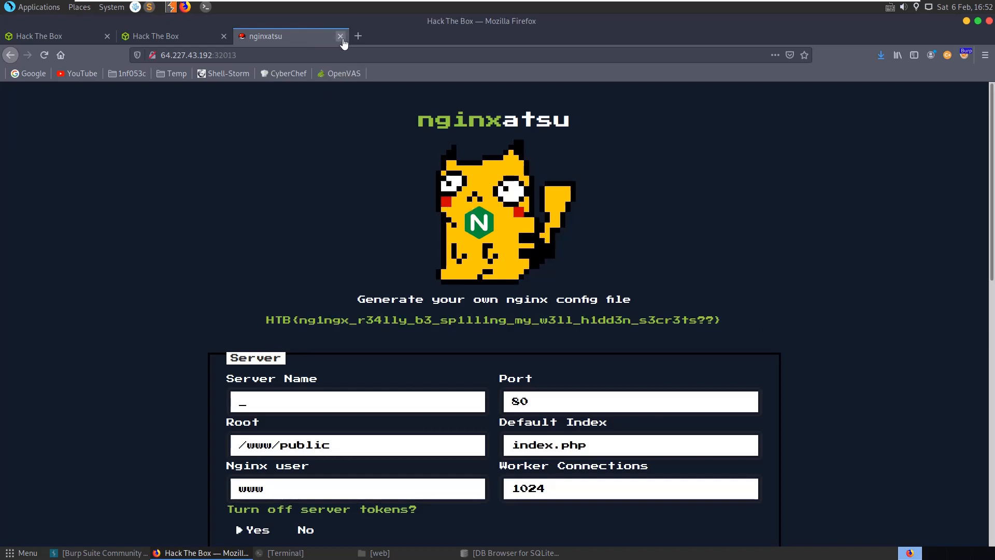
left_click(341, 37)
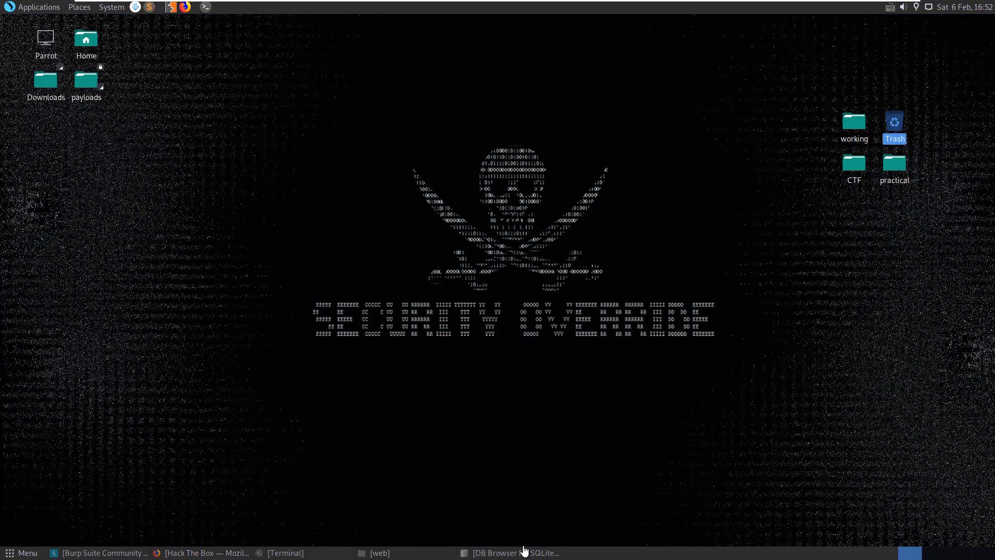
Close DB Browser for SQLite and bring Terminal forward at a clean prompt
left_click(514, 553)
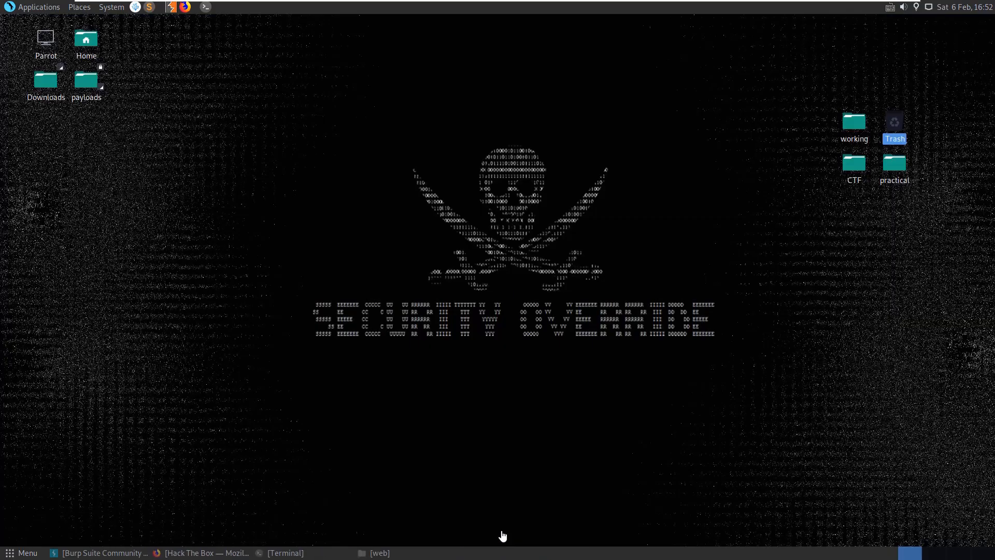
left_click(284, 552)
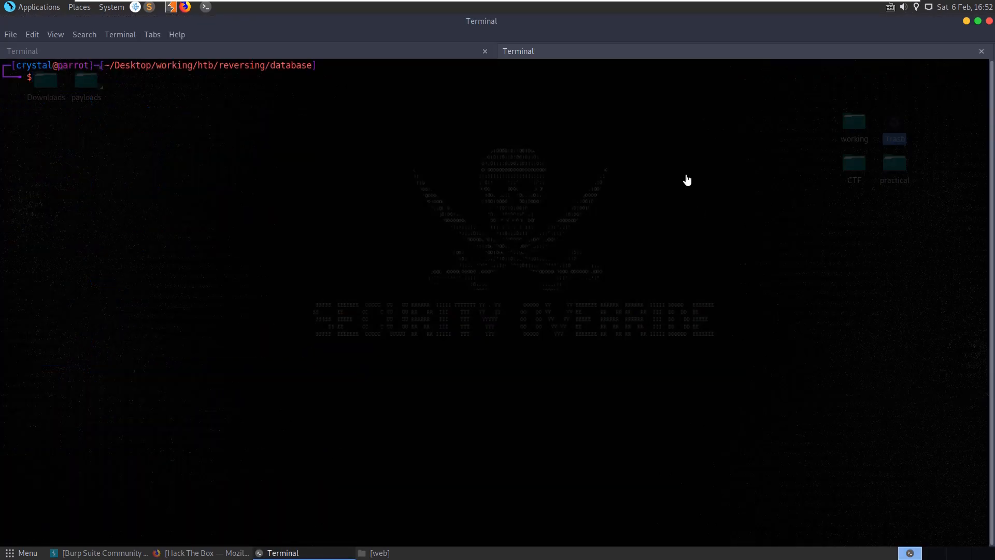
mouse_move(879, 344)
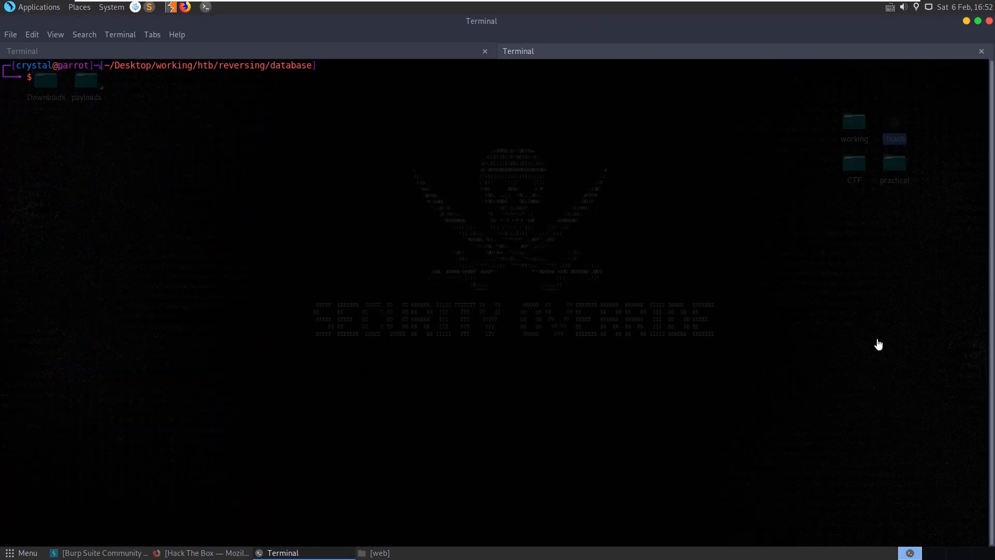